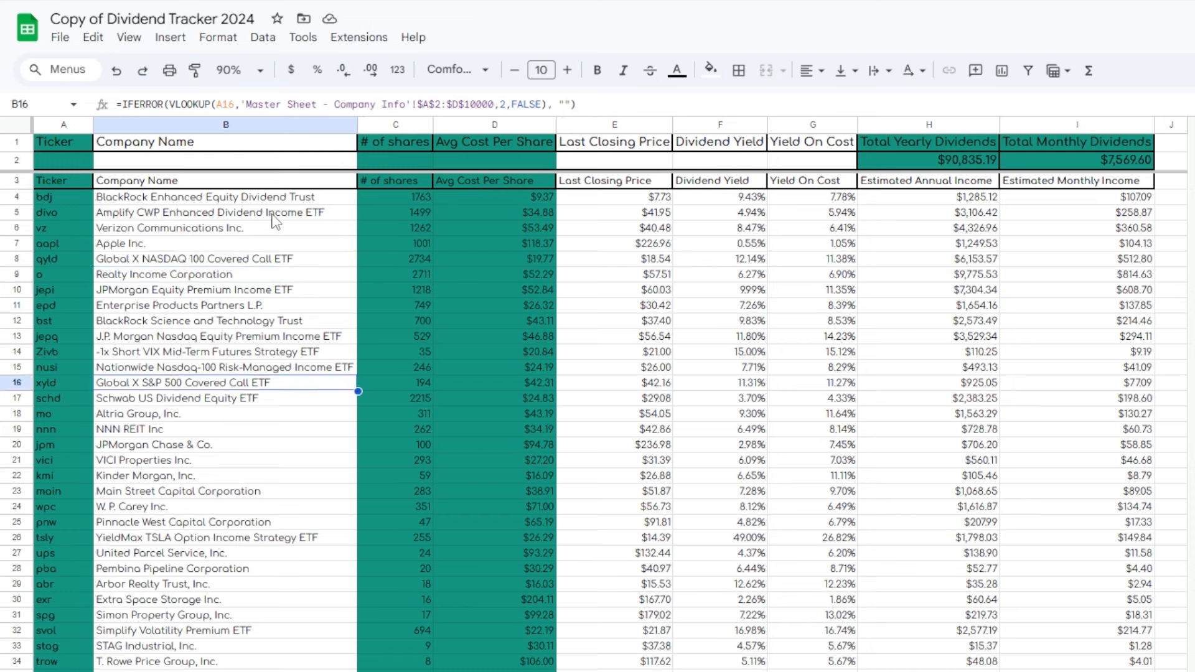
{"action": "left_click", "coordinate": [224, 600]}
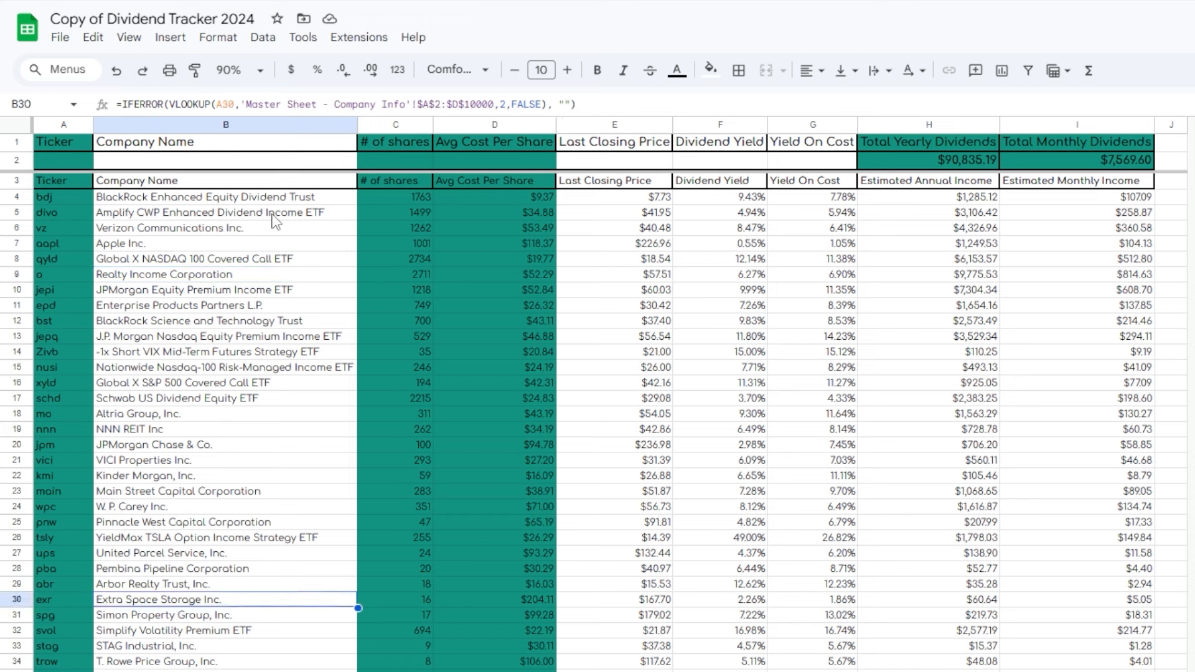
{"action": "left_click", "coordinate": [225, 522]}
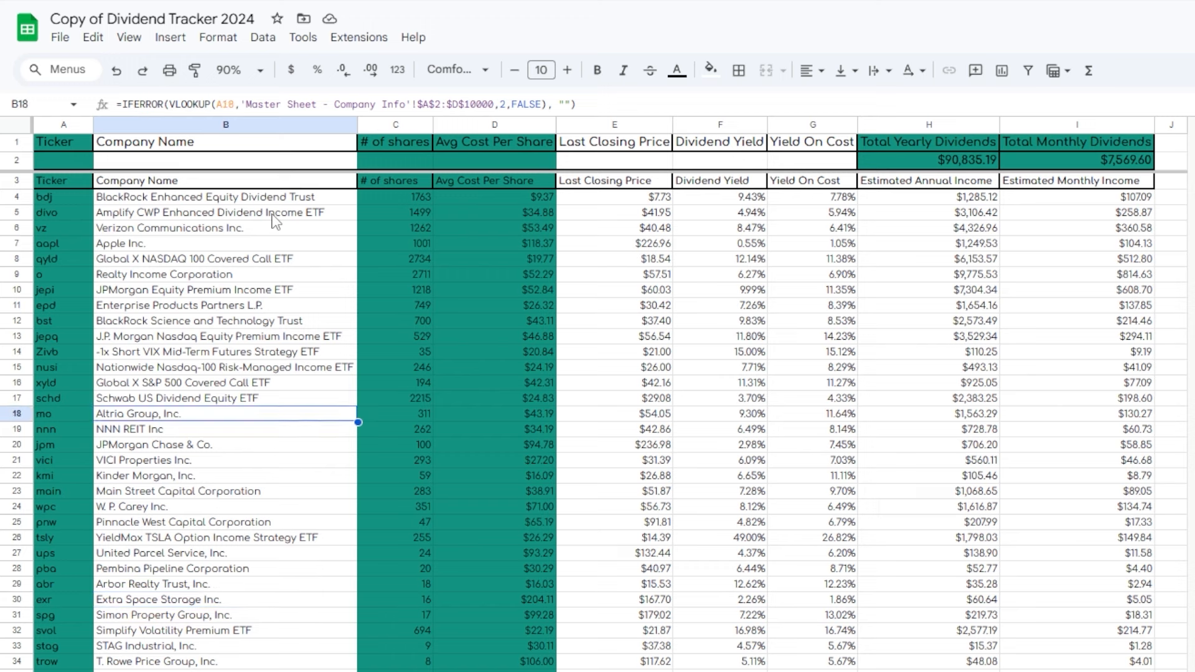
{"action": "left_click", "coordinate": [224, 273]}
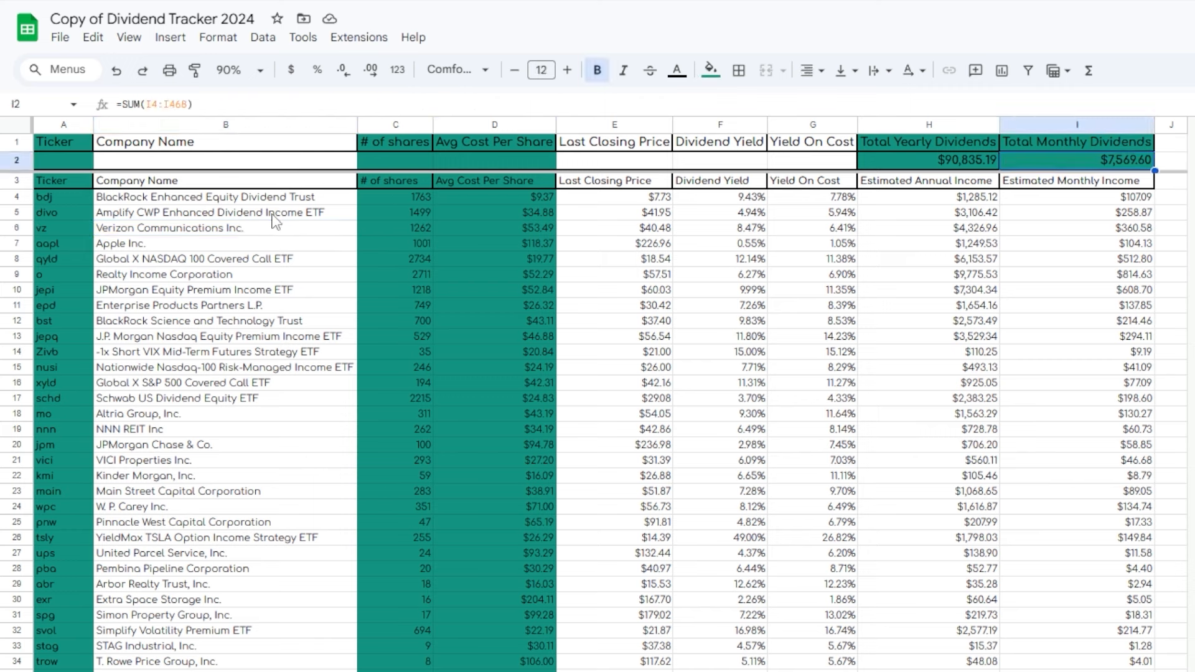
{"action": "left_click", "coordinate": [1076, 243]}
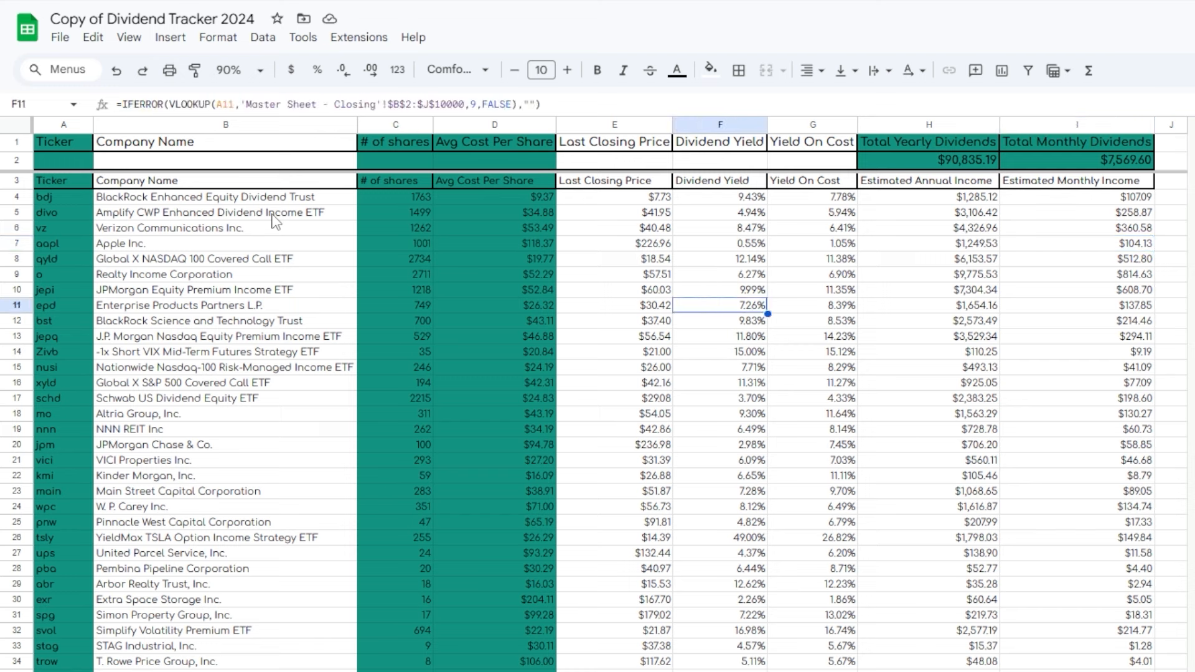
{"action": "left_click", "coordinate": [225, 289]}
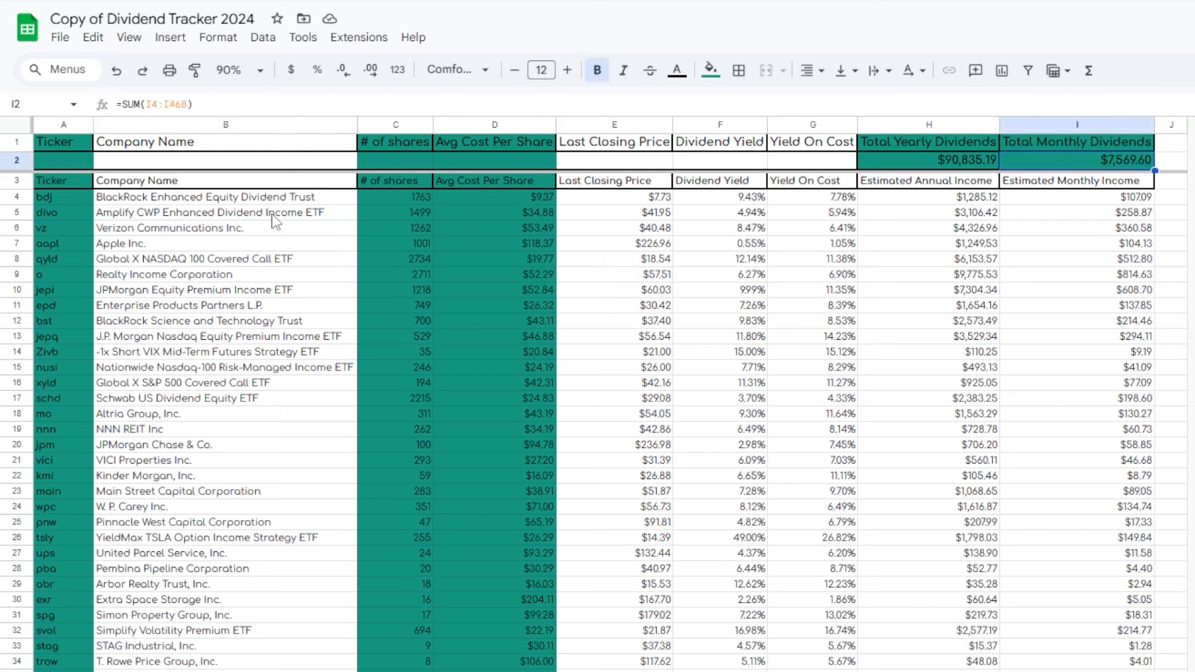
{"action": "left_click", "coordinate": [1075, 142]}
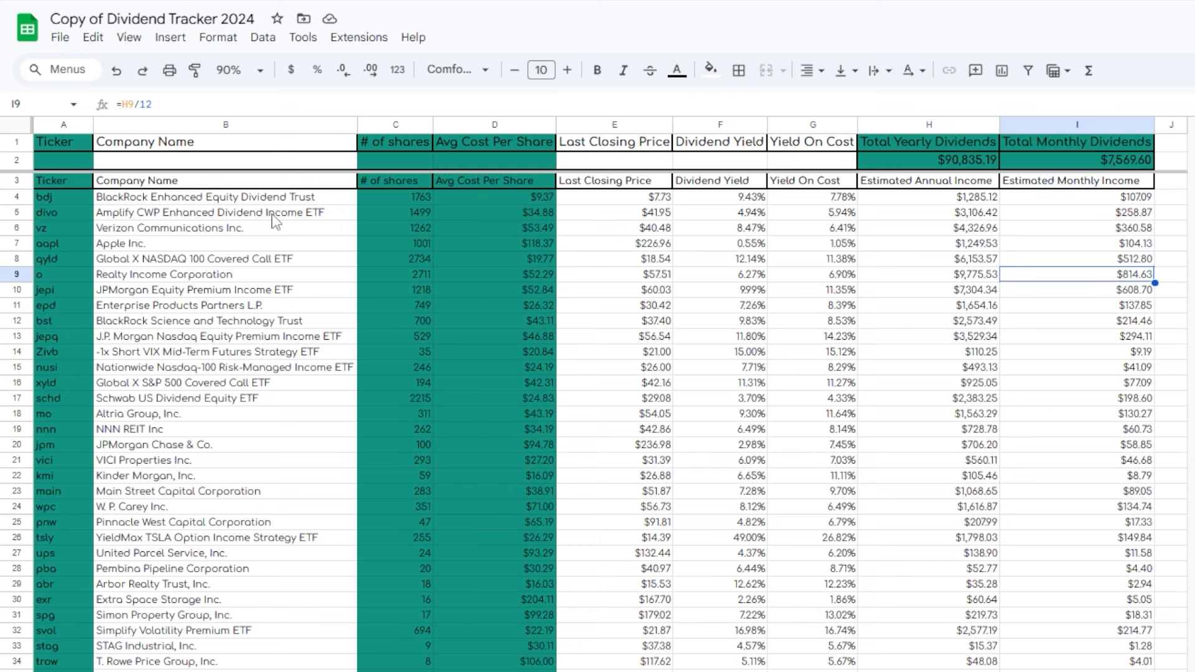
{"action": "left_click", "coordinate": [226, 336]}
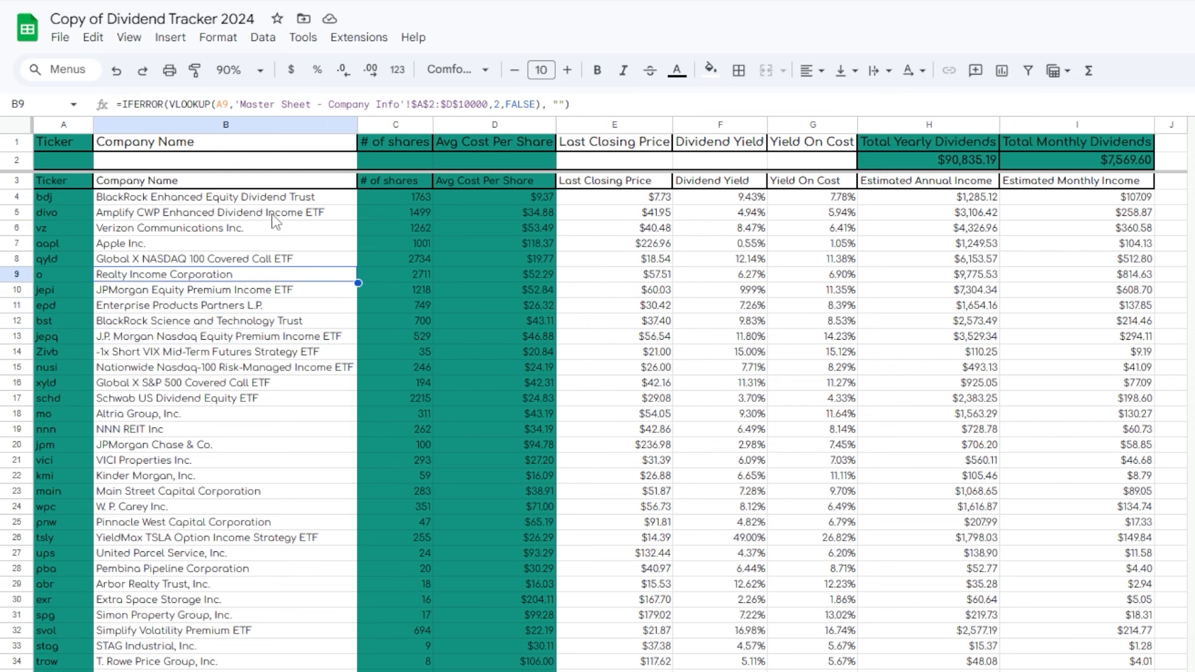
{"action": "left_click", "coordinate": [145, 142]}
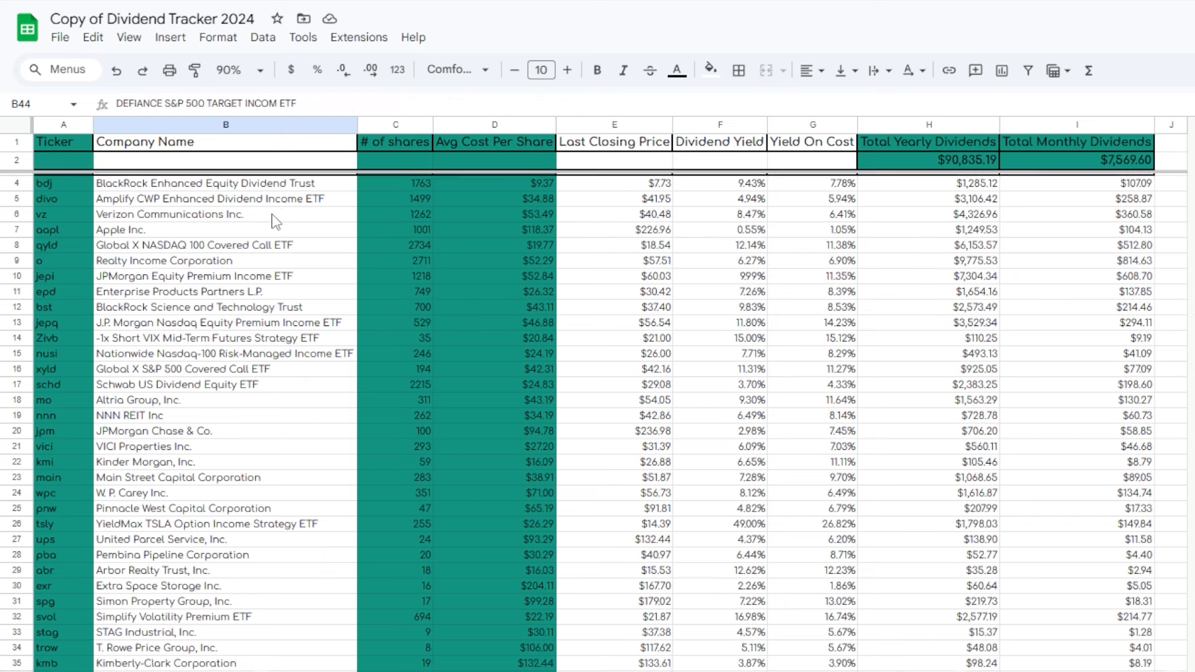
{"action": "scroll", "scroll_direction": "down", "scroll_amount": 3}
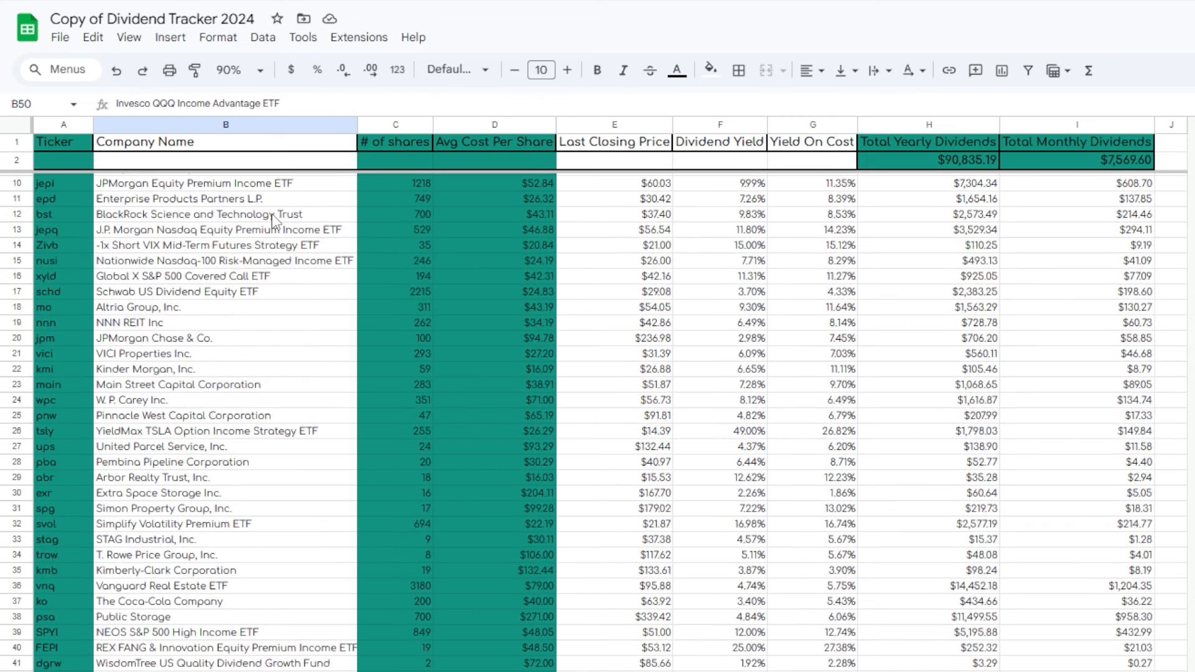
{"action": "scroll", "scroll_direction": "down", "scroll_amount": 3}
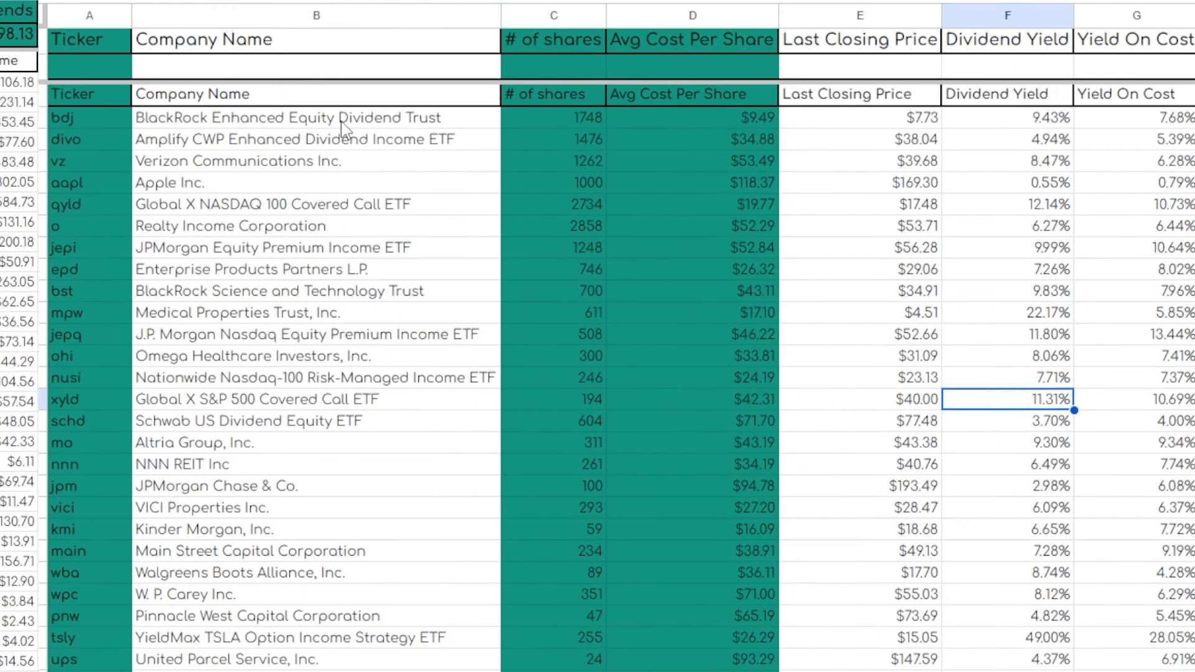
{"action": "scroll", "scroll_direction": "right", "scroll_amount": 3}
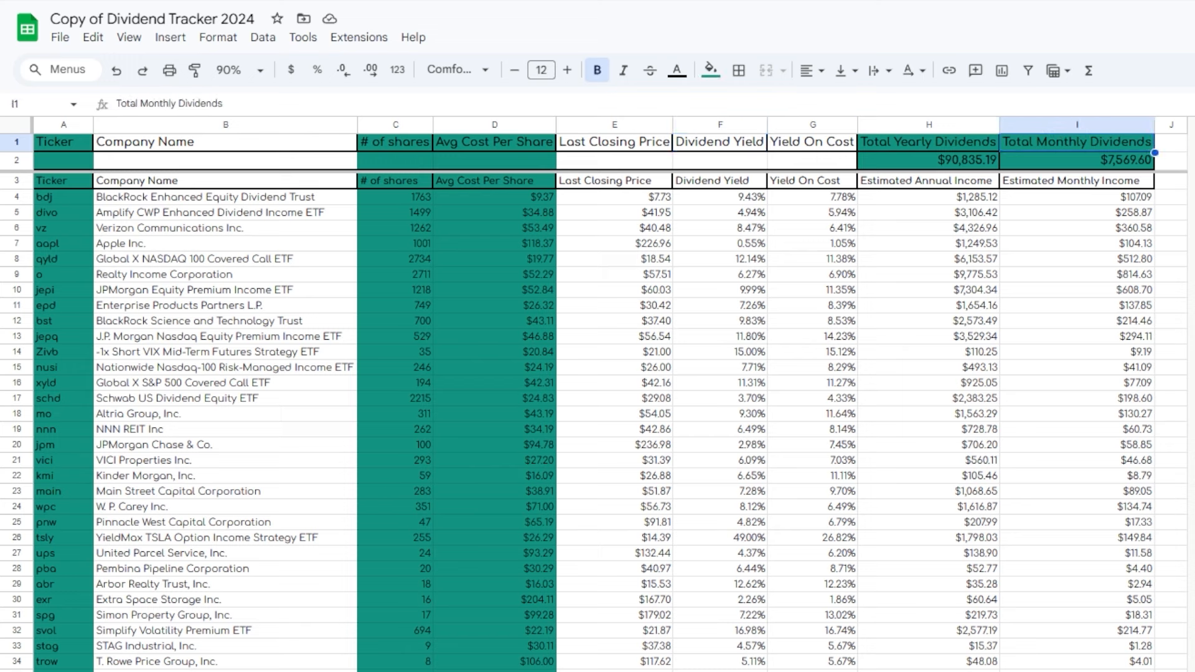
{"action": "left_click", "coordinate": [1076, 160]}
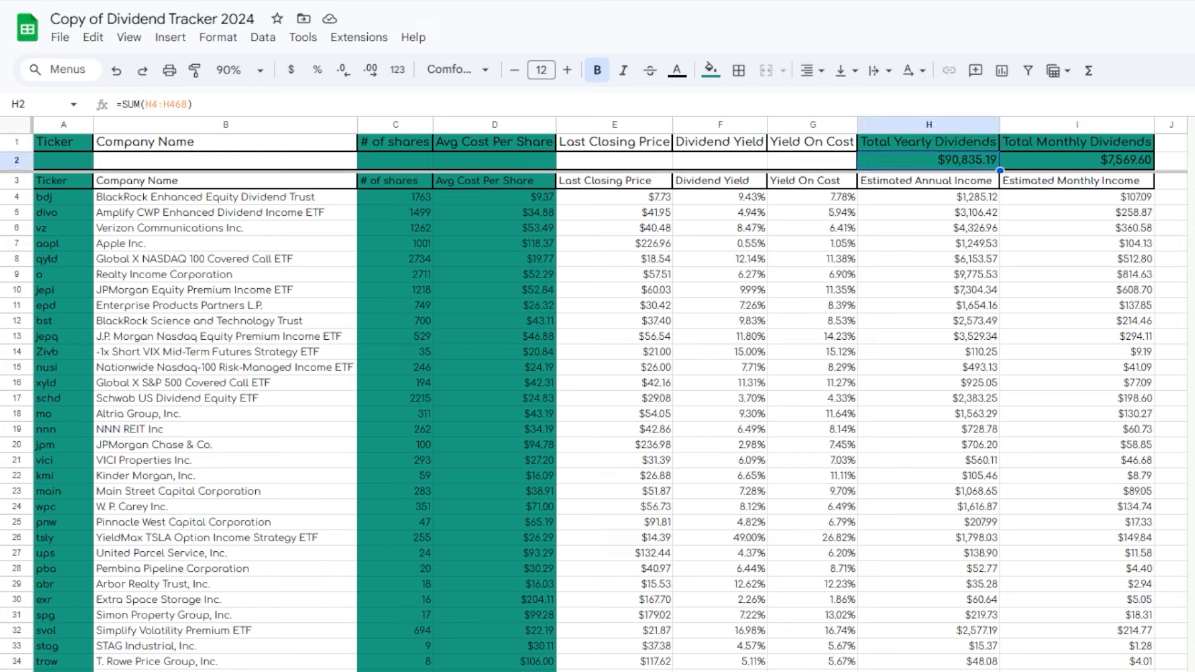
{"action": "left_click", "coordinate": [719, 141]}
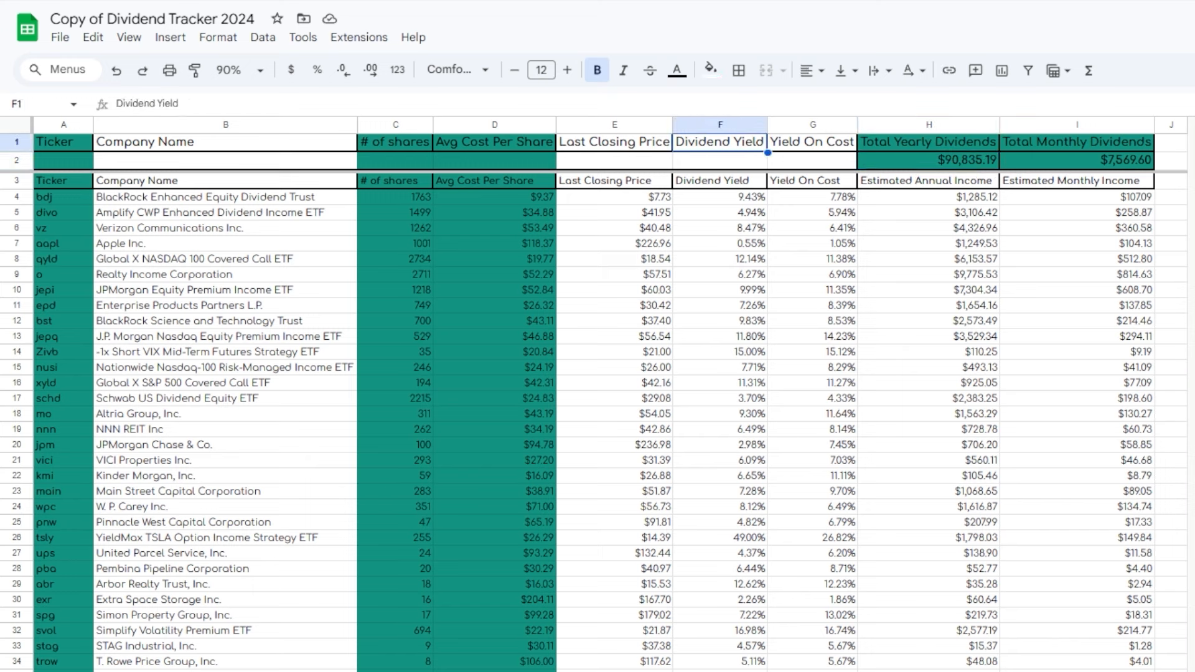
{"action": "left_click", "coordinate": [225, 142]}
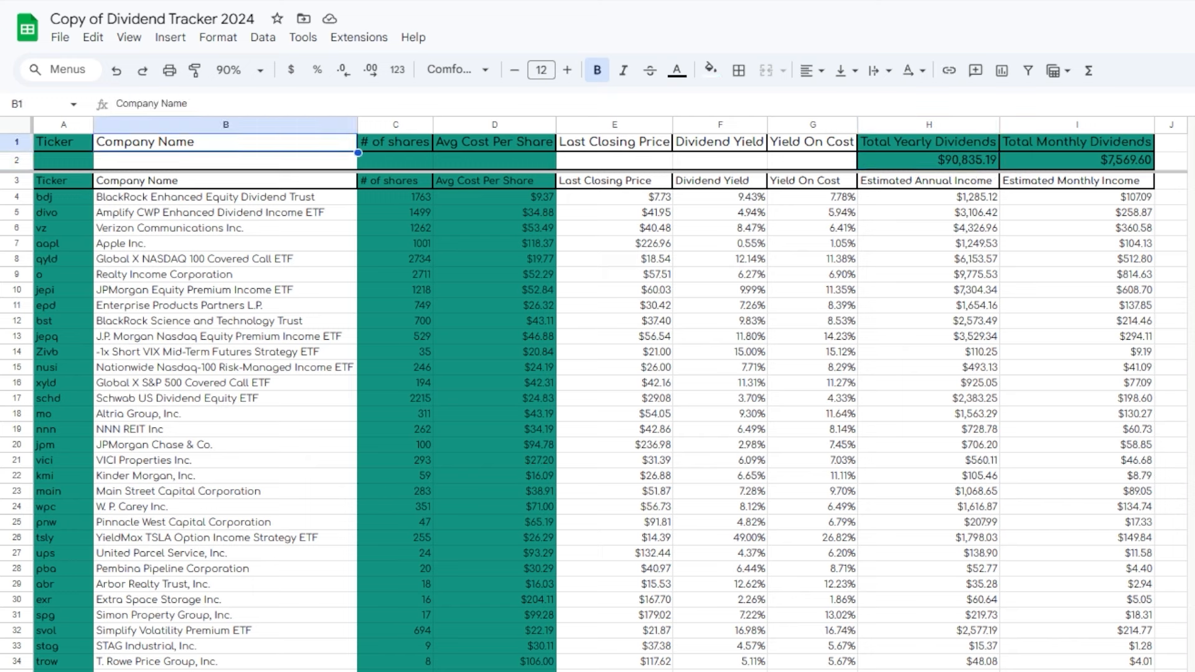
{"action": "left_click", "coordinate": [225, 336]}
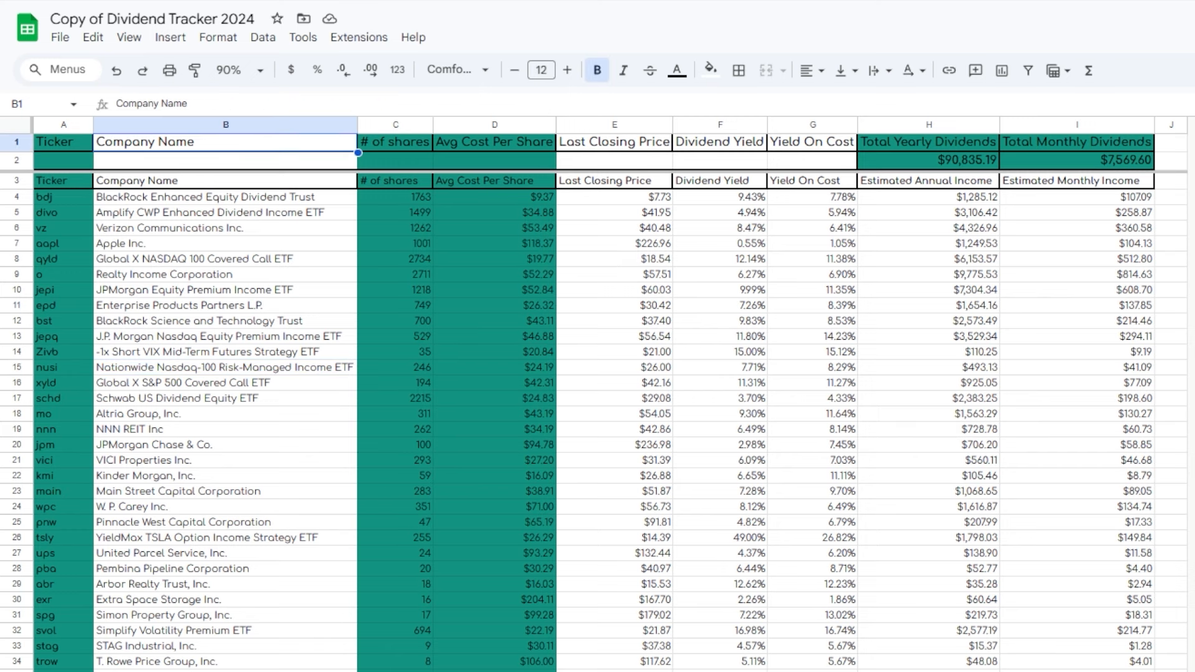
{"action": "left_click", "coordinate": [811, 142]}
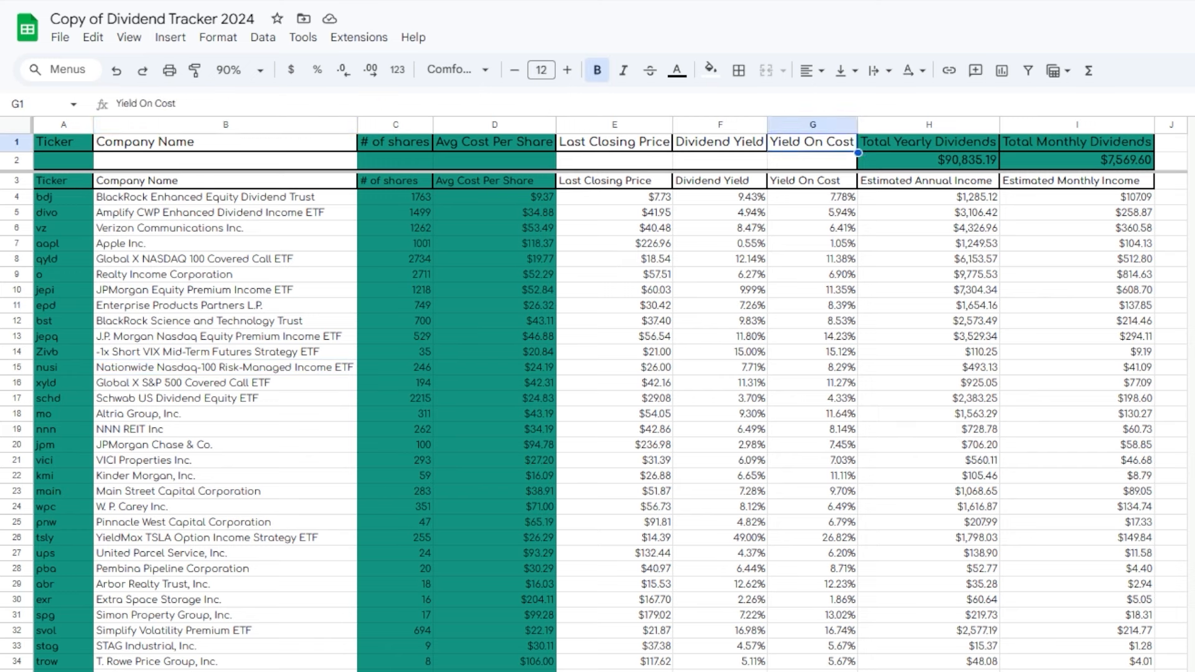
{"action": "left_click", "coordinate": [1171, 141]}
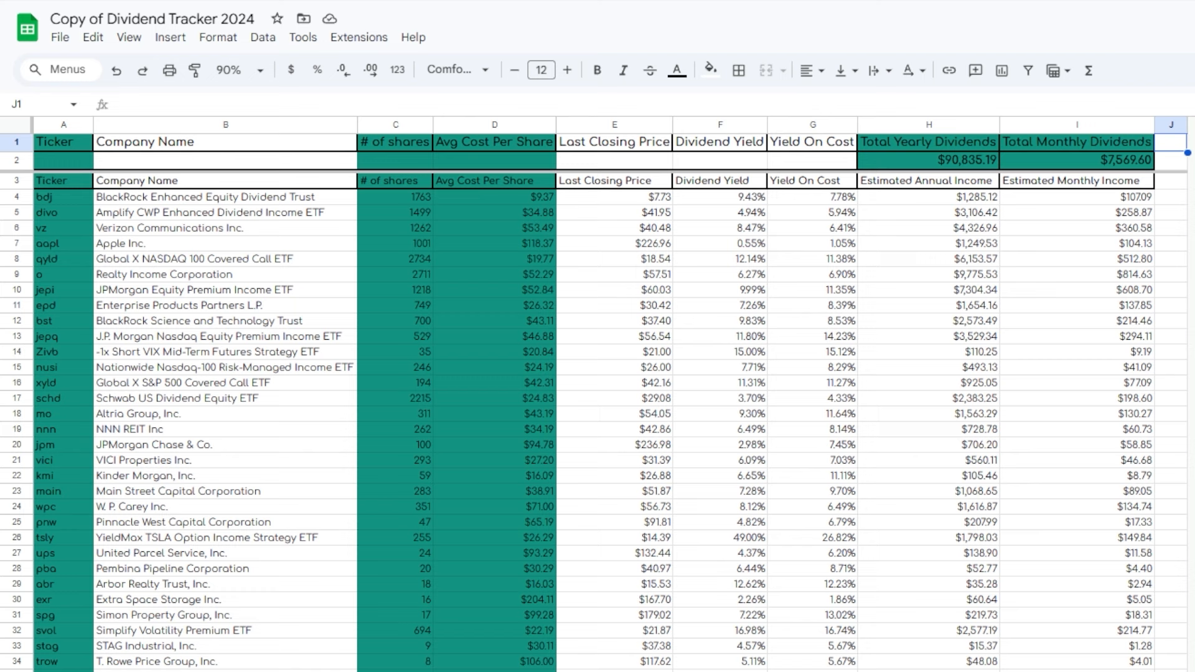
{"action": "left_click", "coordinate": [927, 160]}
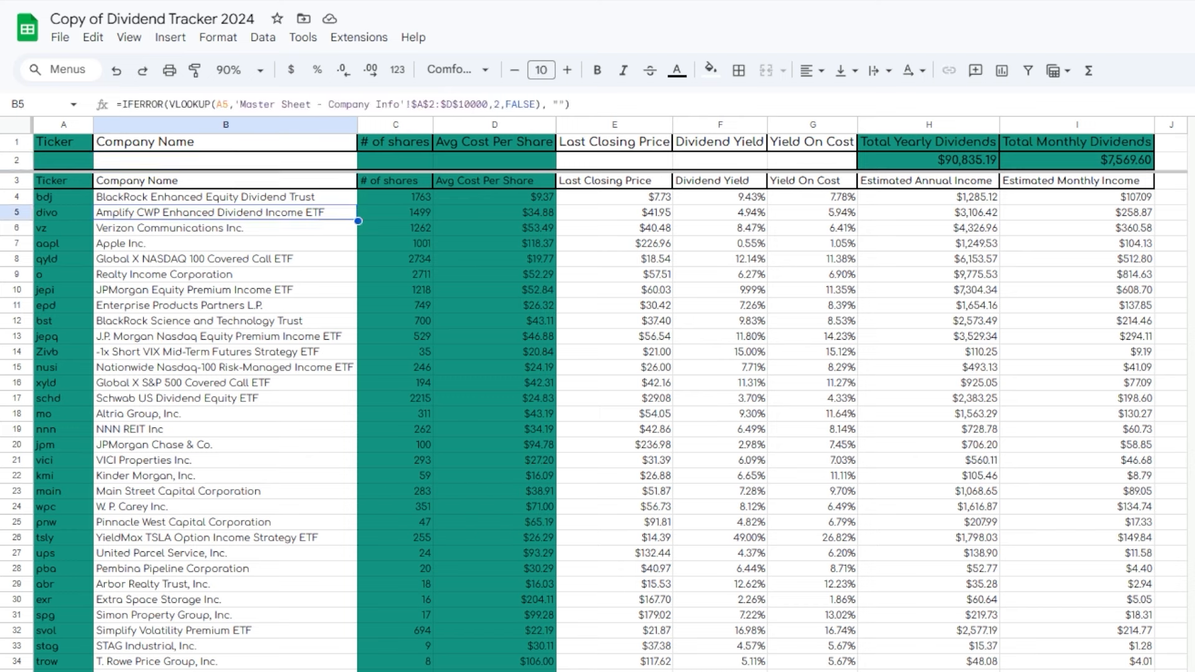
{"action": "left_click", "coordinate": [225, 161]}
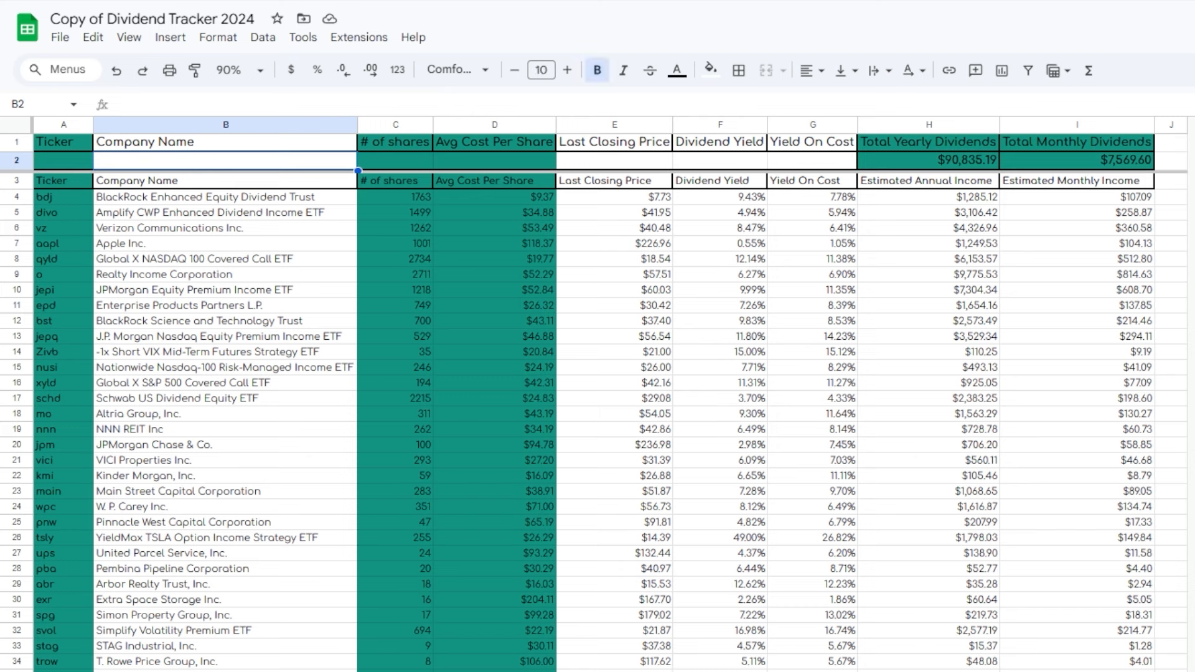
{"action": "left_click", "coordinate": [494, 142]}
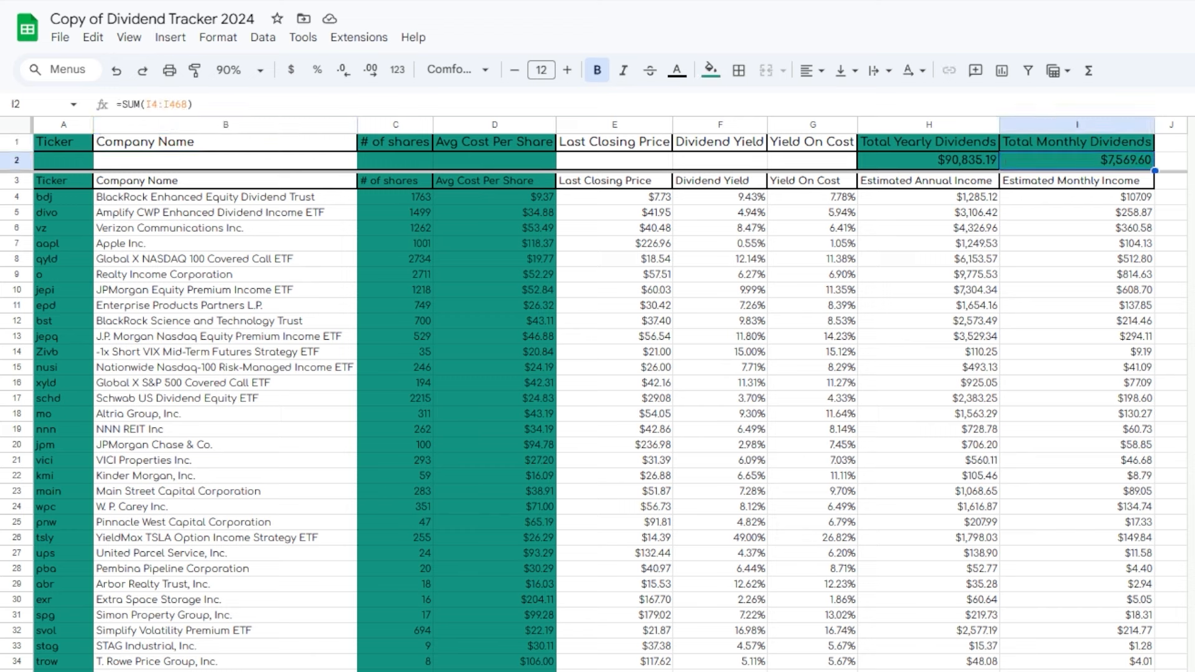
{"action": "left_click", "coordinate": [812, 227]}
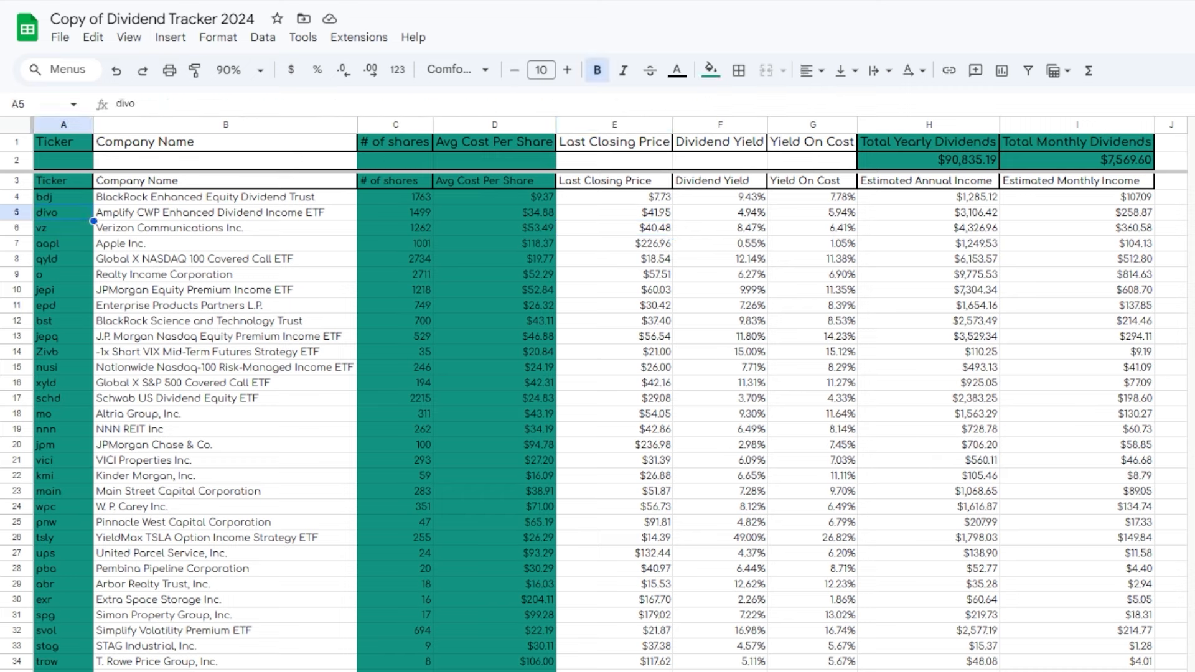
{"action": "left_click", "coordinate": [394, 142]}
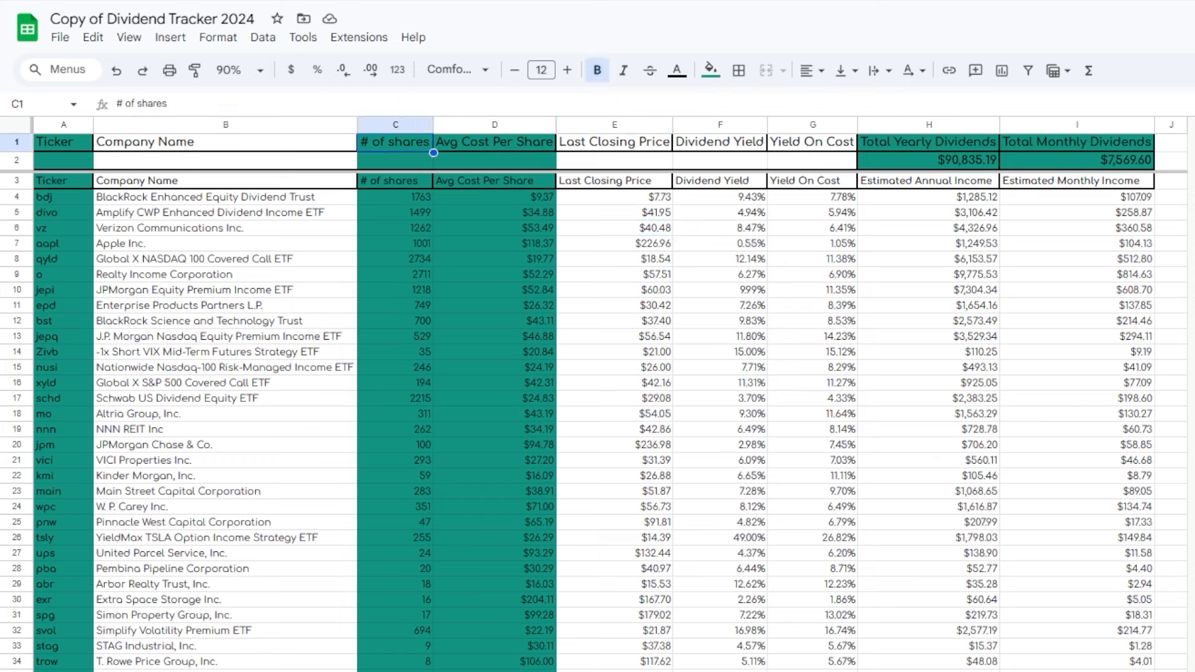
{"action": "left_click", "coordinate": [225, 142]}
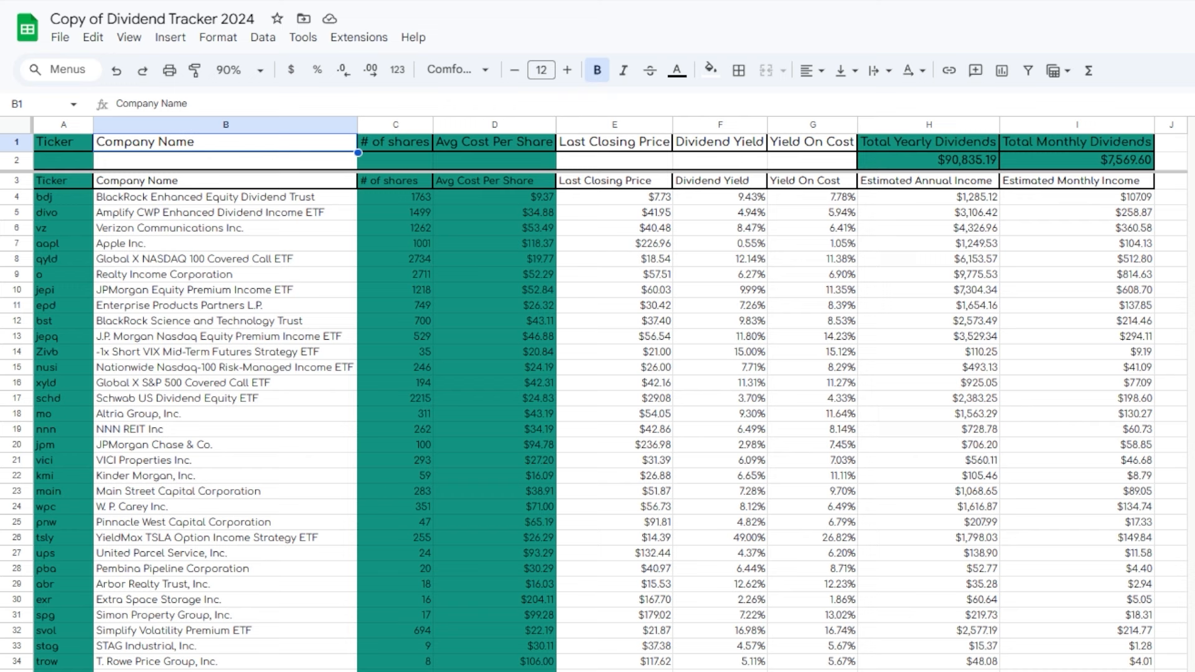
{"action": "left_click", "coordinate": [225, 243]}
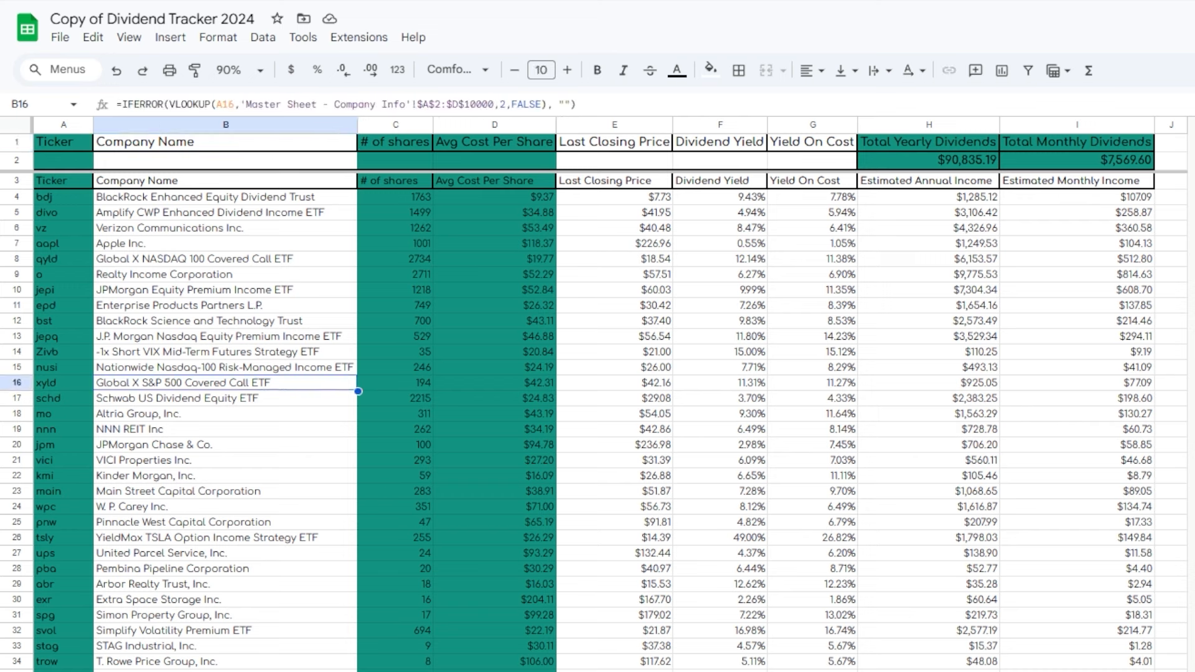
{"action": "left_click", "coordinate": [225, 506]}
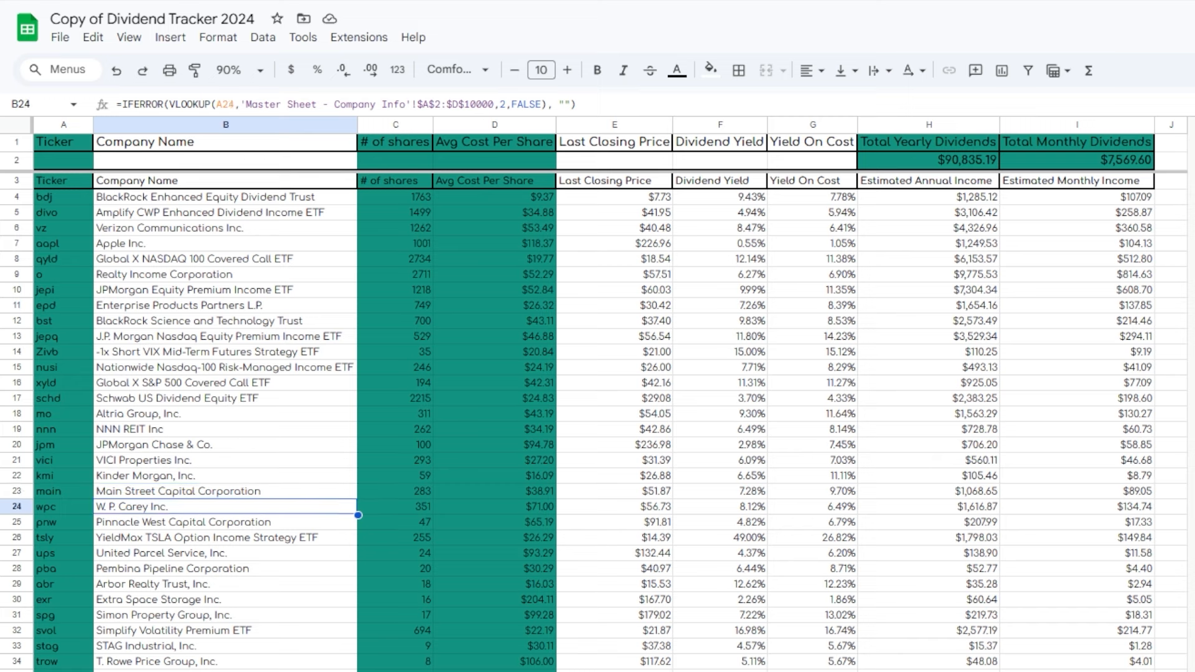
{"action": "left_click", "coordinate": [225, 553]}
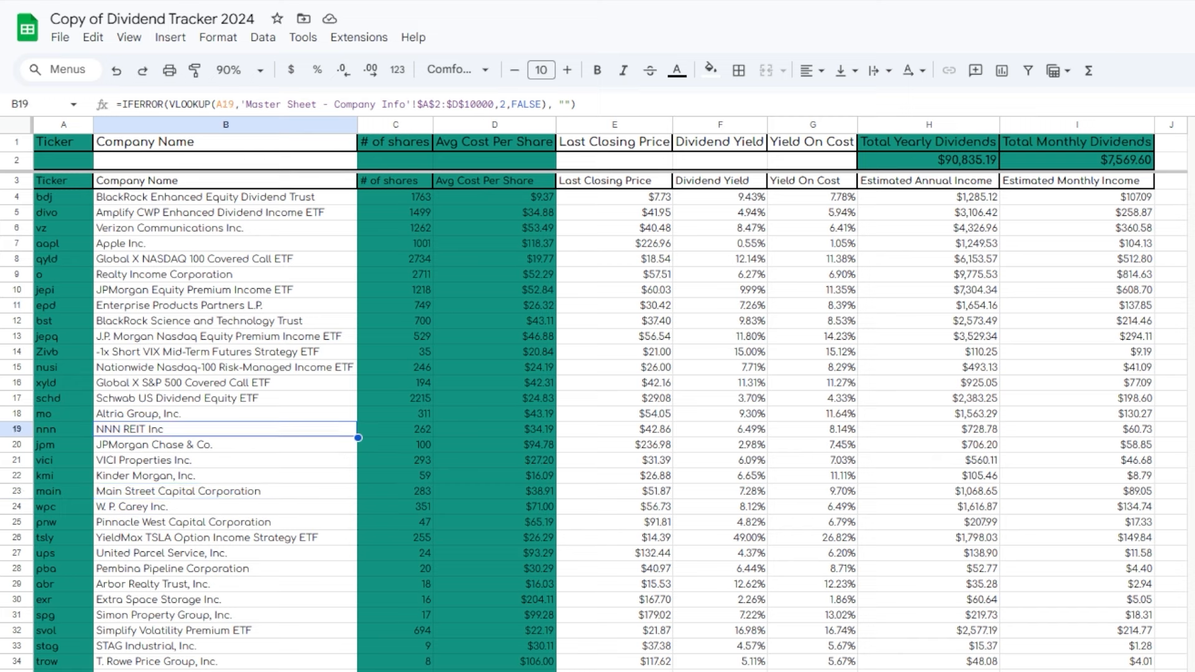
{"action": "left_click", "coordinate": [225, 305]}
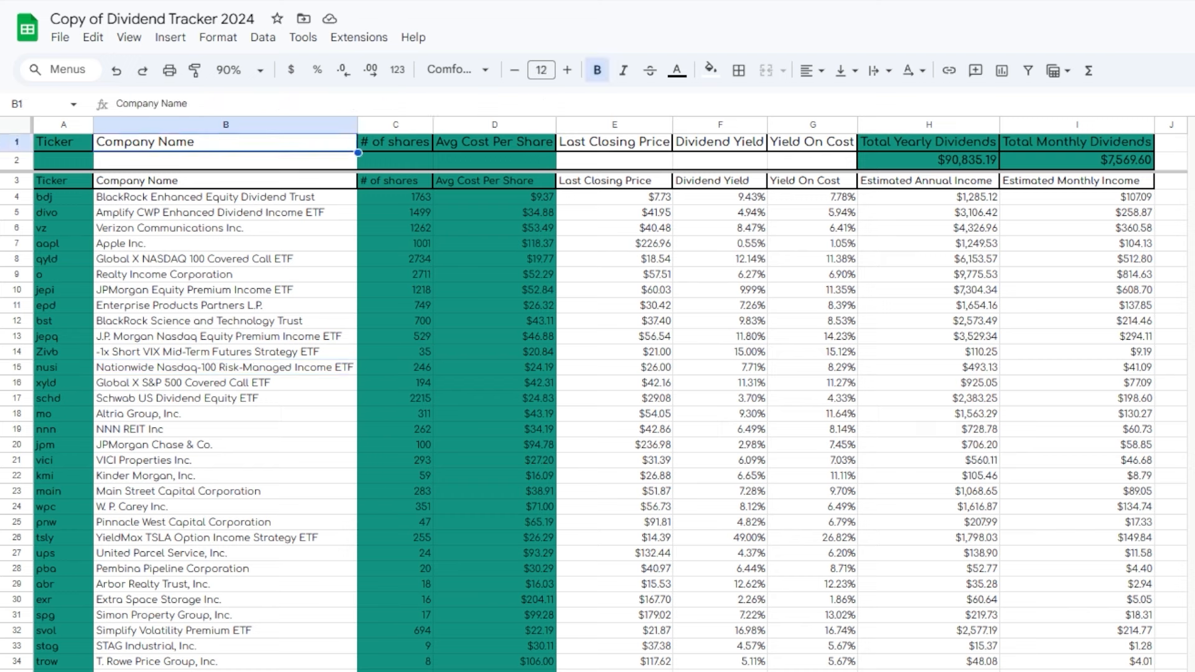
{"action": "left_click", "coordinate": [63, 142]}
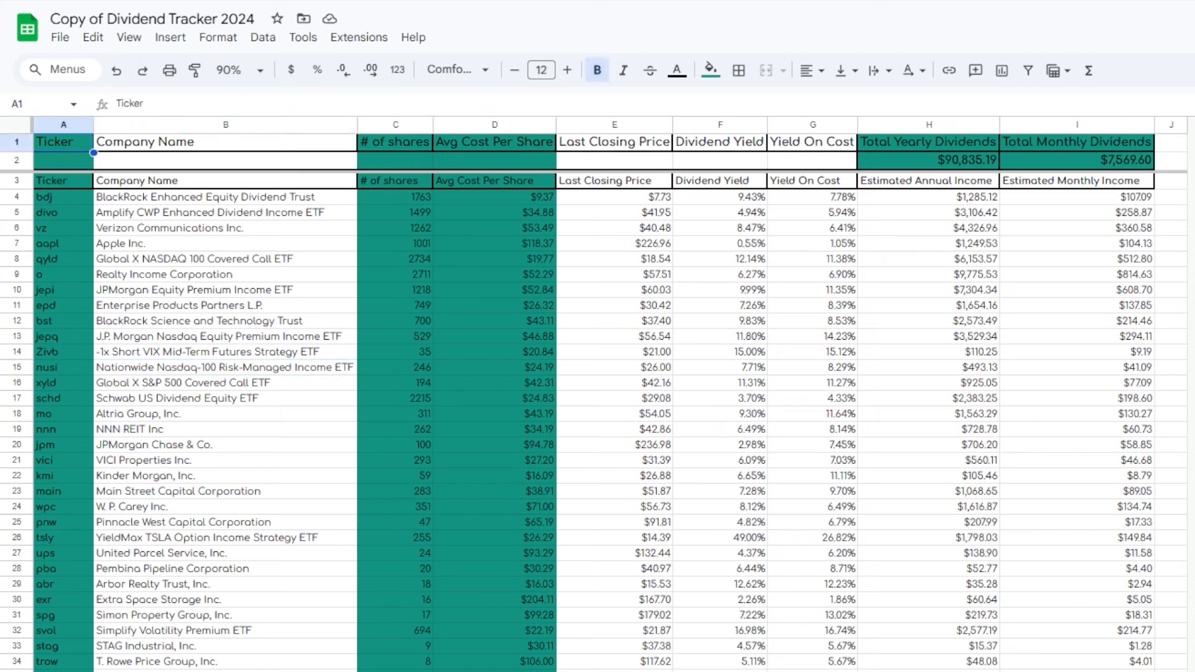
{"action": "left_click", "coordinate": [927, 142]}
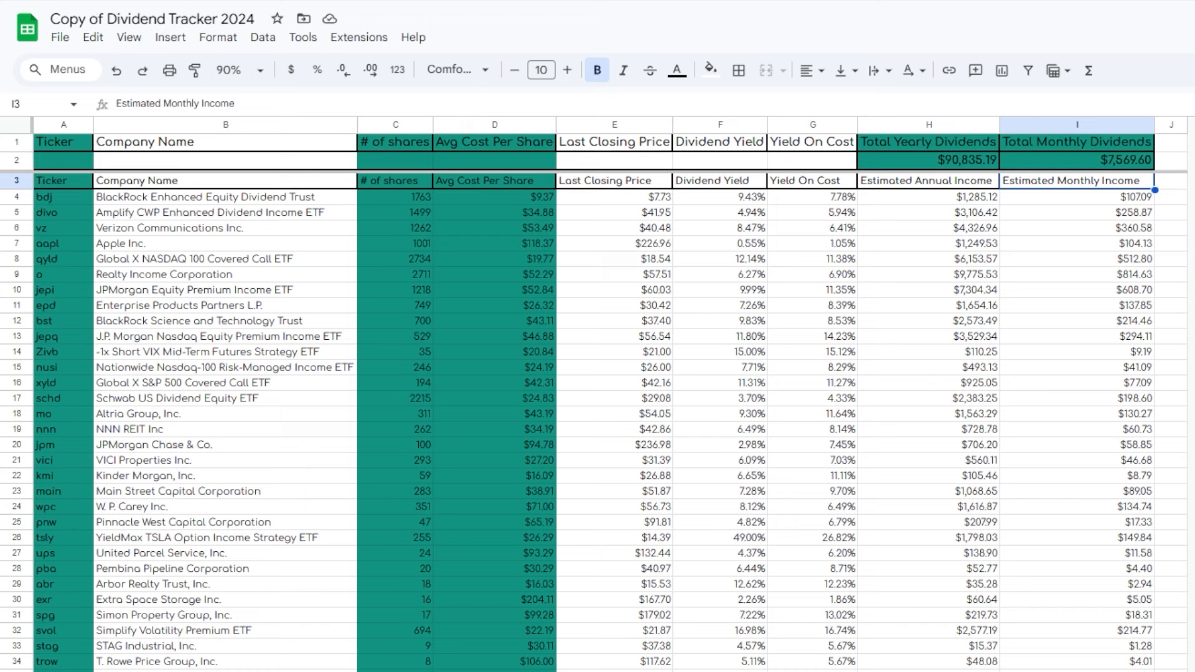
{"action": "left_click", "coordinate": [1076, 227]}
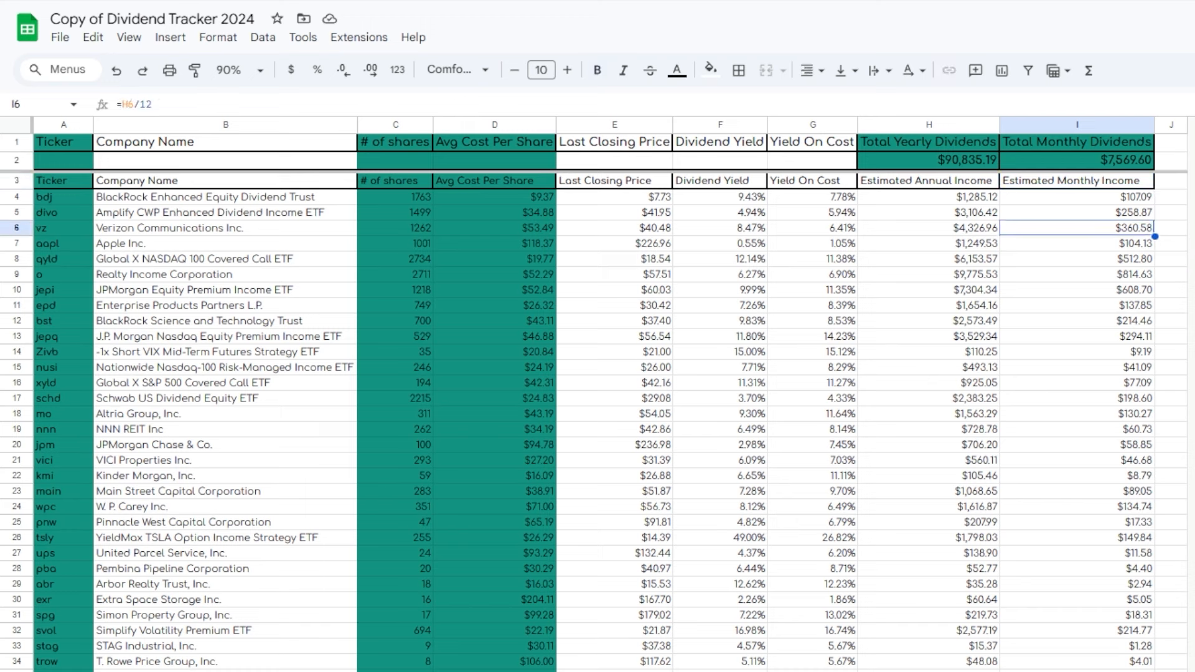
{"action": "left_click", "coordinate": [225, 197]}
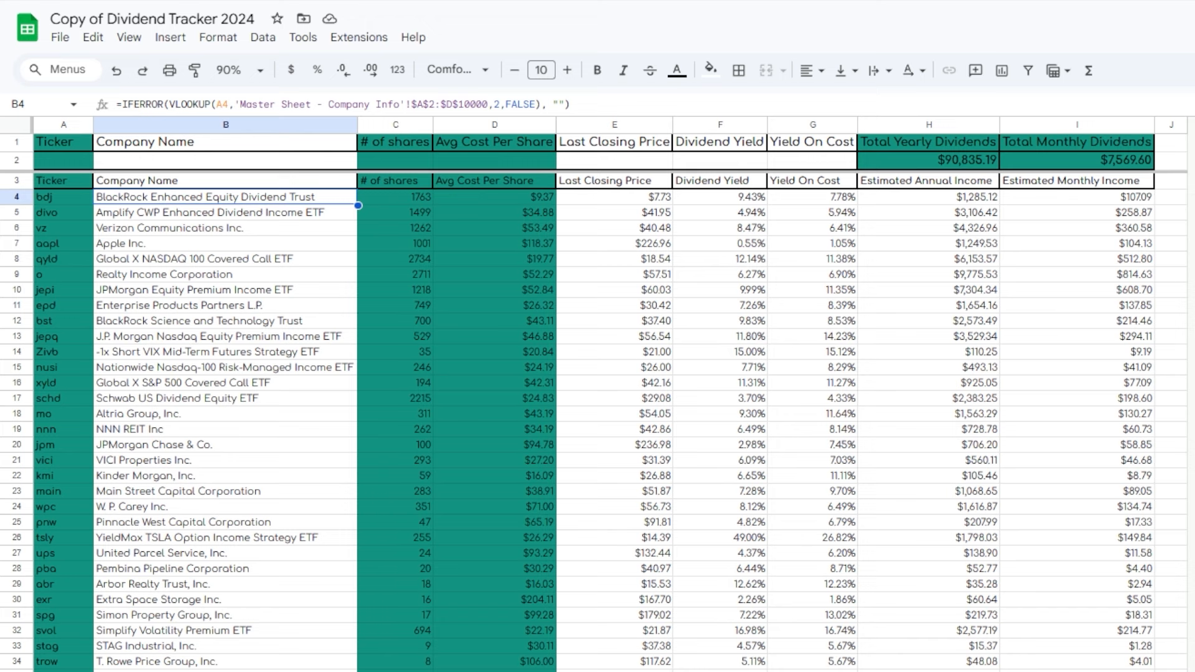
{"action": "left_click", "coordinate": [63, 196]}
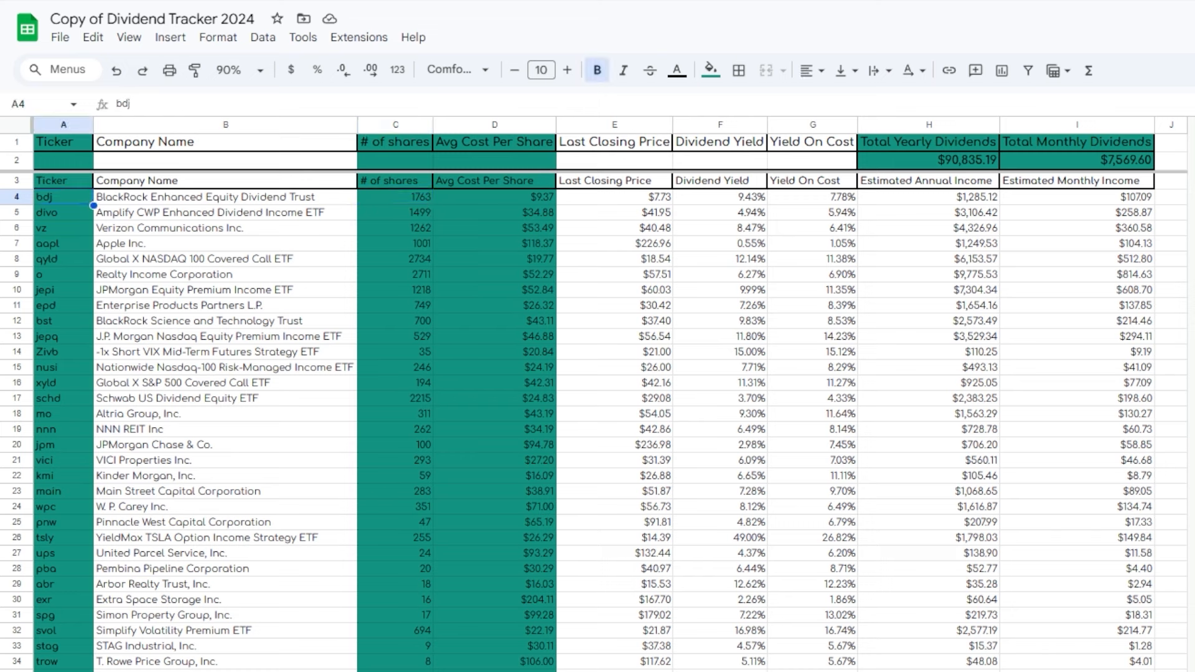
{"action": "left_click", "coordinate": [419, 196]}
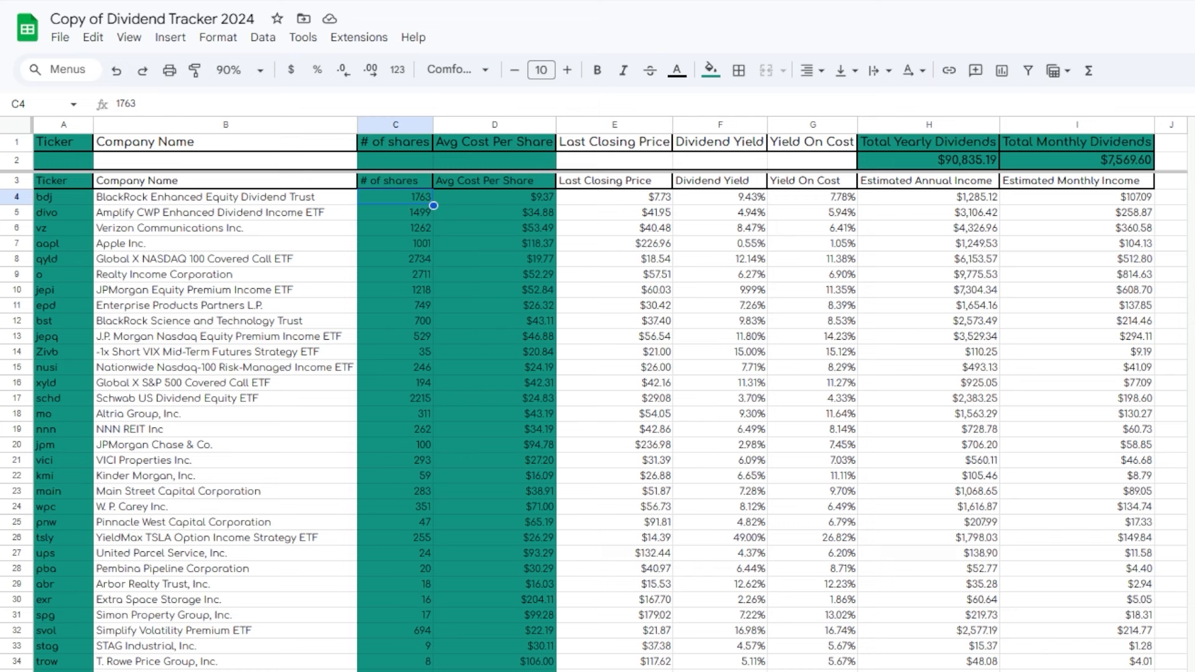
{"action": "left_click", "coordinate": [225, 196]}
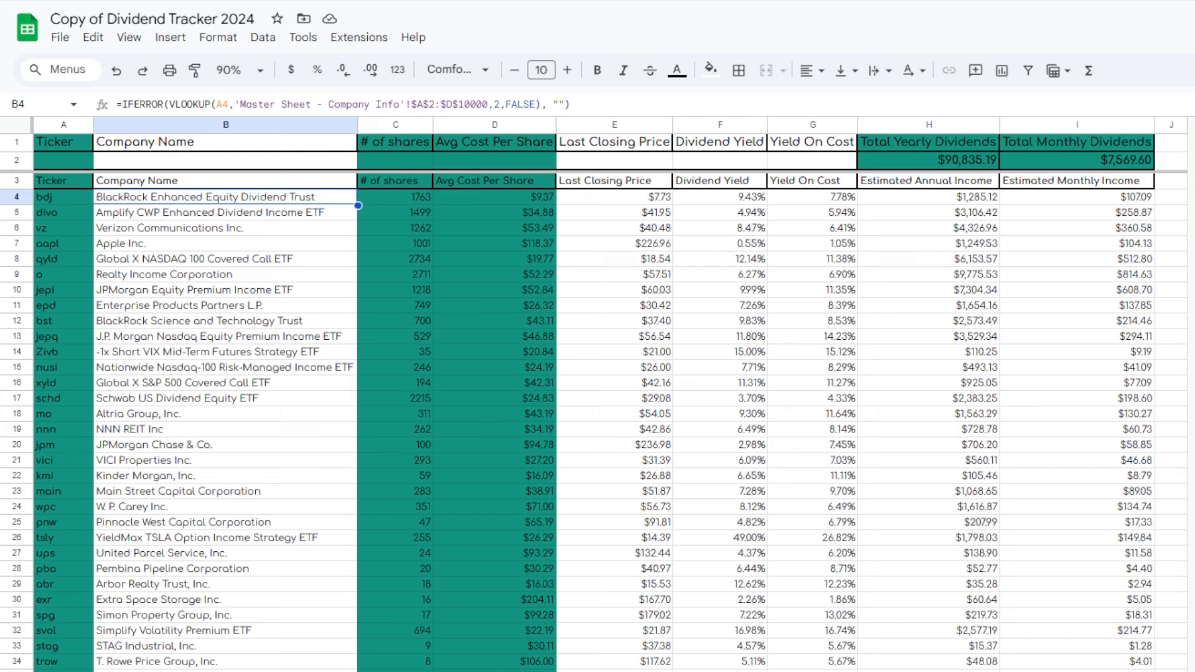
{"action": "left_click", "coordinate": [225, 212]}
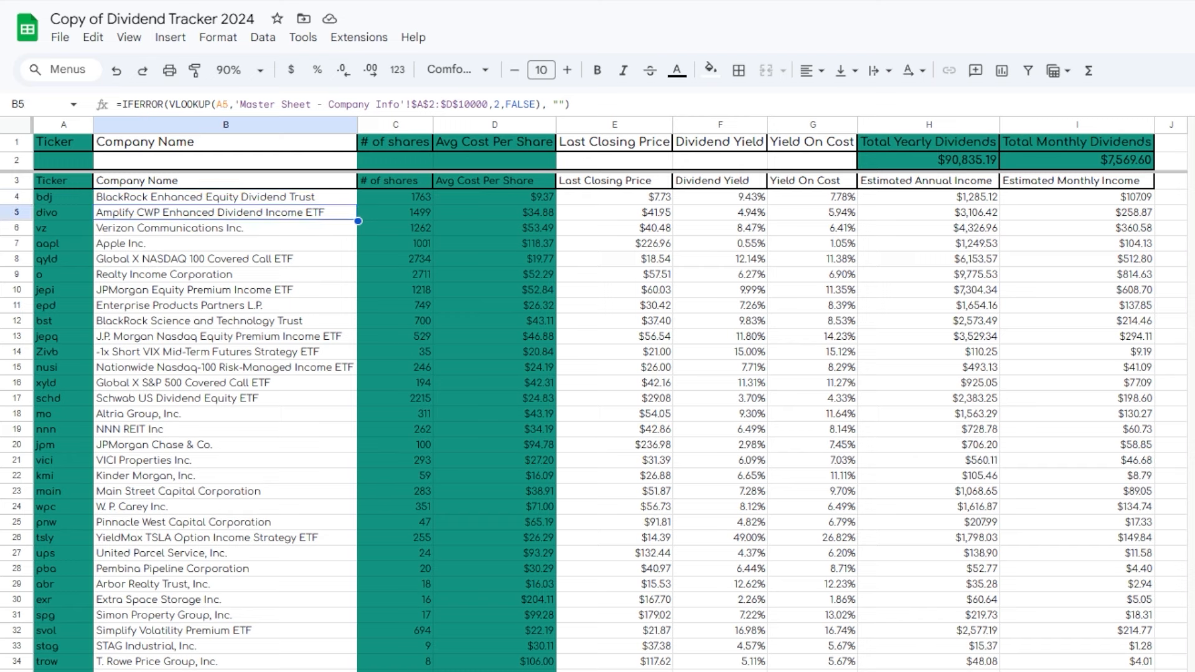
{"action": "left_click", "coordinate": [395, 212]}
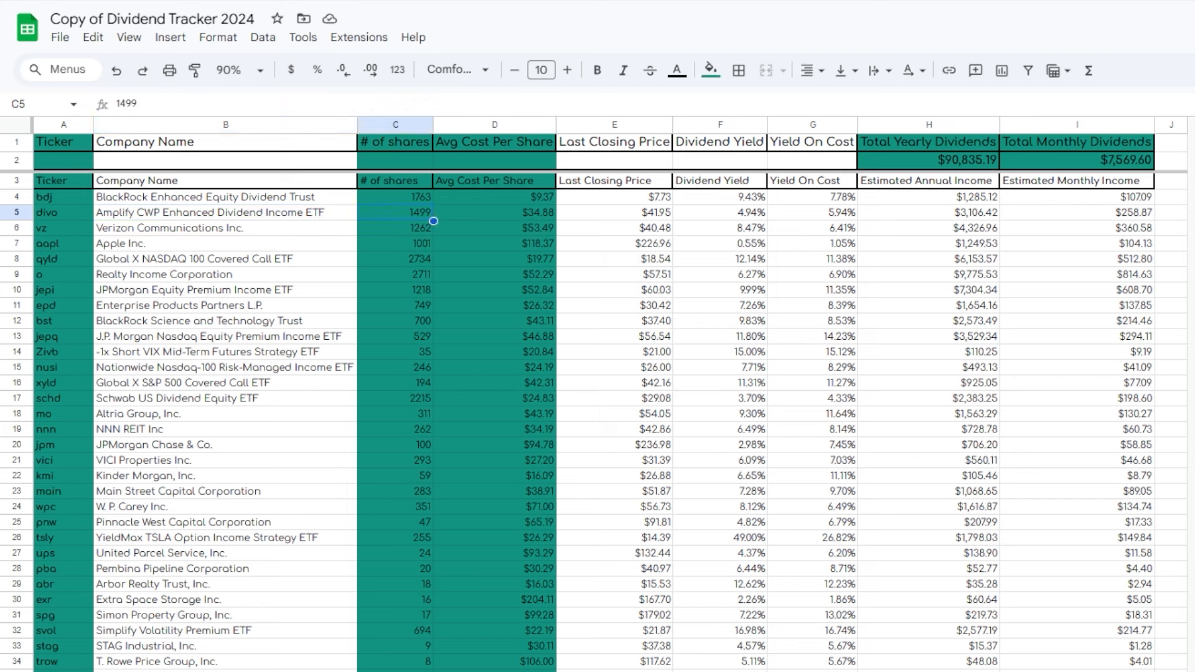
{"action": "left_click", "coordinate": [225, 212]}
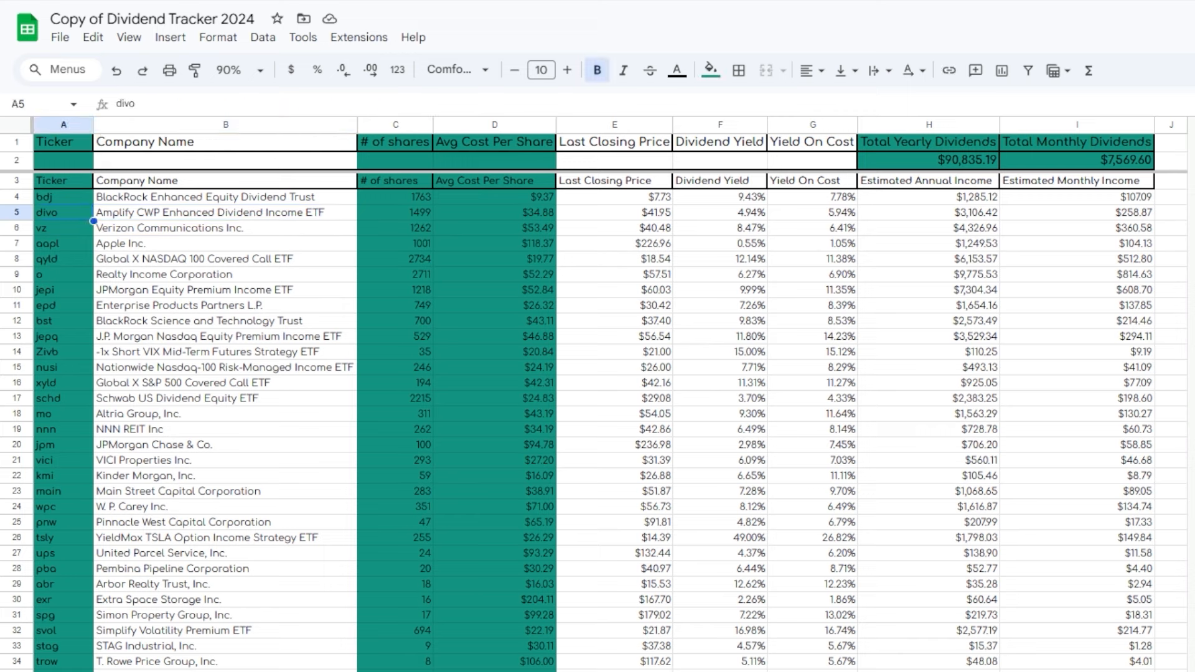
{"action": "left_click", "coordinate": [225, 211]}
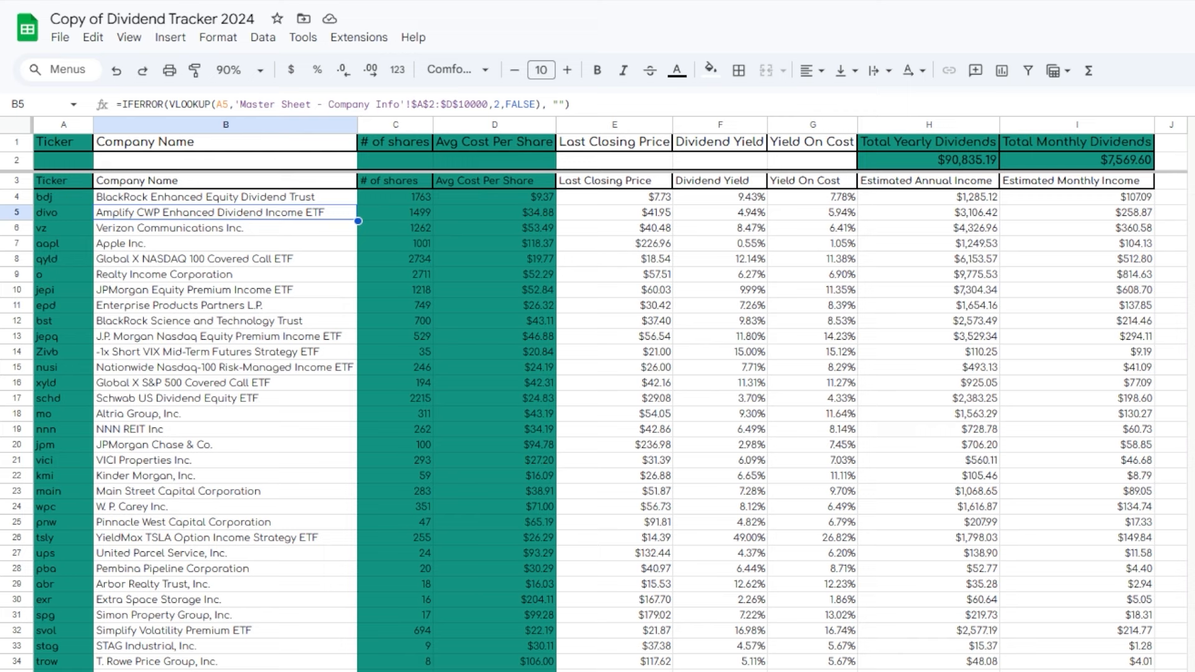
{"action": "left_click", "coordinate": [394, 228]}
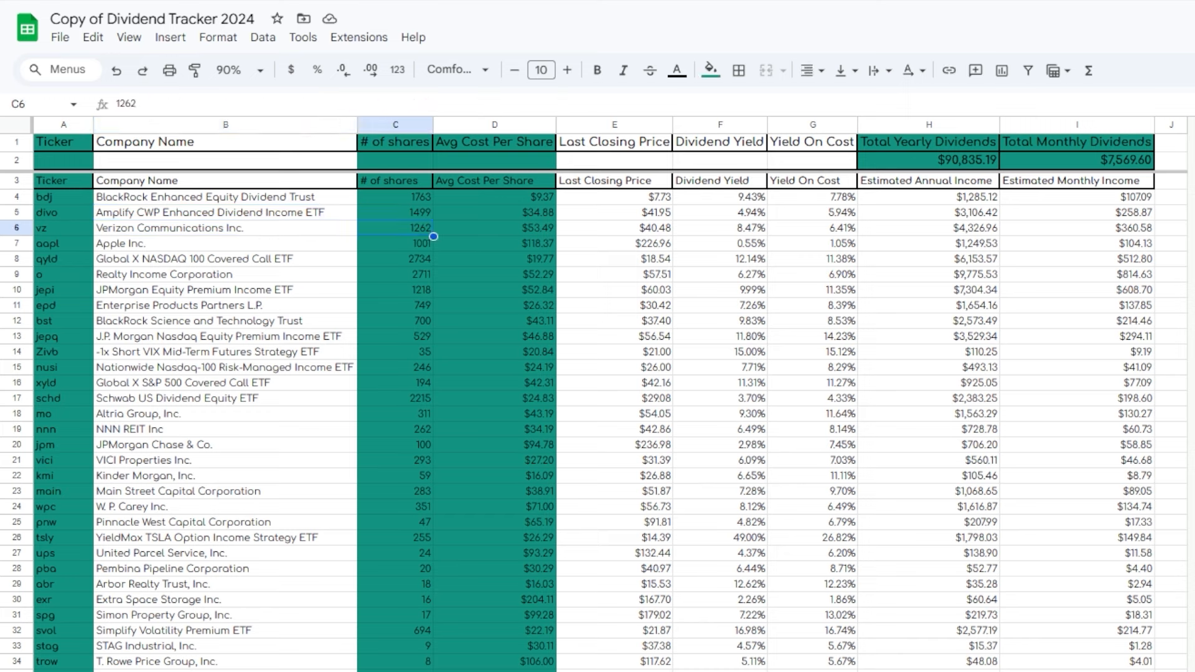
{"action": "left_click", "coordinate": [225, 228]}
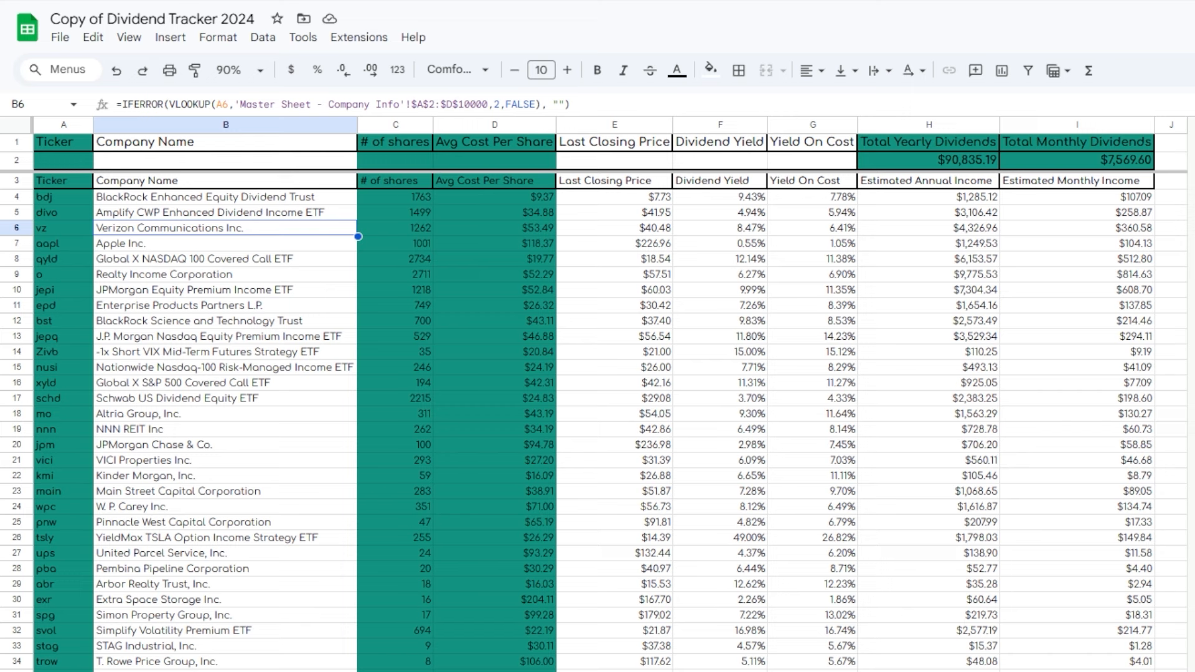
{"action": "left_click", "coordinate": [225, 244]}
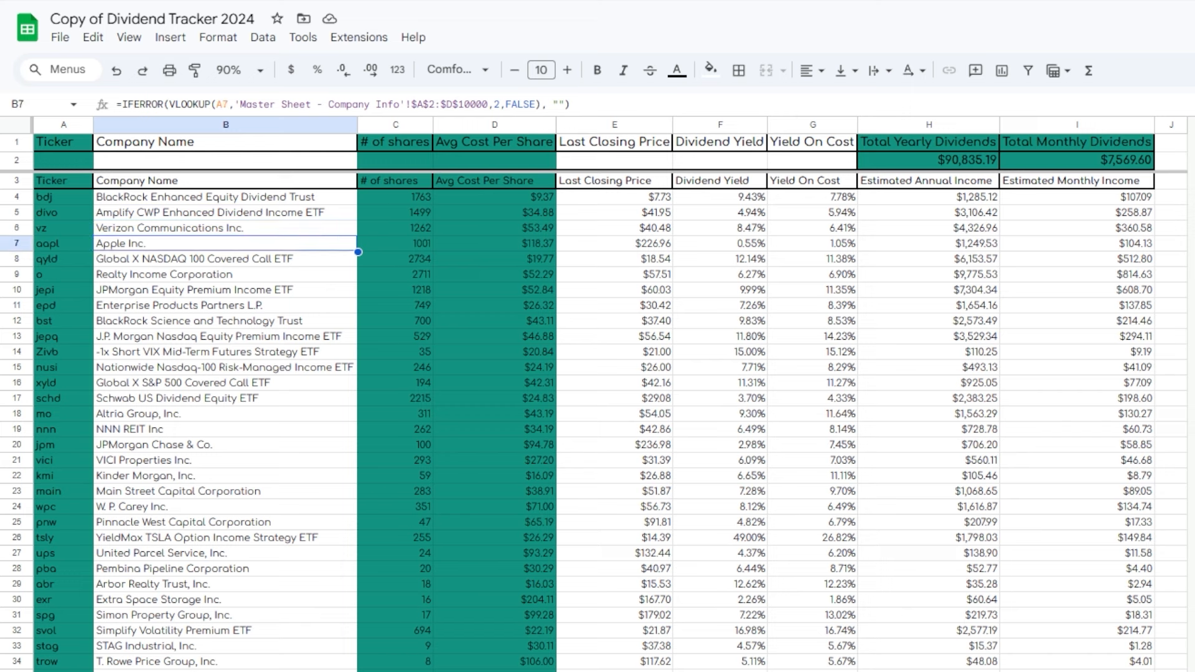
{"action": "left_click", "coordinate": [394, 243]}
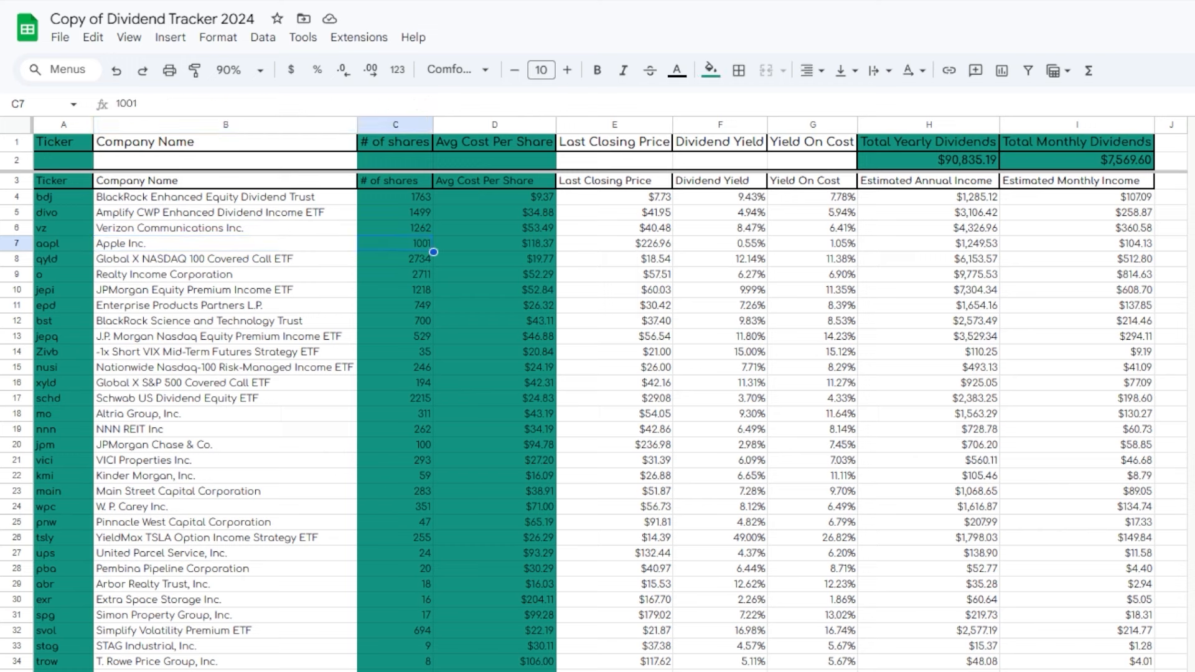
{"action": "left_click", "coordinate": [394, 258]}
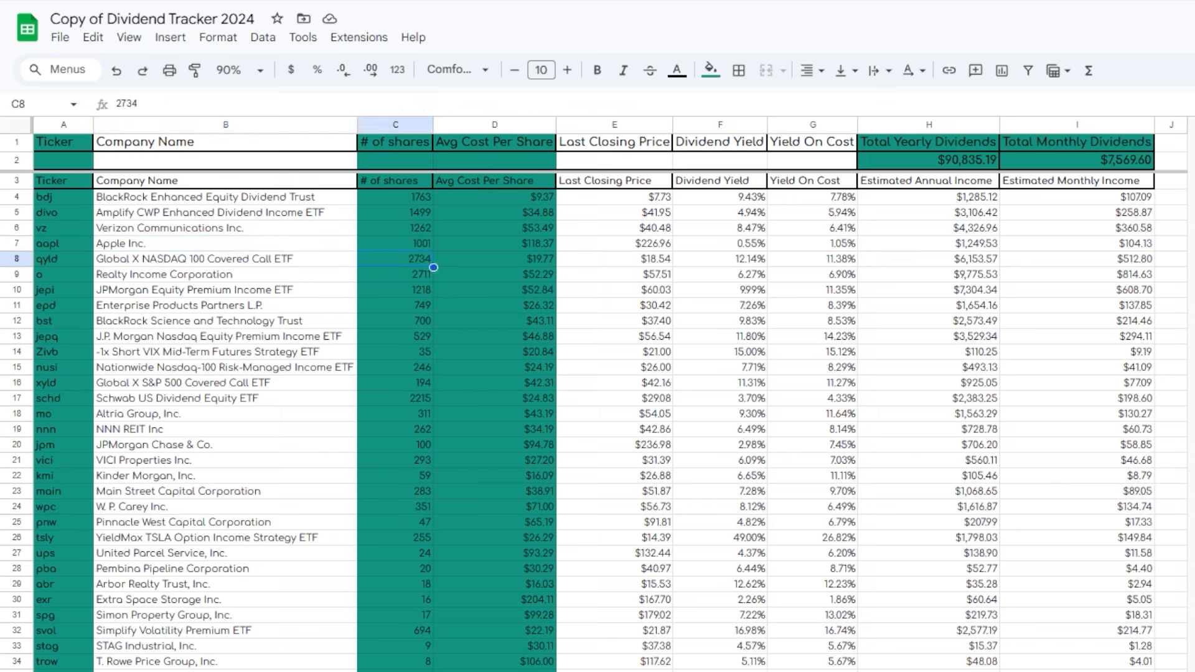
{"action": "left_click", "coordinate": [393, 274]}
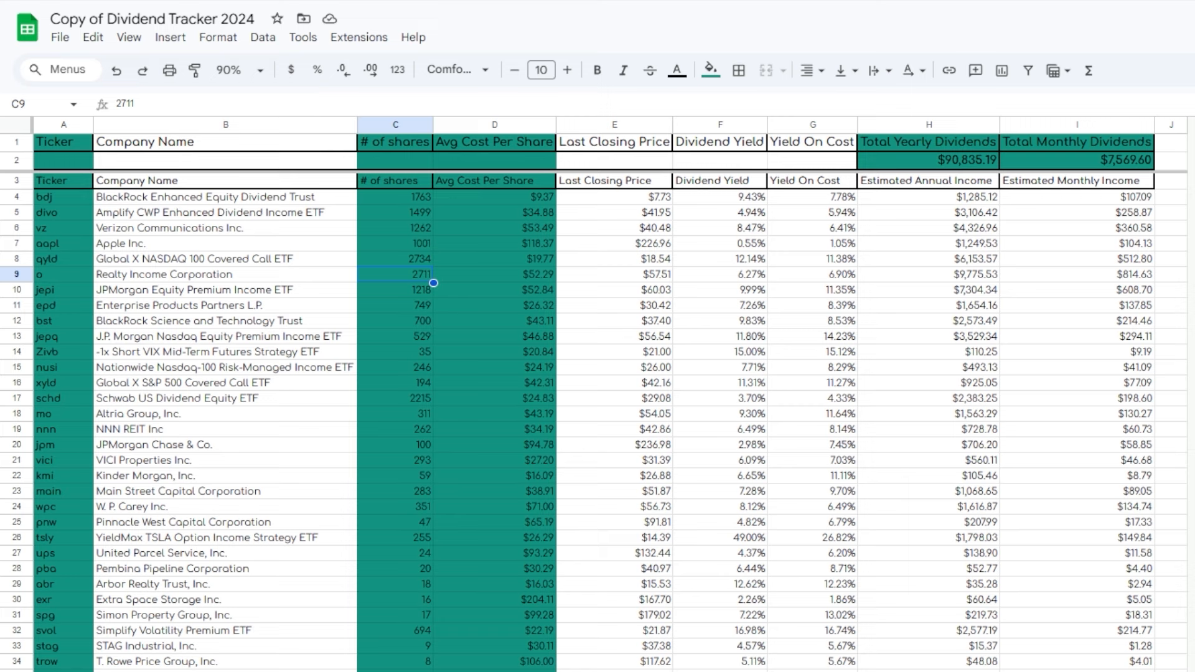
{"action": "left_click", "coordinate": [226, 274]}
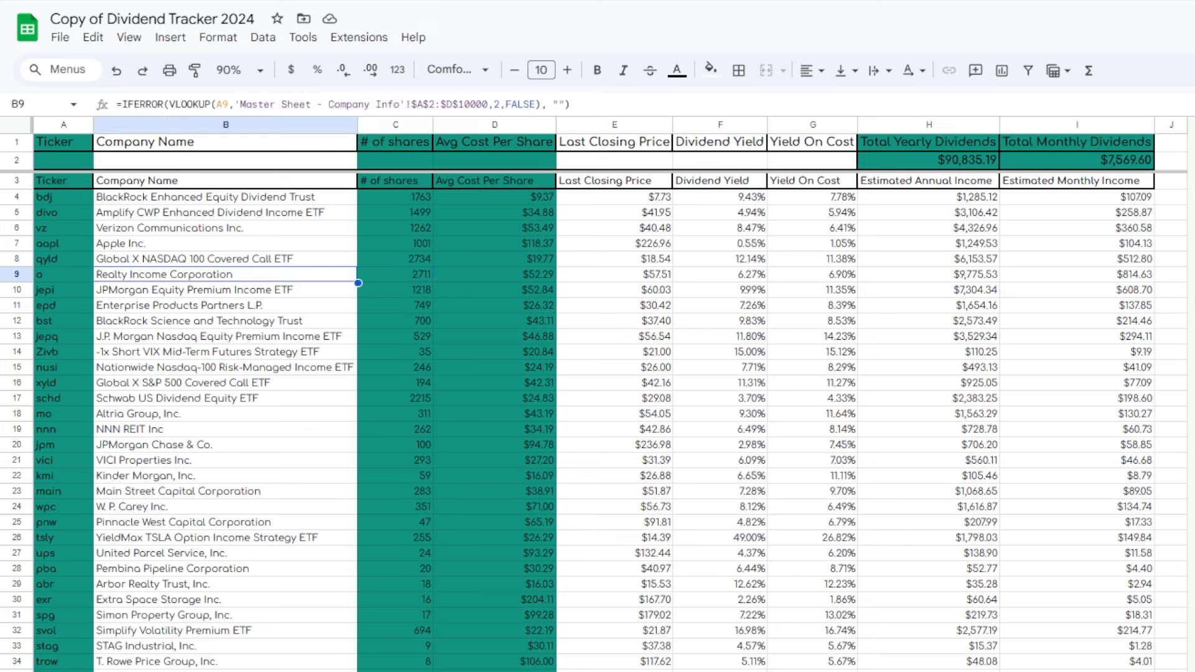
{"action": "left_click", "coordinate": [395, 274]}
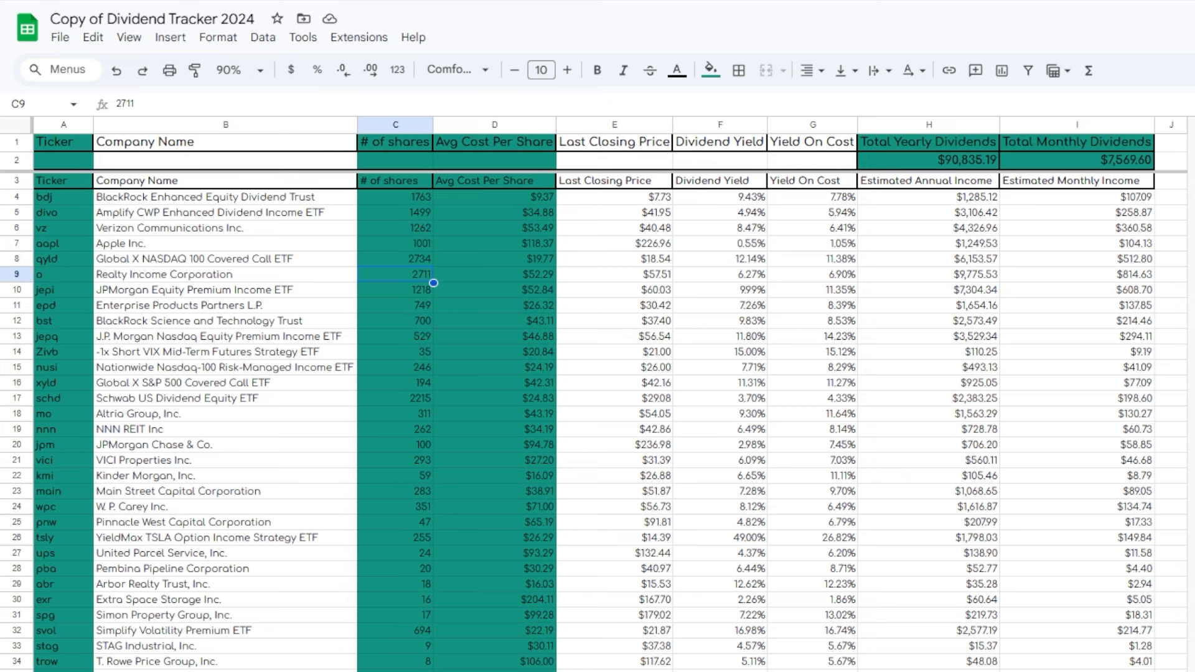
{"action": "left_click", "coordinate": [225, 274]}
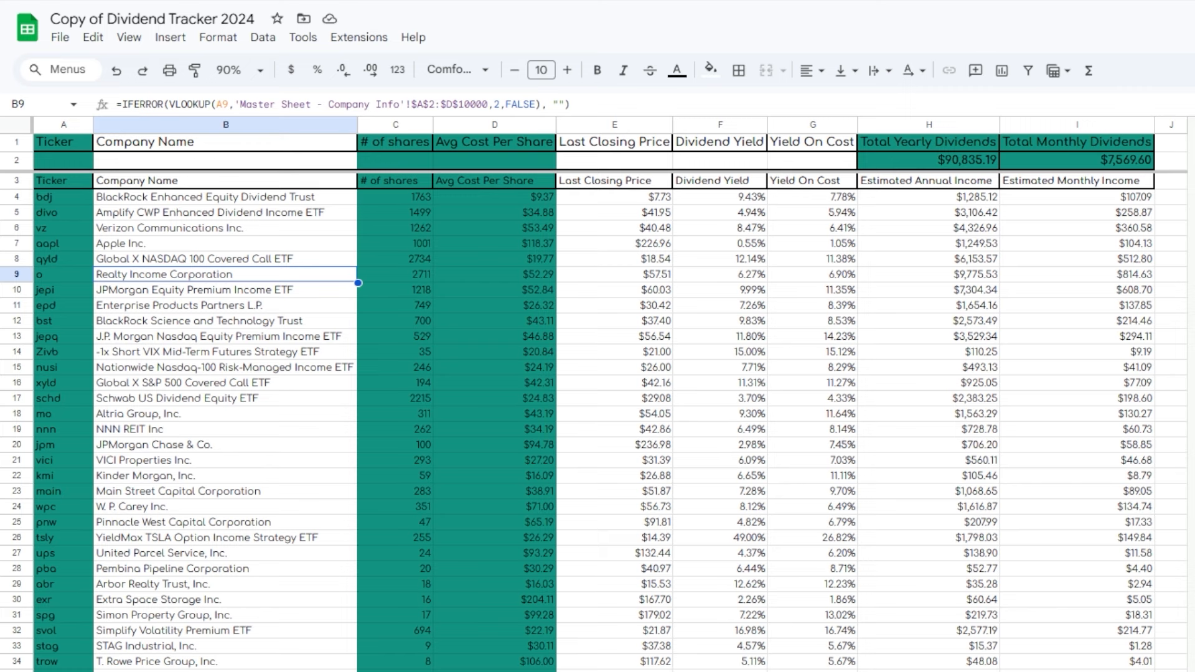
{"action": "left_click", "coordinate": [394, 274]}
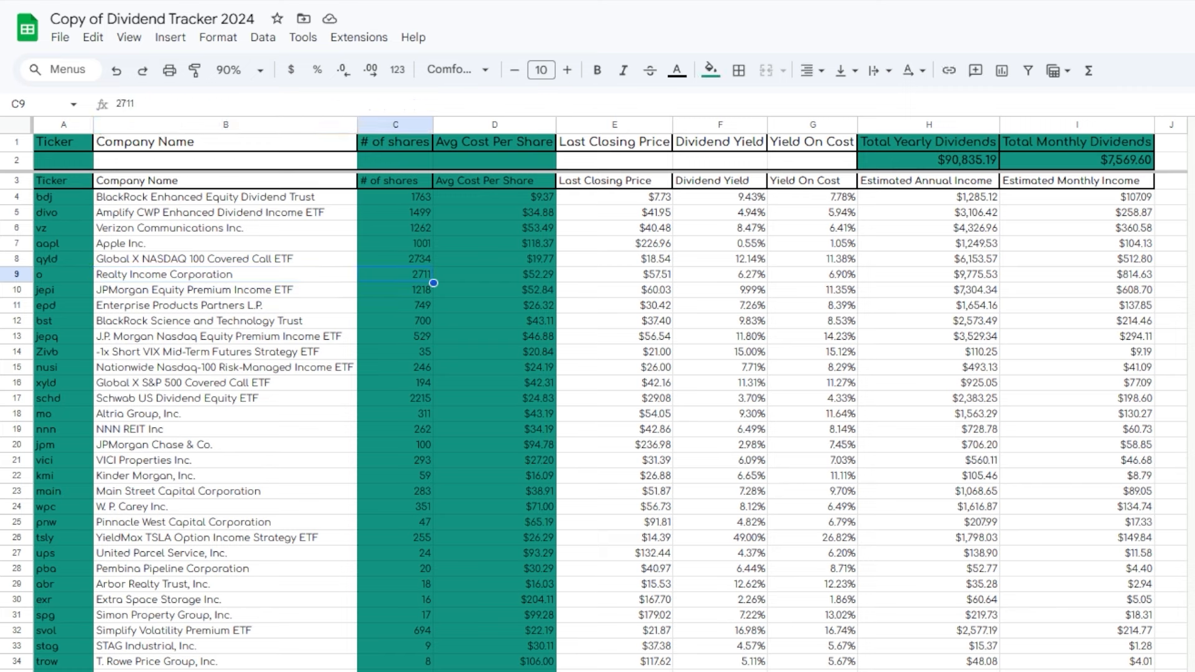
{"action": "left_click", "coordinate": [394, 305]}
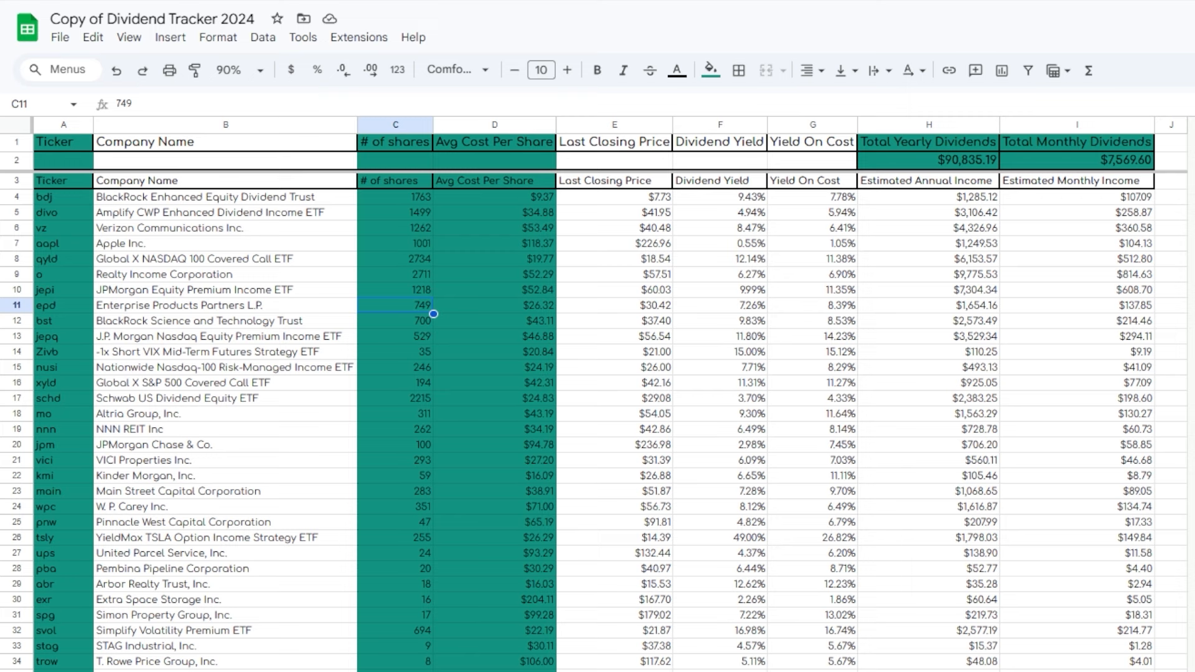
{"action": "left_click", "coordinate": [394, 336]}
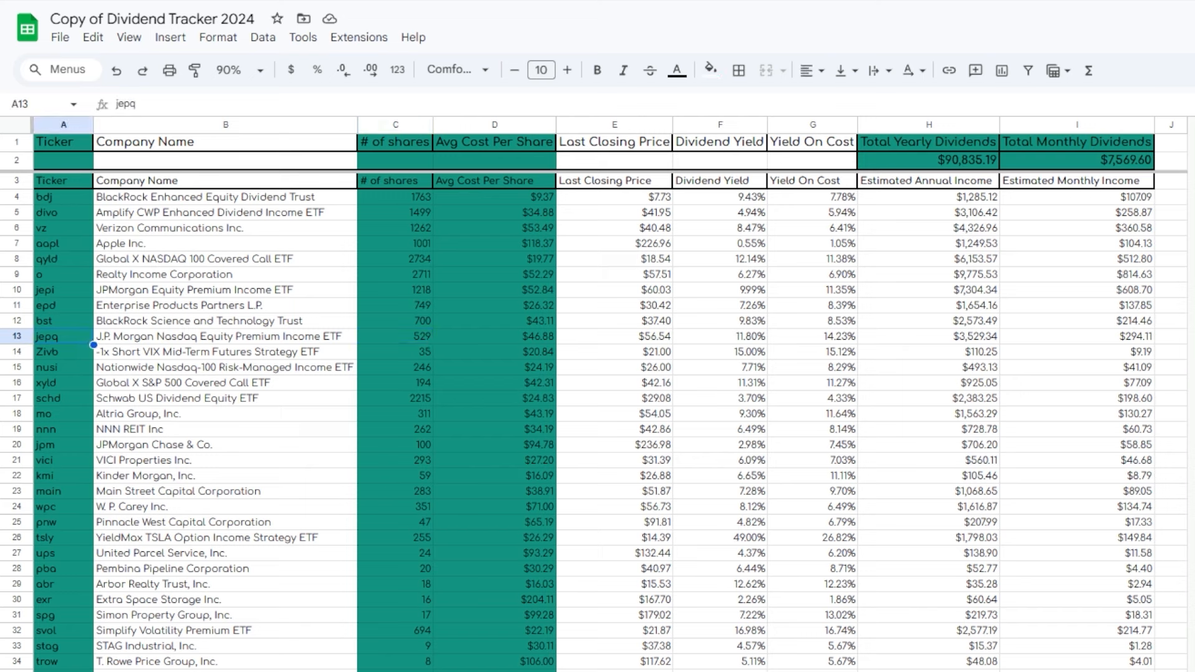
{"action": "left_click", "coordinate": [597, 69]}
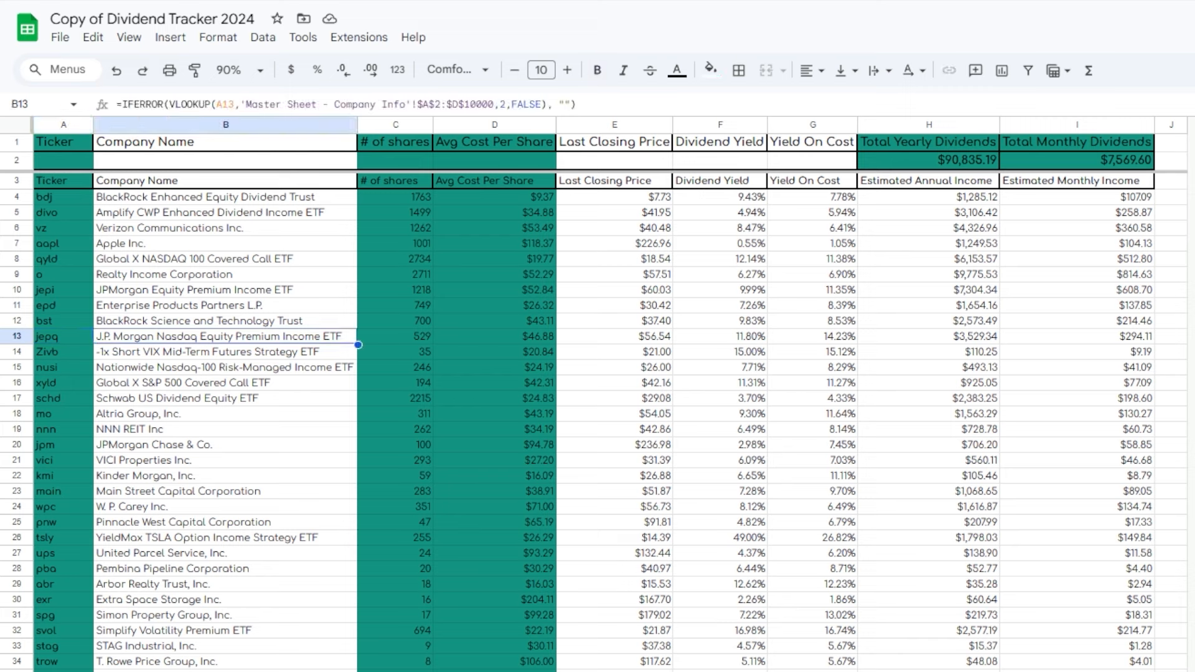
{"action": "left_click", "coordinate": [395, 336]}
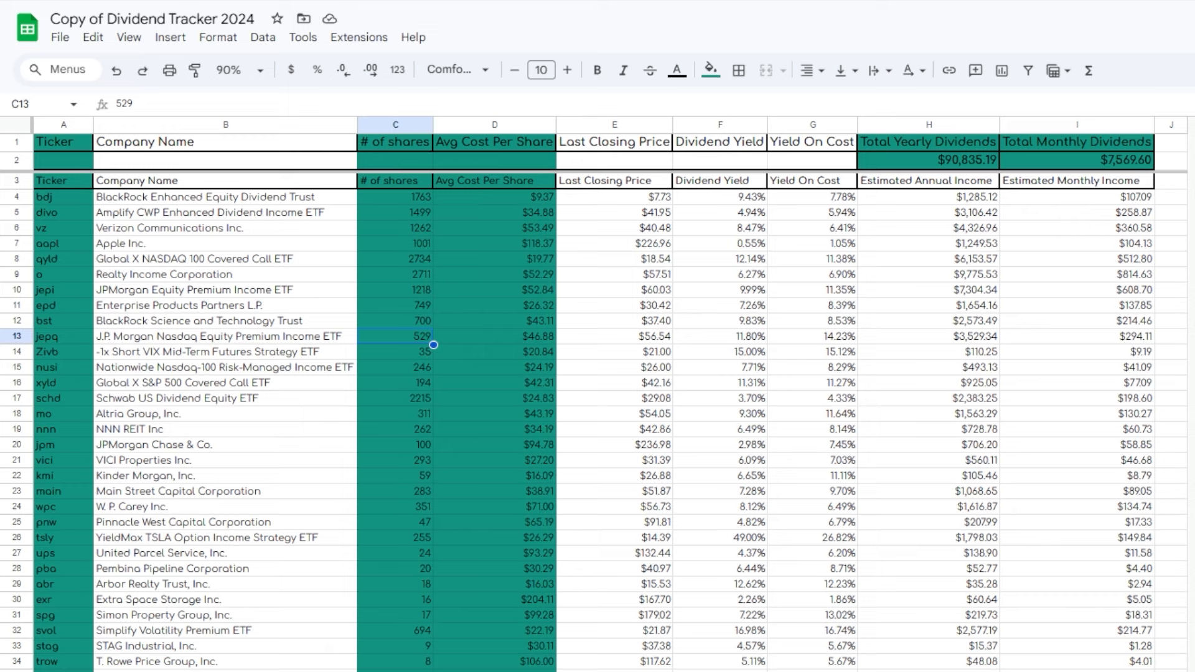
{"action": "left_click", "coordinate": [63, 337]}
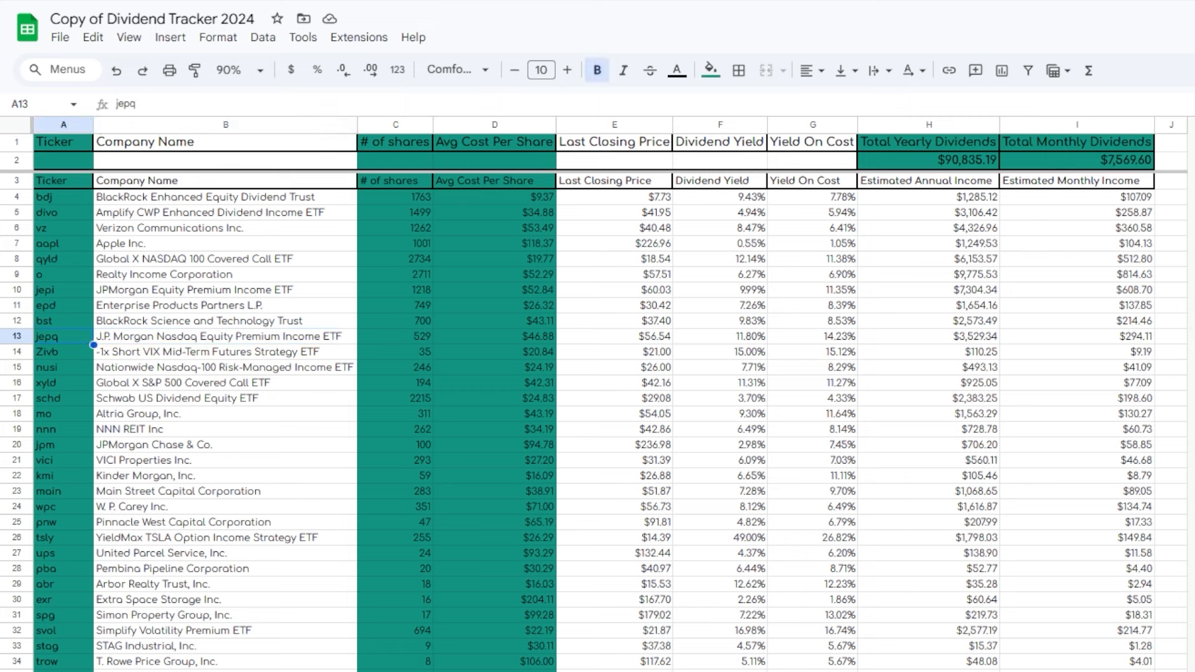
{"action": "left_click", "coordinate": [225, 336]}
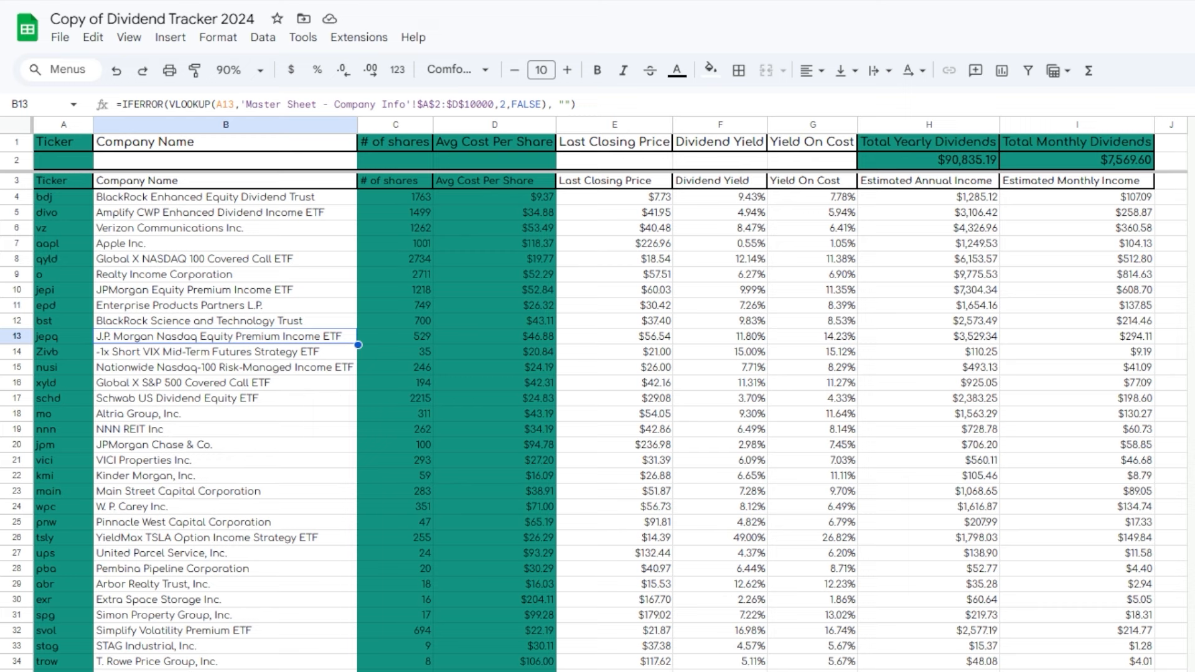
{"action": "left_click", "coordinate": [394, 336]}
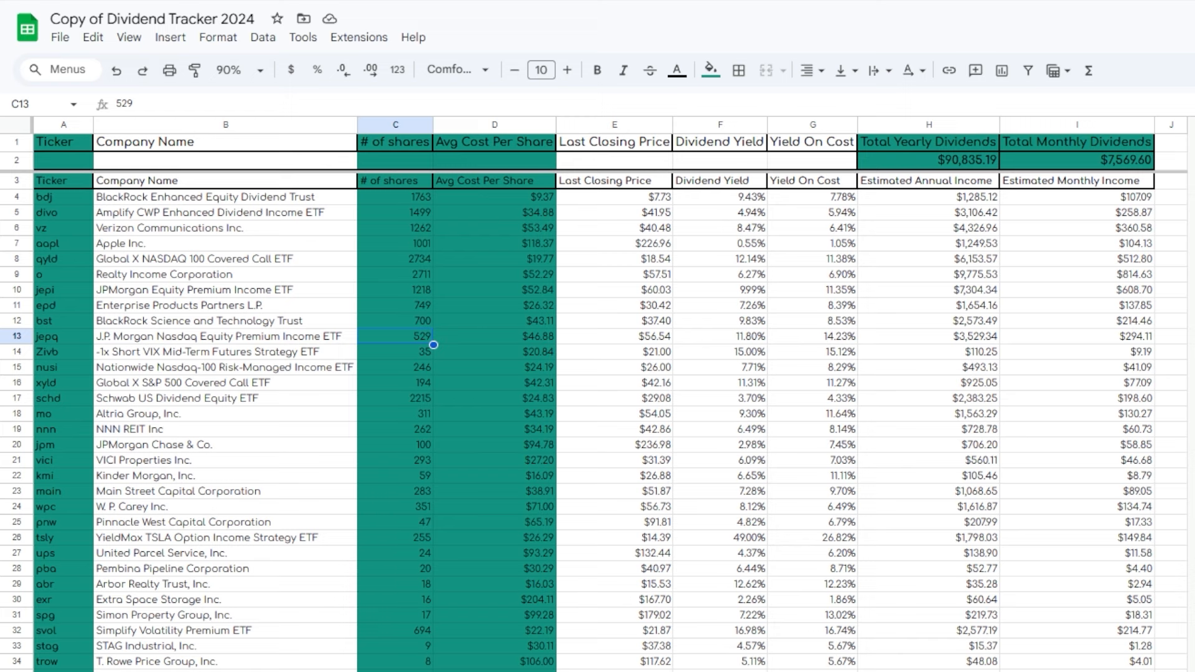
{"action": "left_click", "coordinate": [63, 351]}
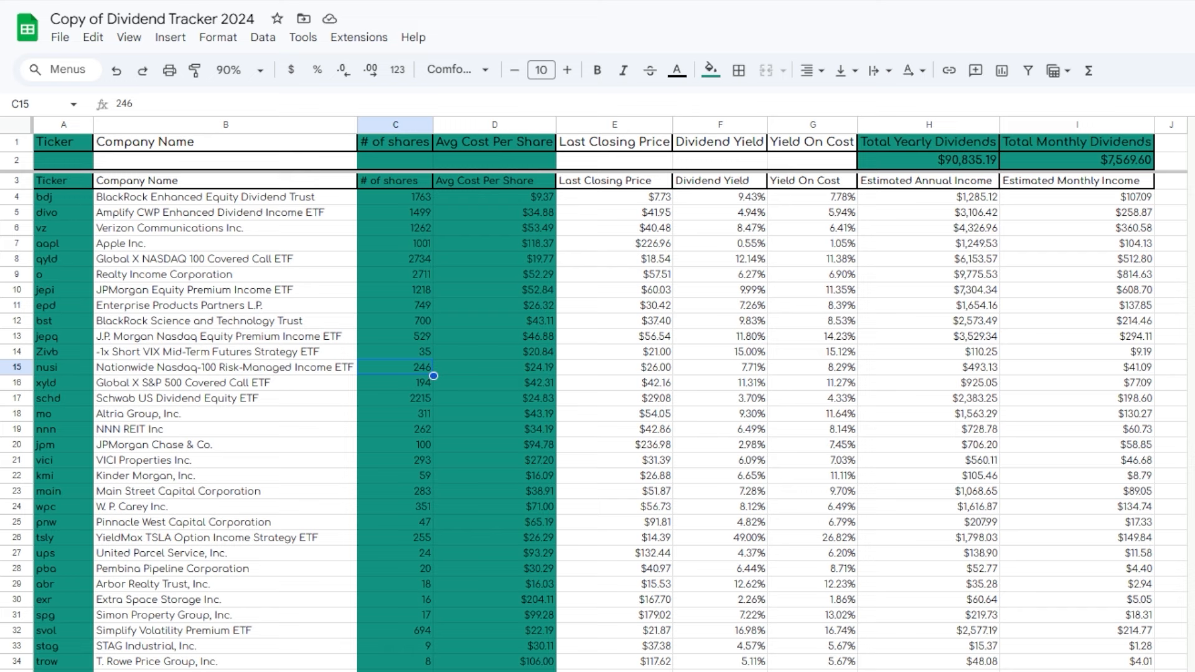
{"action": "left_click", "coordinate": [394, 383]}
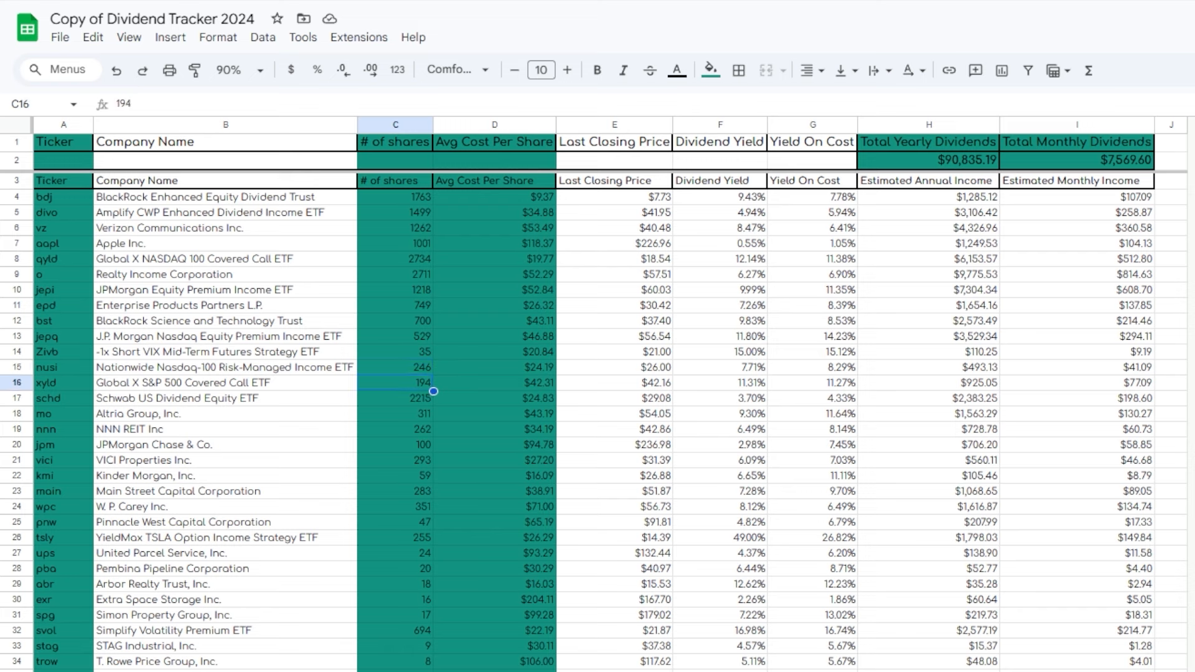
{"action": "left_click", "coordinate": [395, 398]}
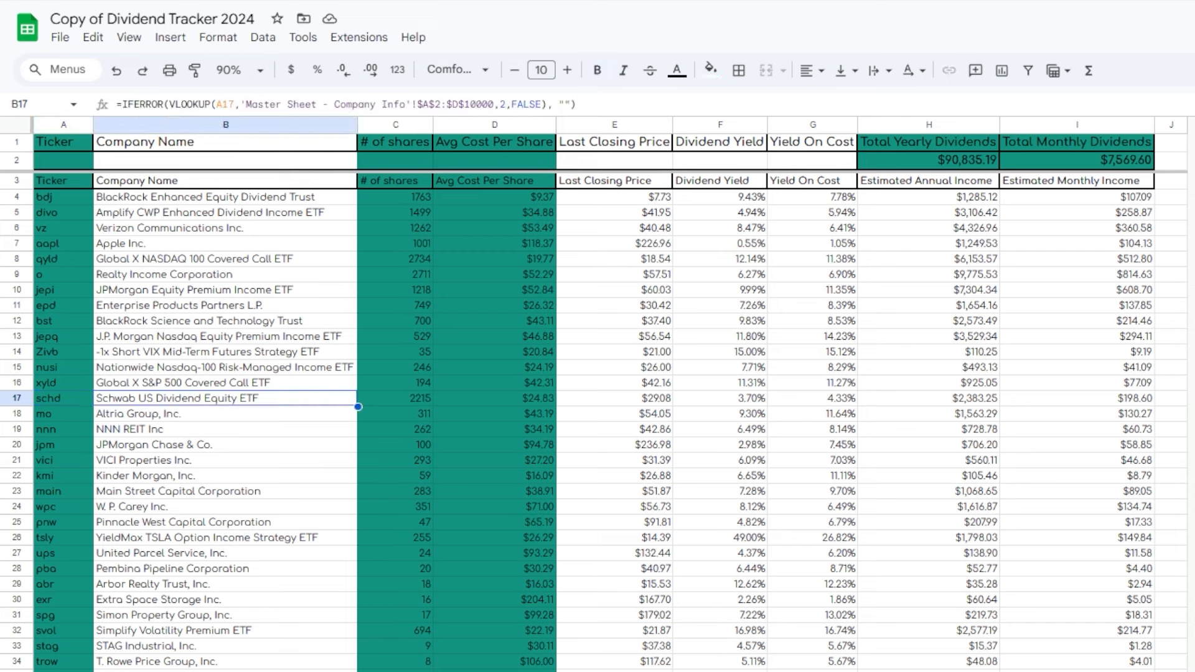
{"action": "left_click", "coordinate": [62, 398]}
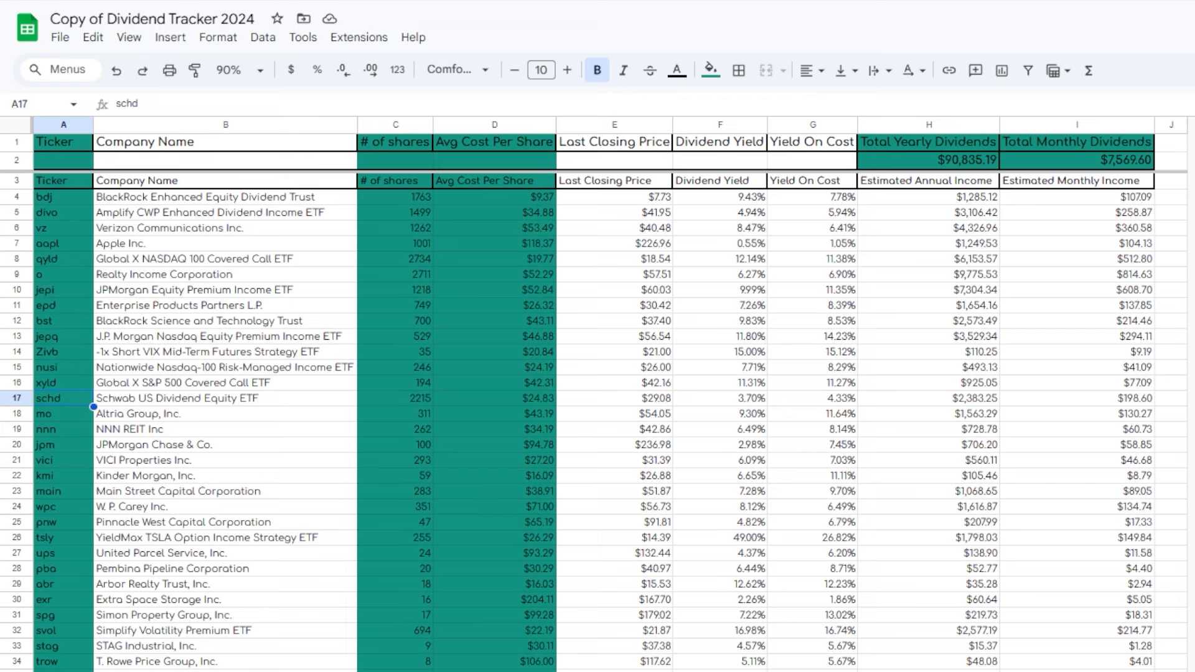
{"action": "left_click", "coordinate": [393, 398]}
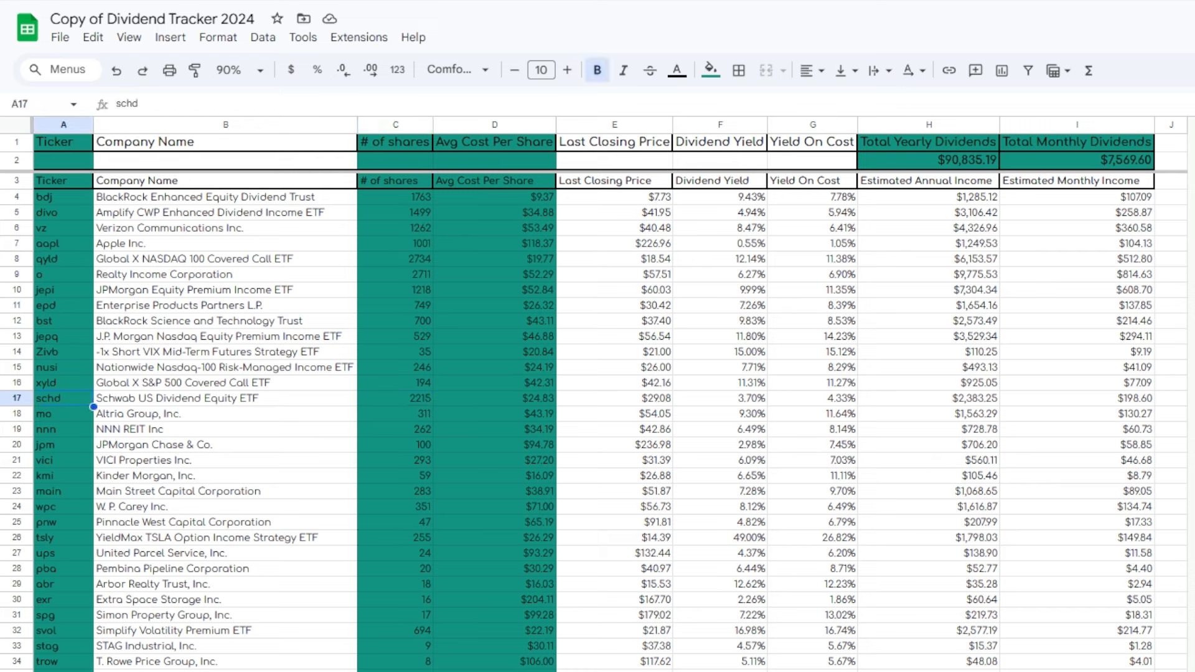
{"action": "left_click", "coordinate": [225, 397]}
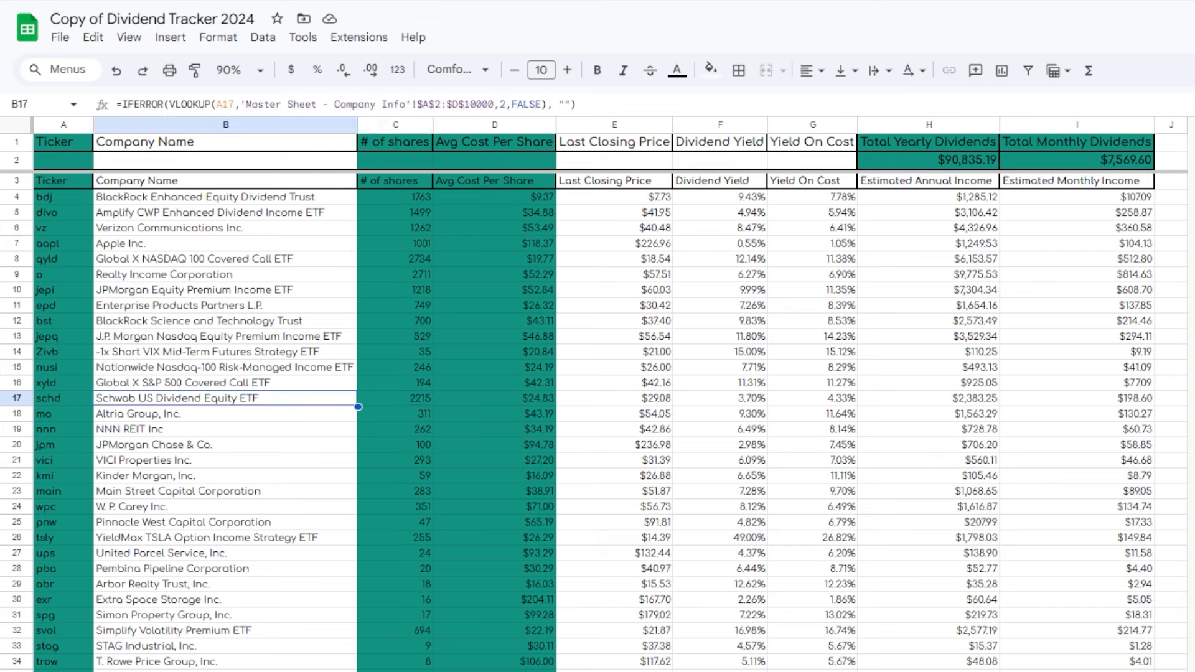
{"action": "left_click", "coordinate": [394, 398]}
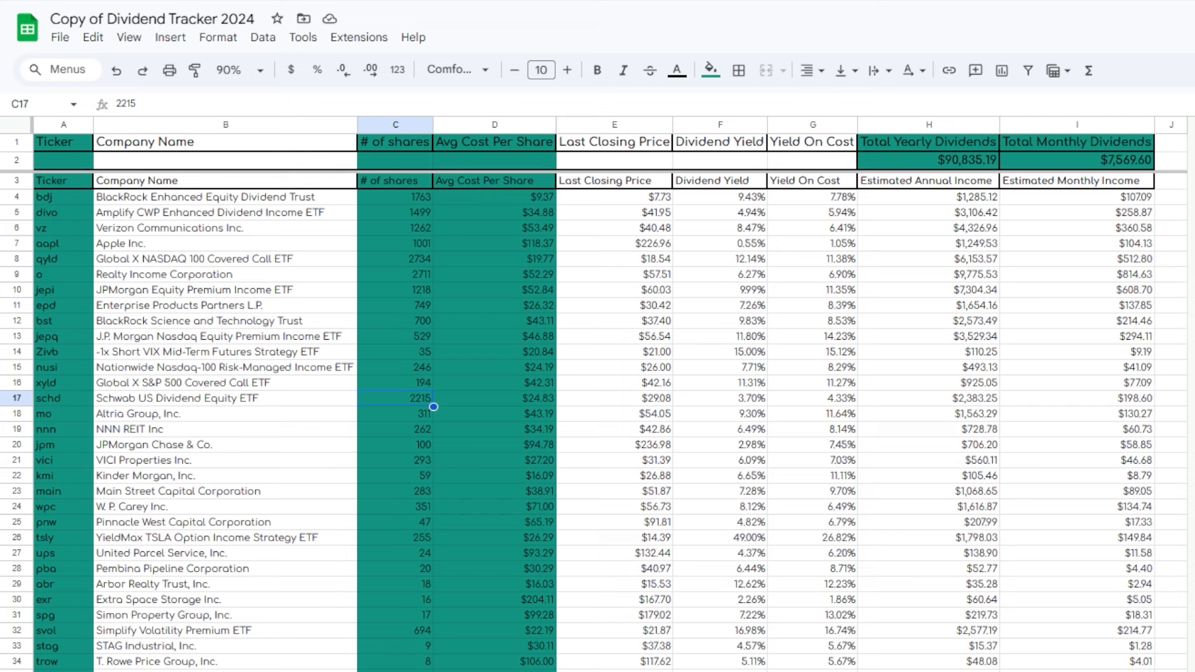
{"action": "left_click", "coordinate": [62, 397]}
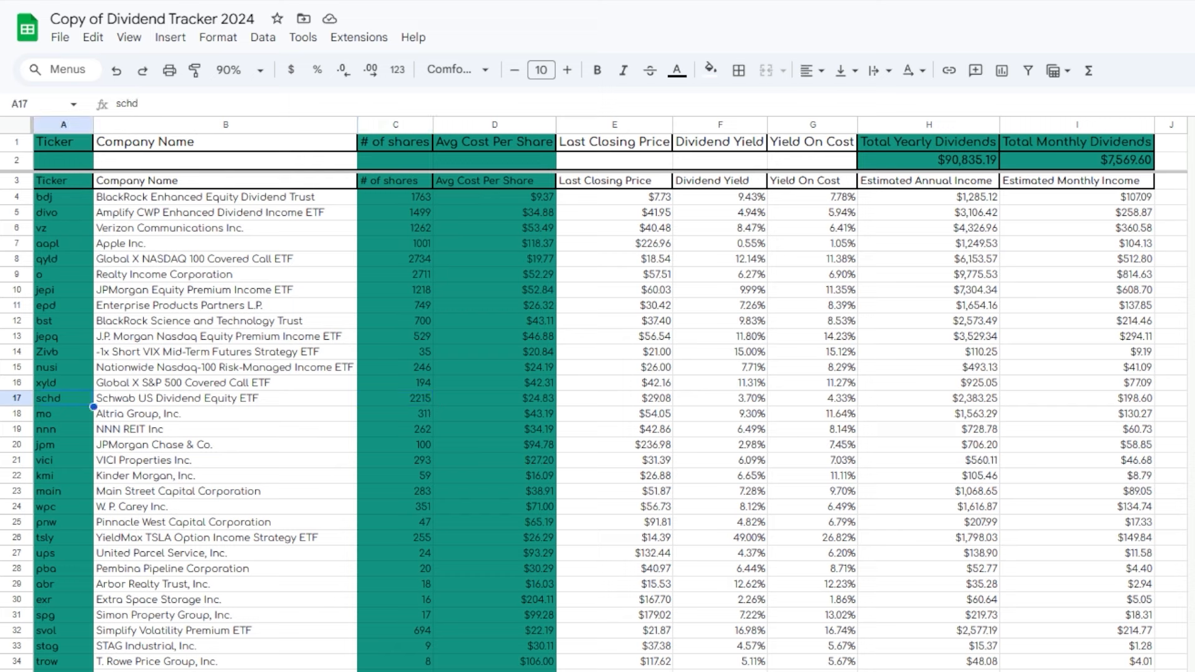
{"action": "left_click", "coordinate": [596, 69]}
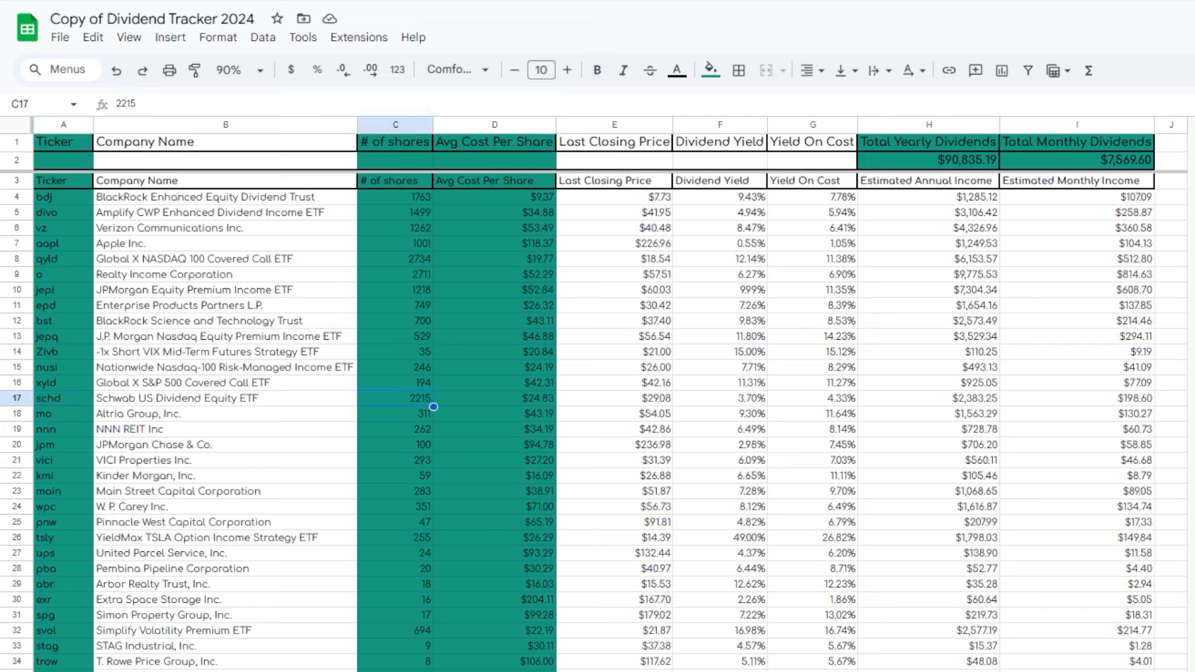
{"action": "left_click", "coordinate": [395, 414]}
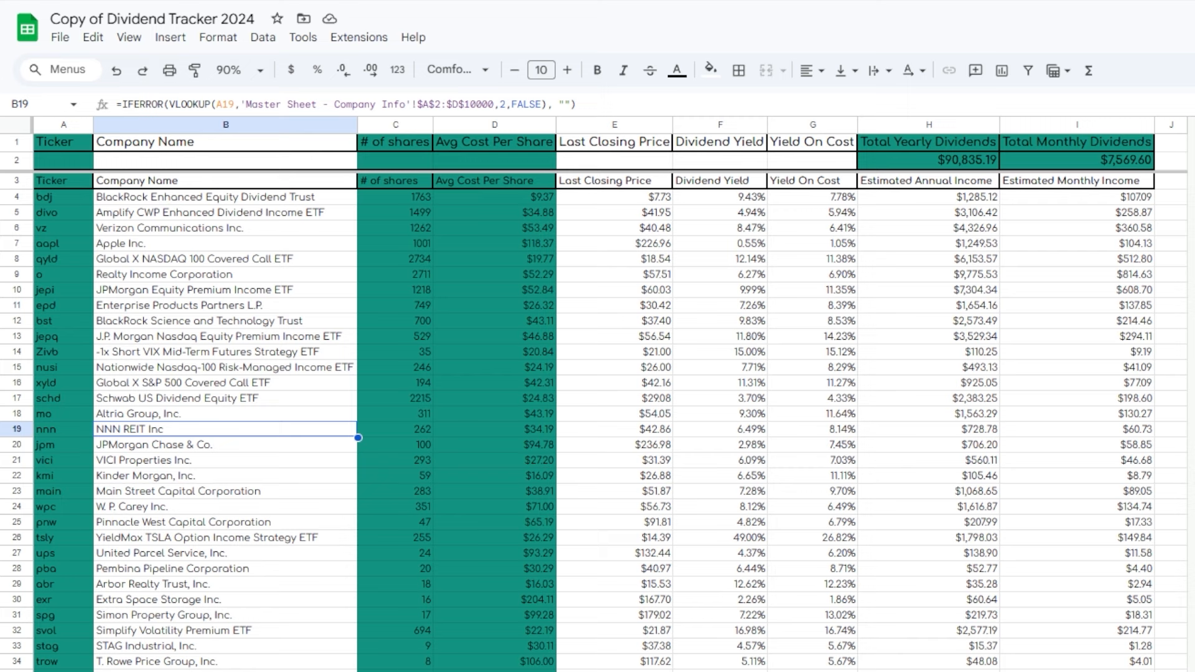
{"action": "left_click", "coordinate": [394, 444]}
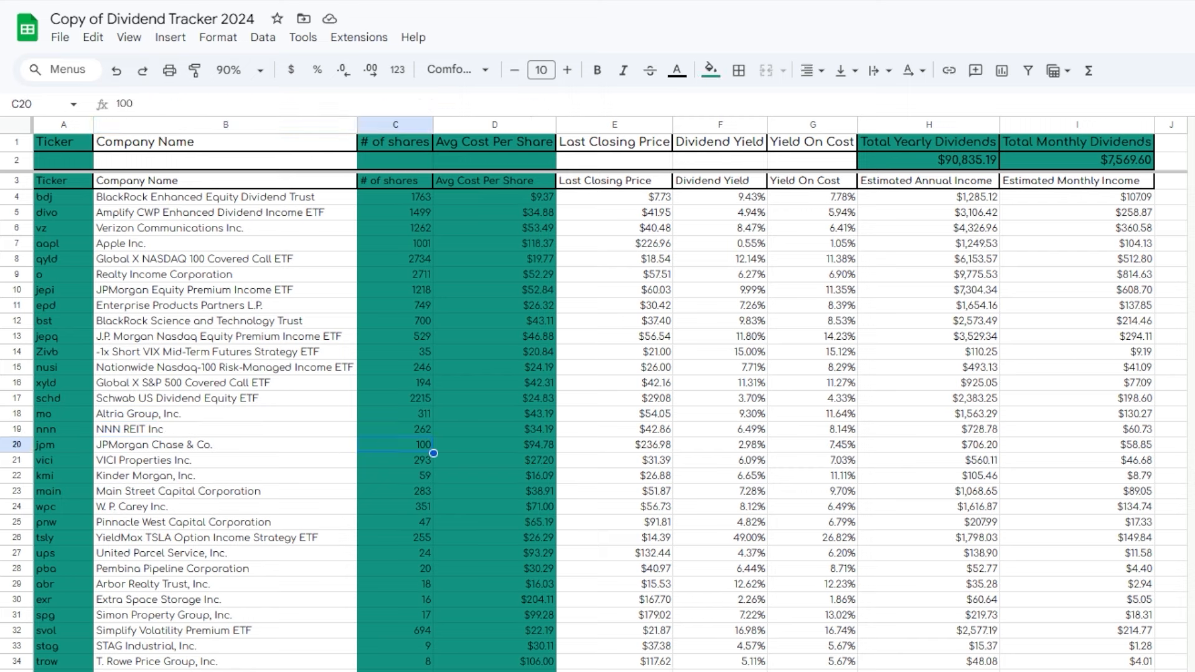
{"action": "left_click", "coordinate": [394, 459]}
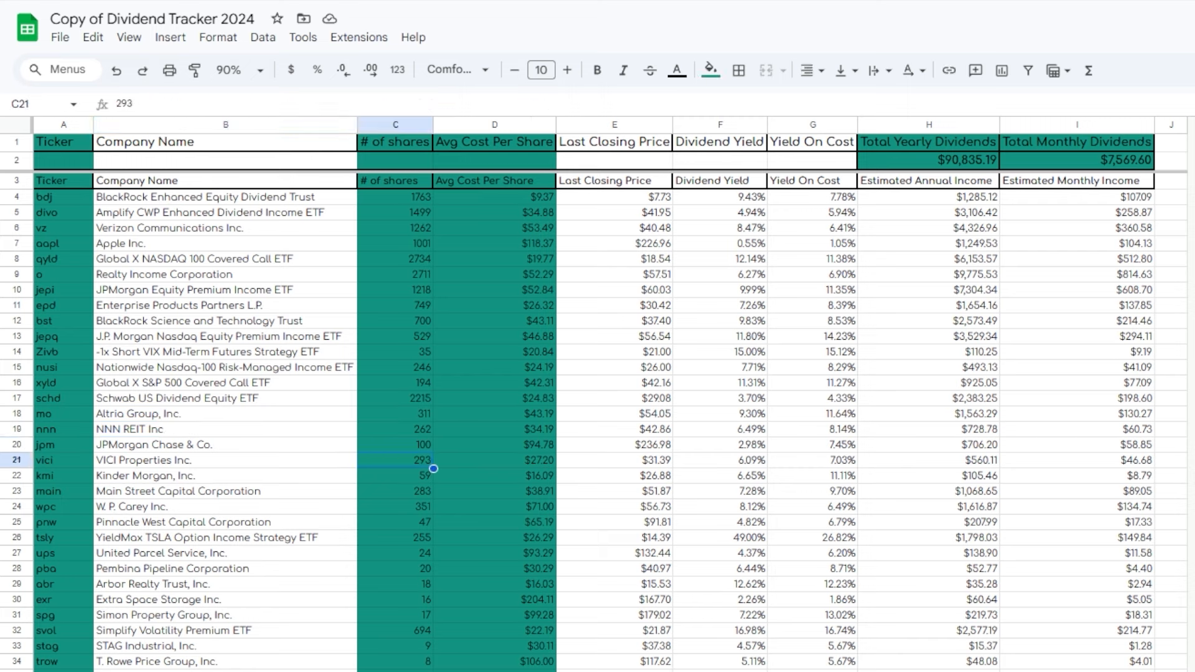
{"action": "left_click", "coordinate": [394, 491]}
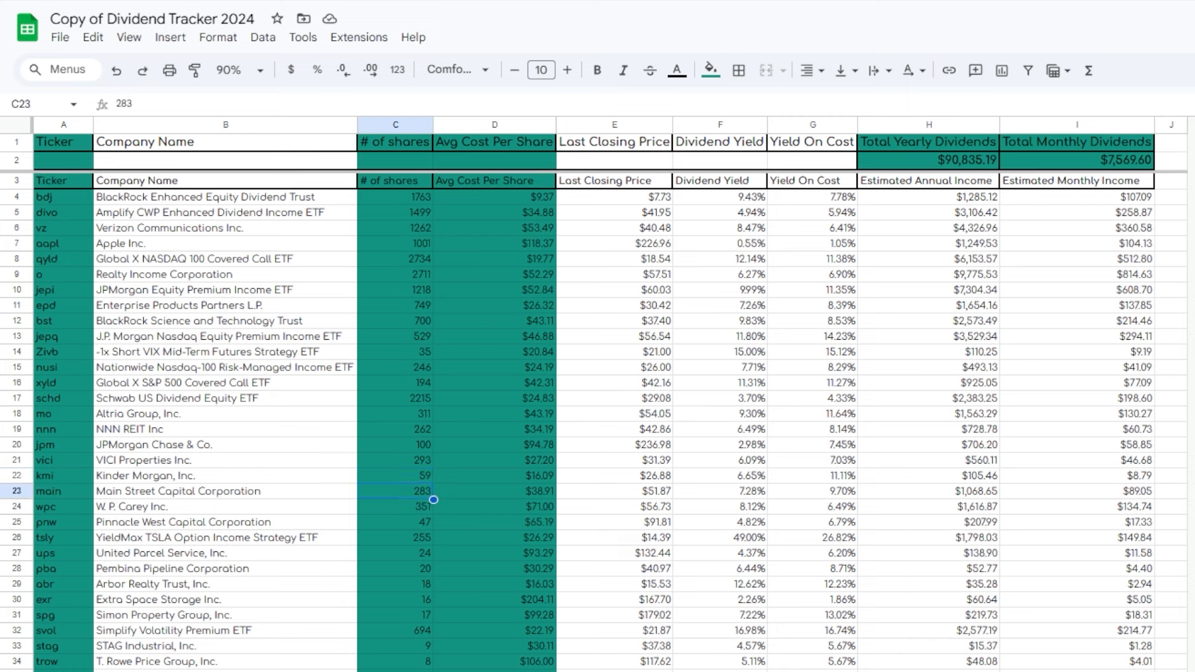
{"action": "left_click", "coordinate": [224, 491]}
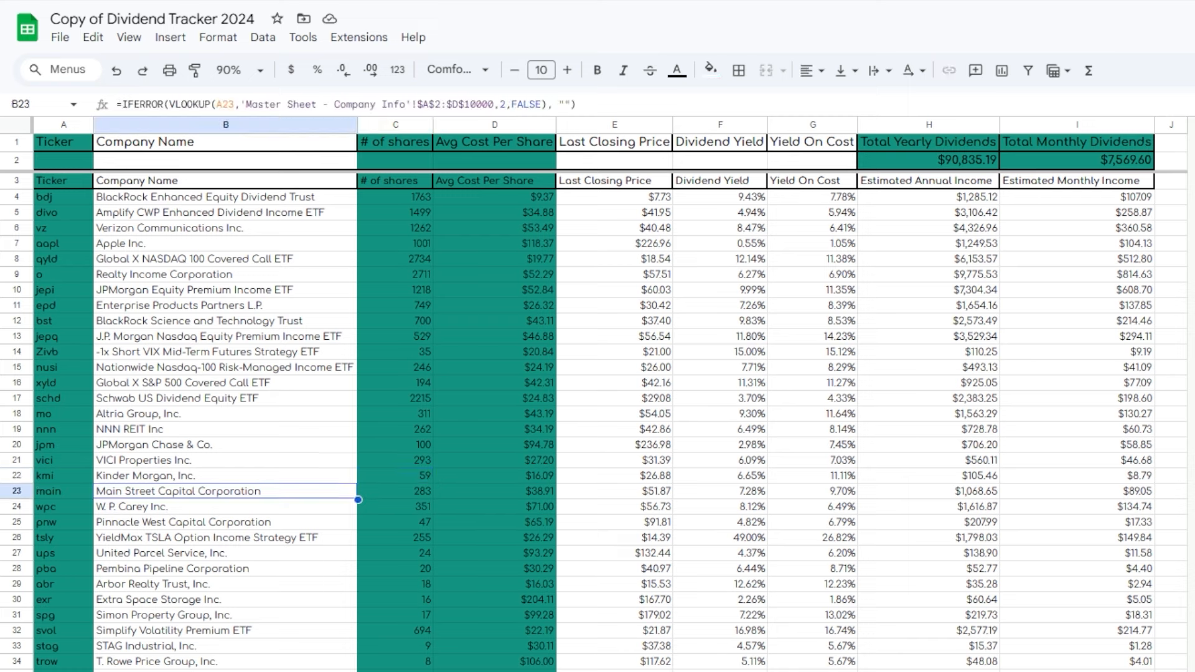
{"action": "left_click", "coordinate": [395, 491]}
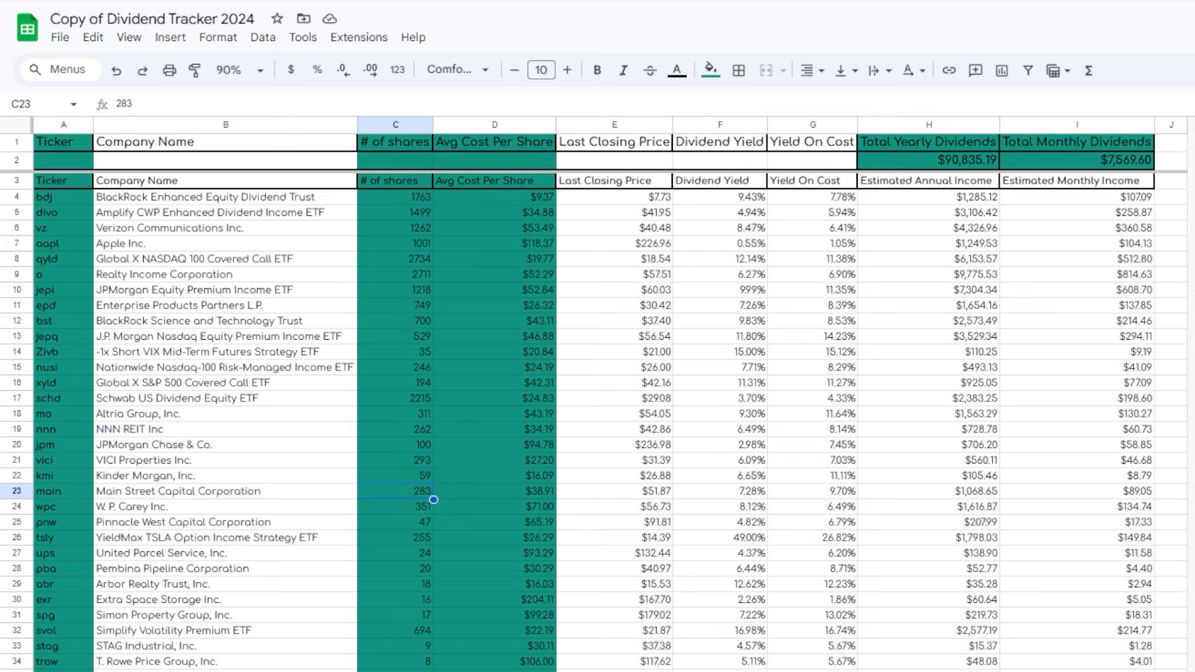
{"action": "left_click", "coordinate": [225, 491]}
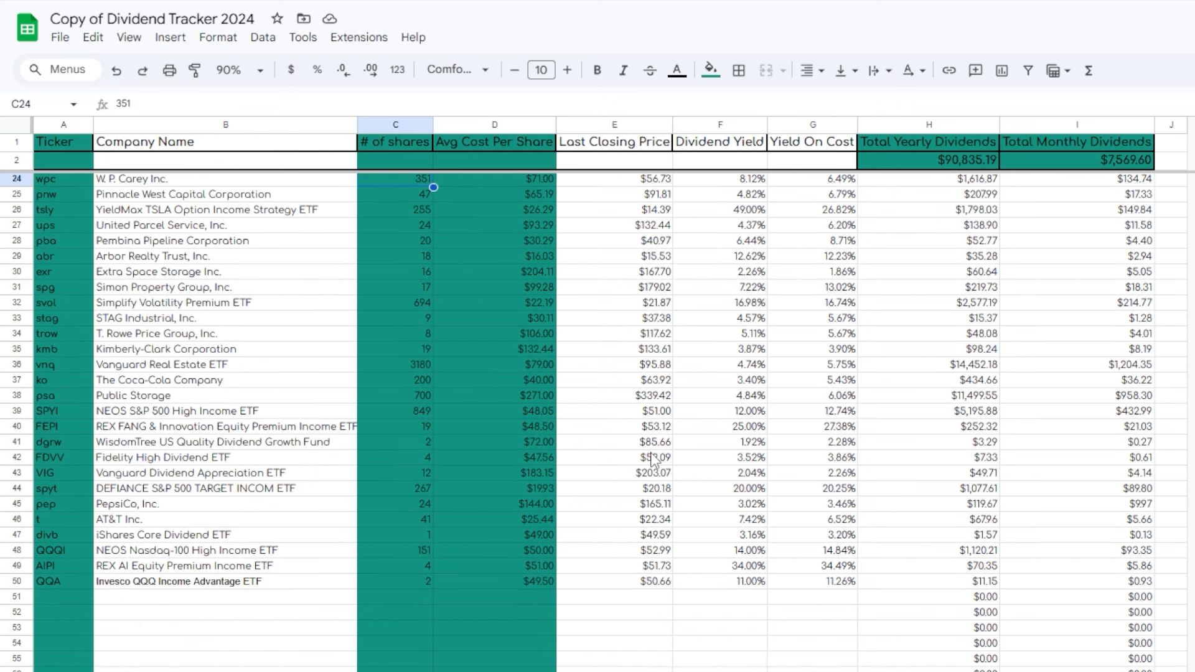
{"action": "left_click", "coordinate": [225, 180]}
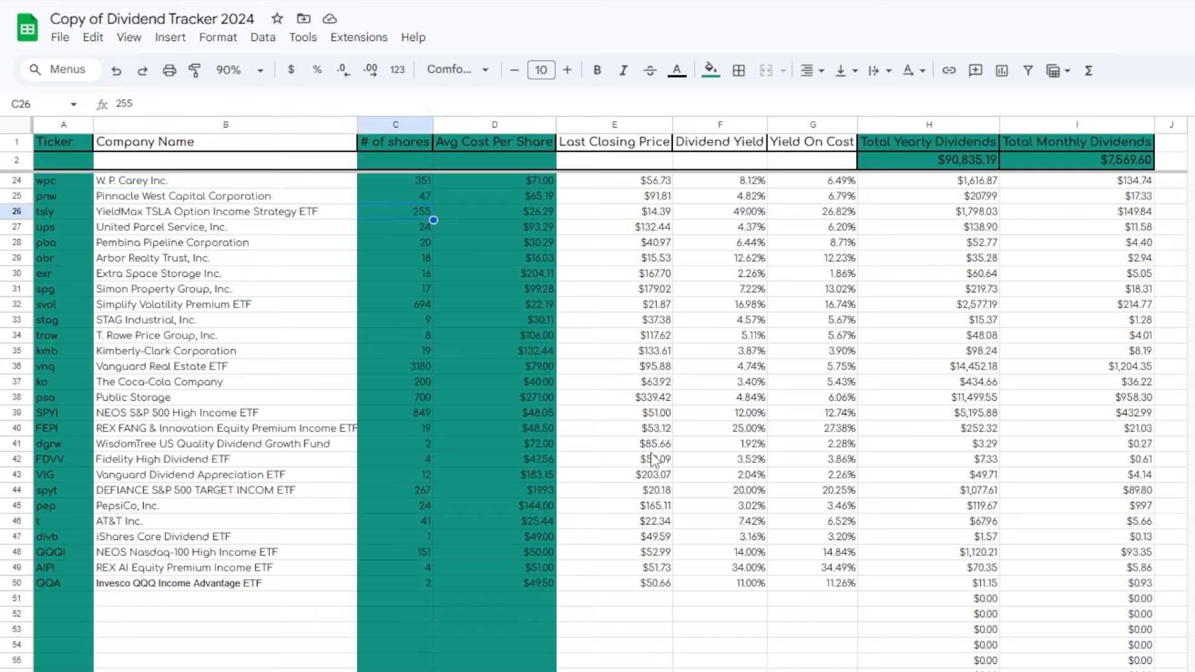
{"action": "left_click", "coordinate": [394, 227]}
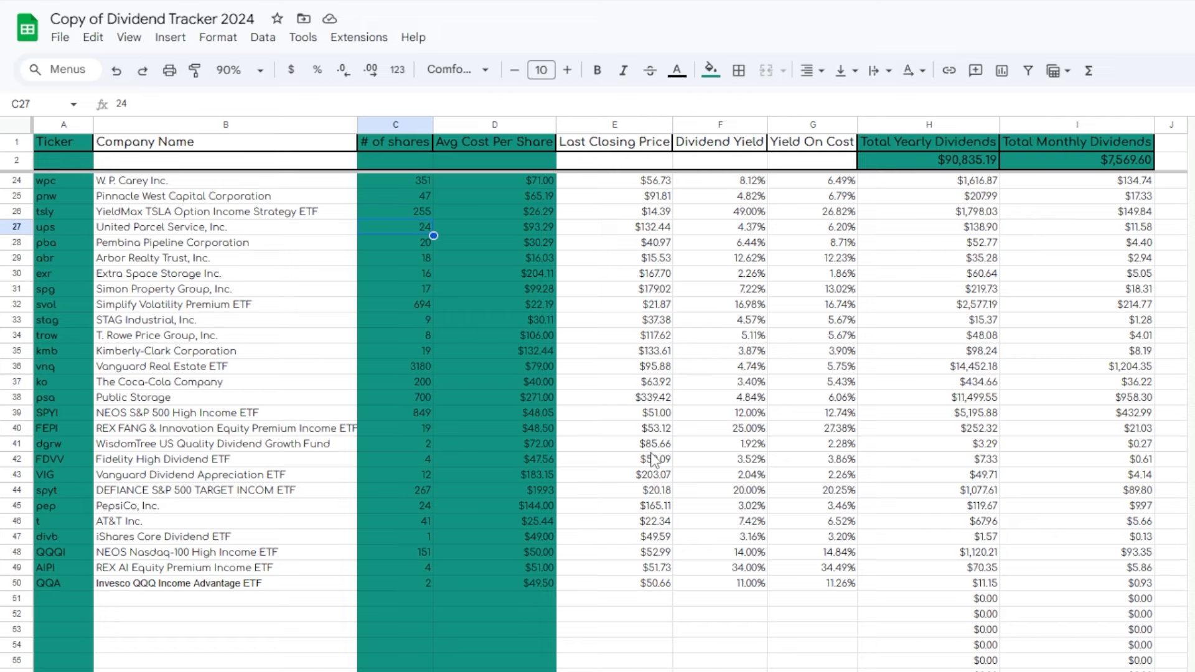
{"action": "left_click", "coordinate": [394, 242]}
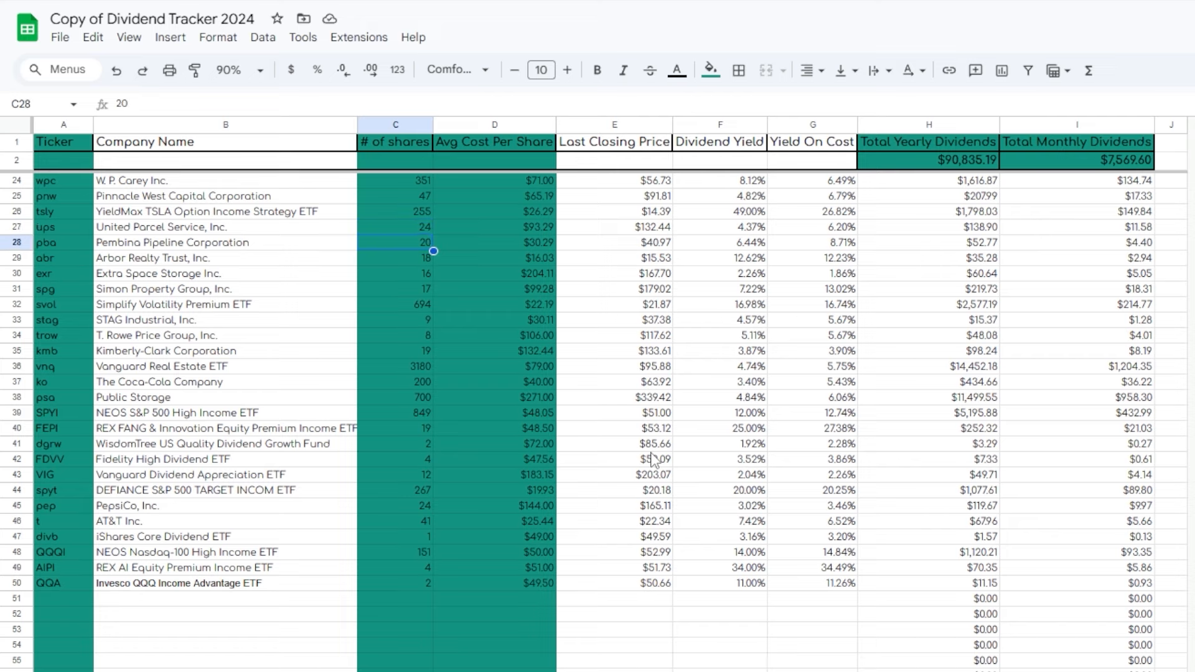
{"action": "left_click", "coordinate": [394, 273]}
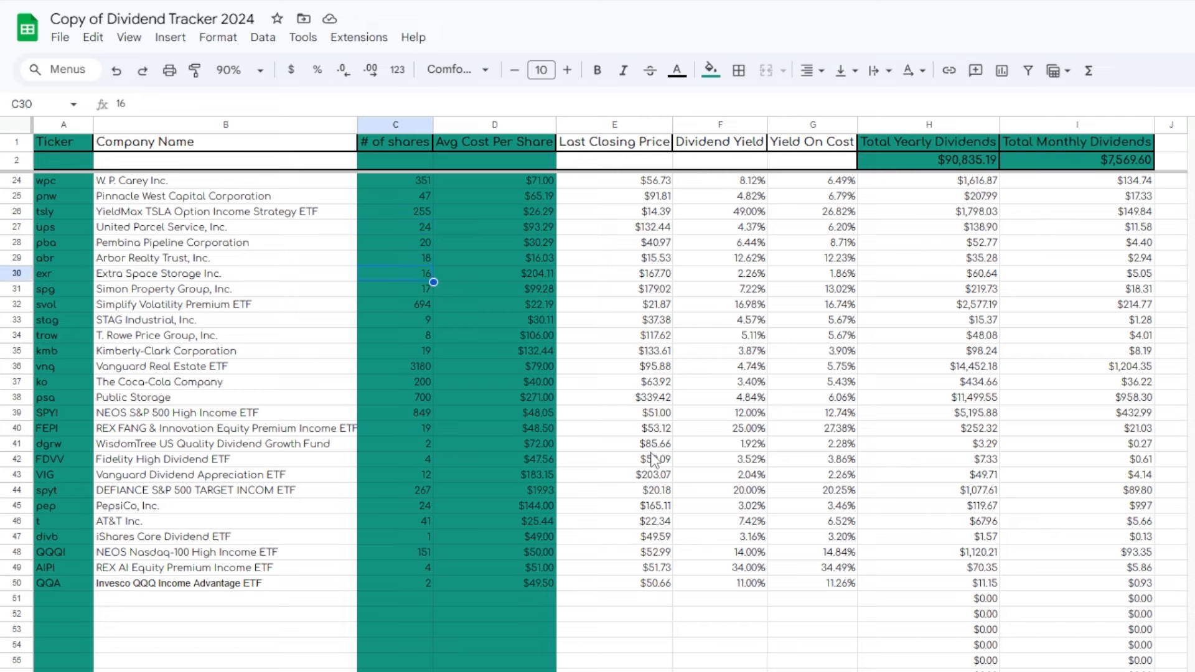
{"action": "left_click", "coordinate": [395, 288]}
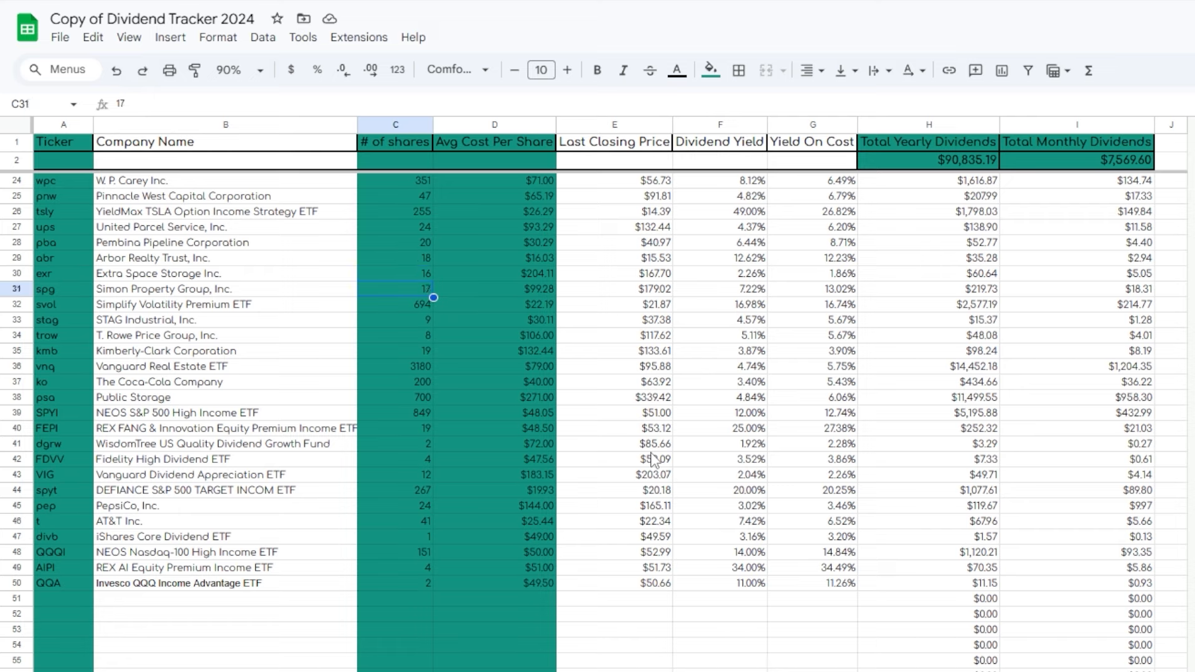
{"action": "left_click", "coordinate": [394, 304]}
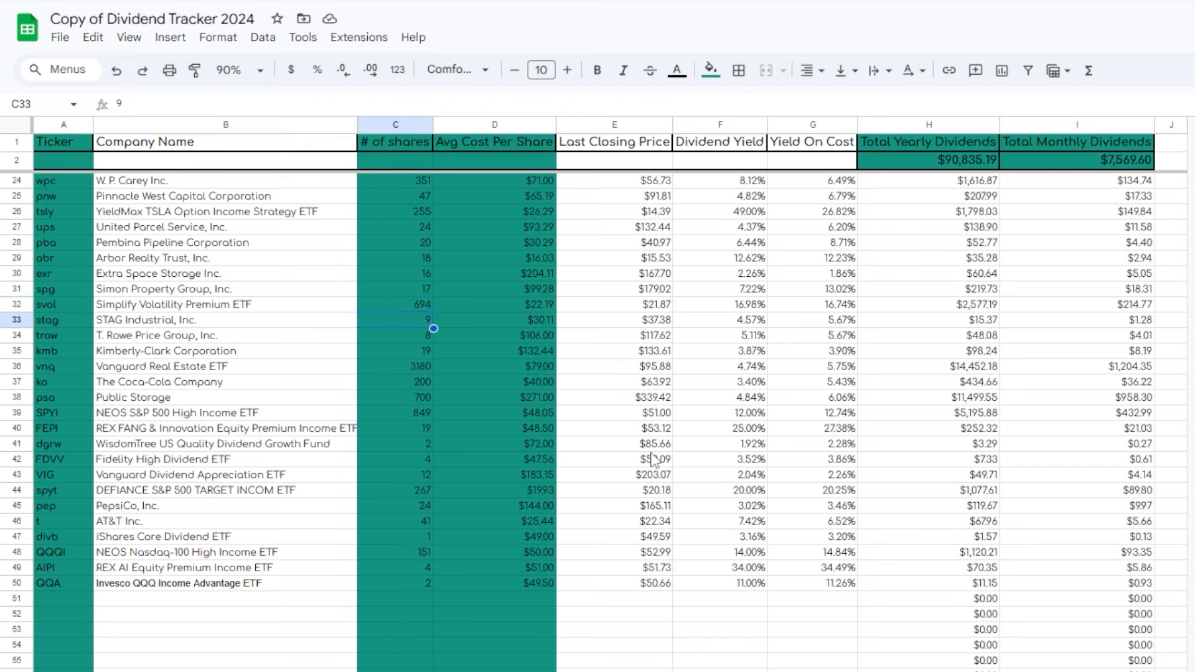
{"action": "left_click", "coordinate": [394, 351]}
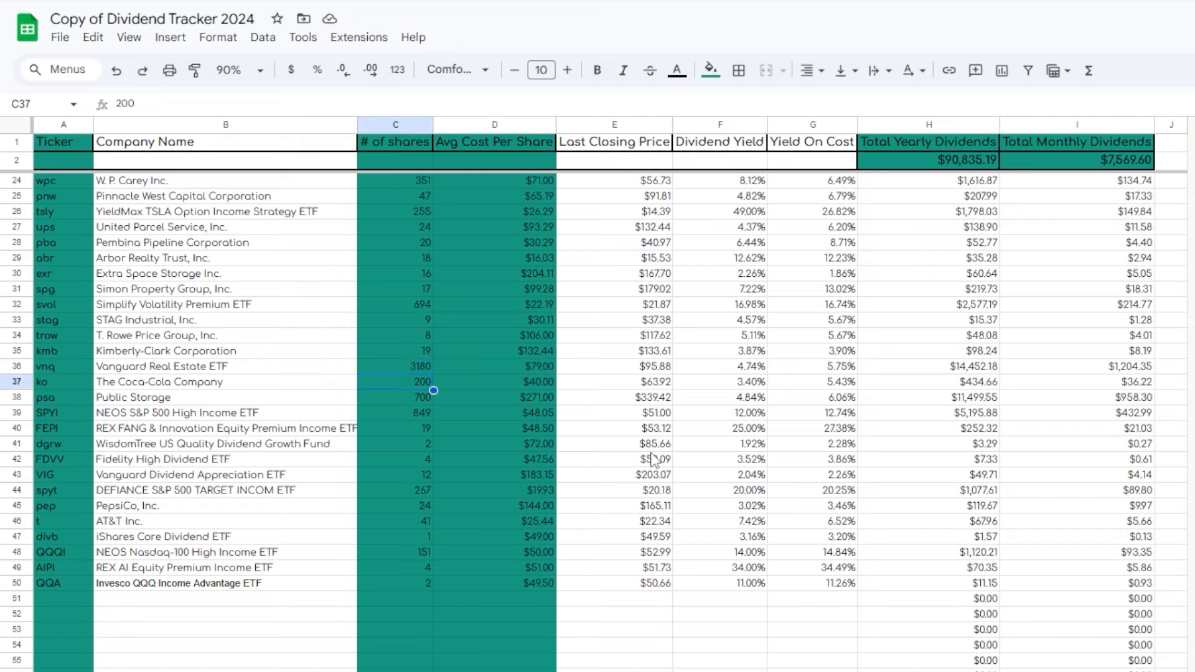
{"action": "left_click", "coordinate": [394, 397]}
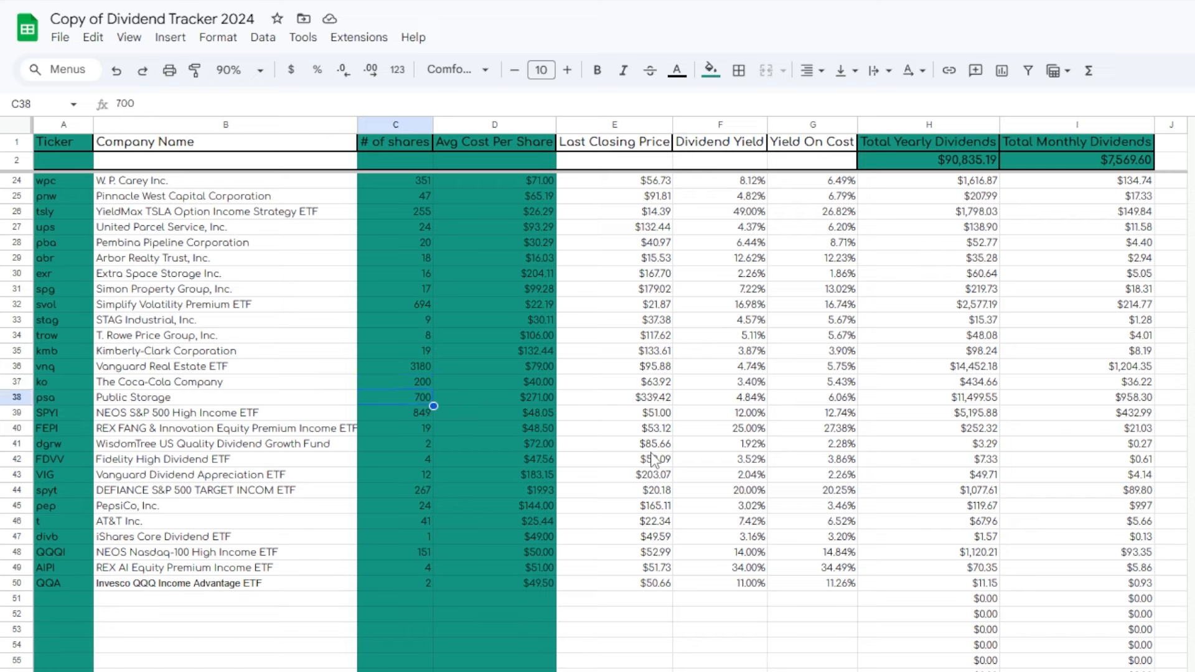
{"action": "left_click", "coordinate": [394, 412]}
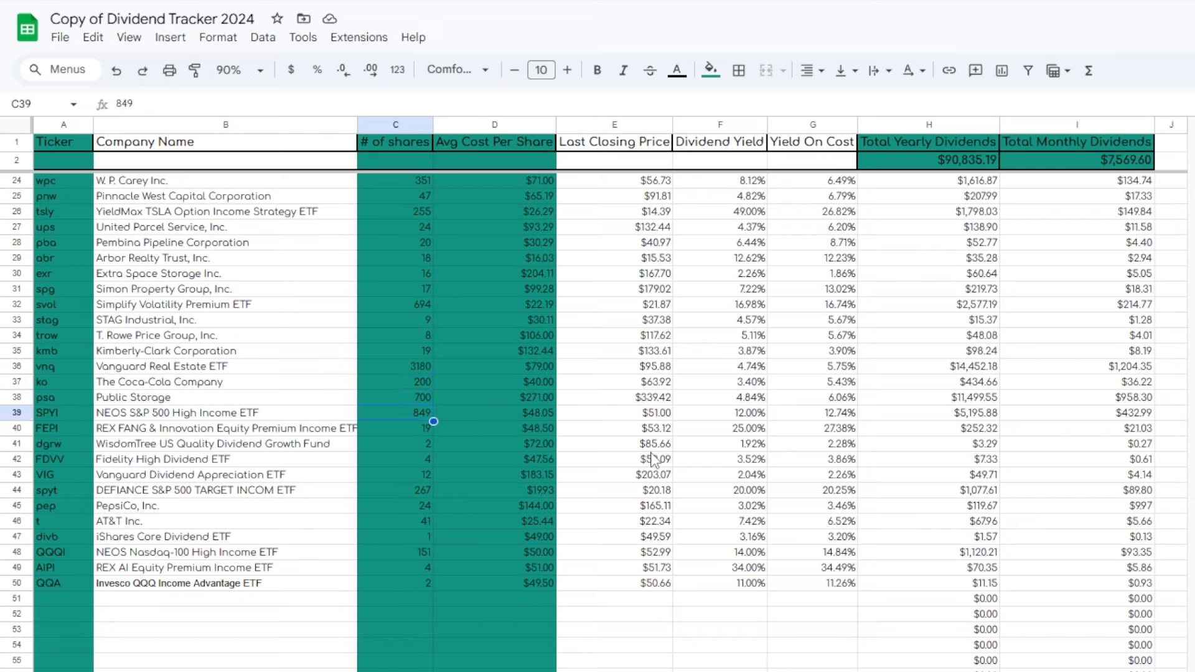
{"action": "left_click", "coordinate": [394, 427]}
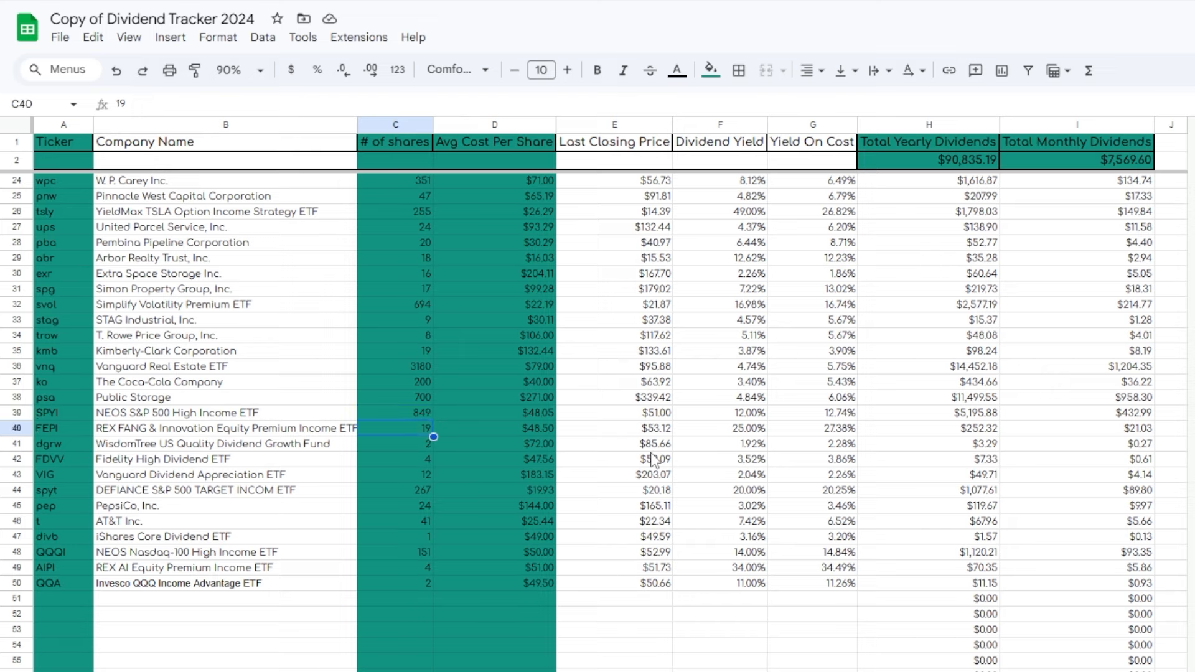
{"action": "left_click", "coordinate": [394, 444]}
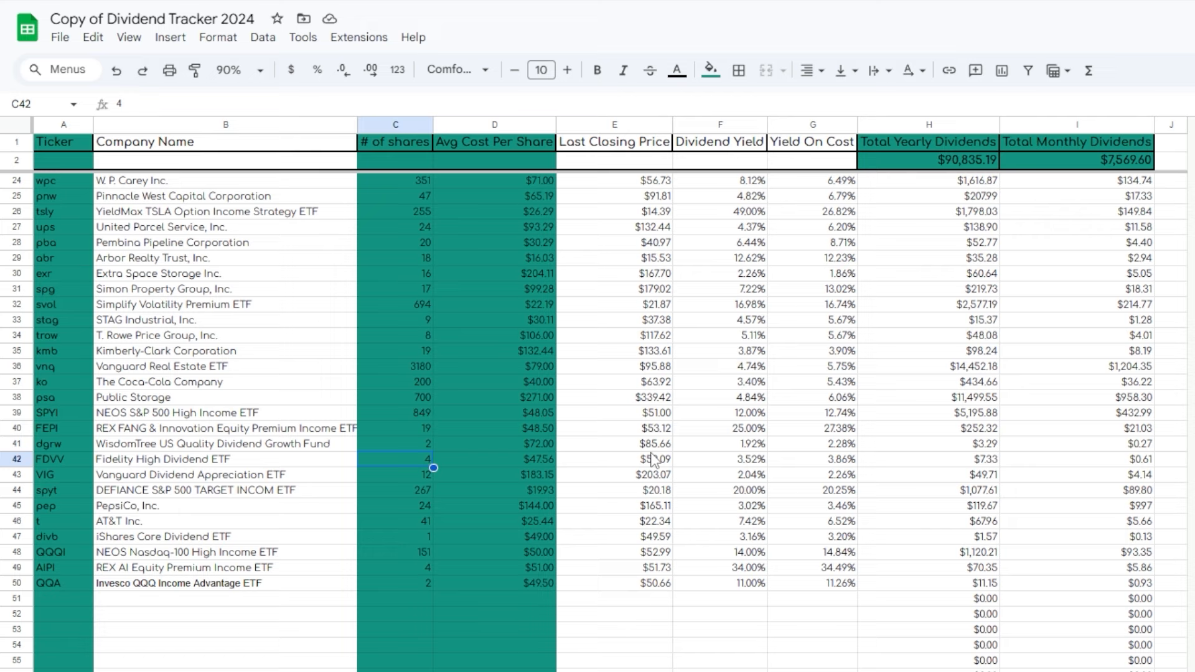
{"action": "left_click", "coordinate": [394, 474]}
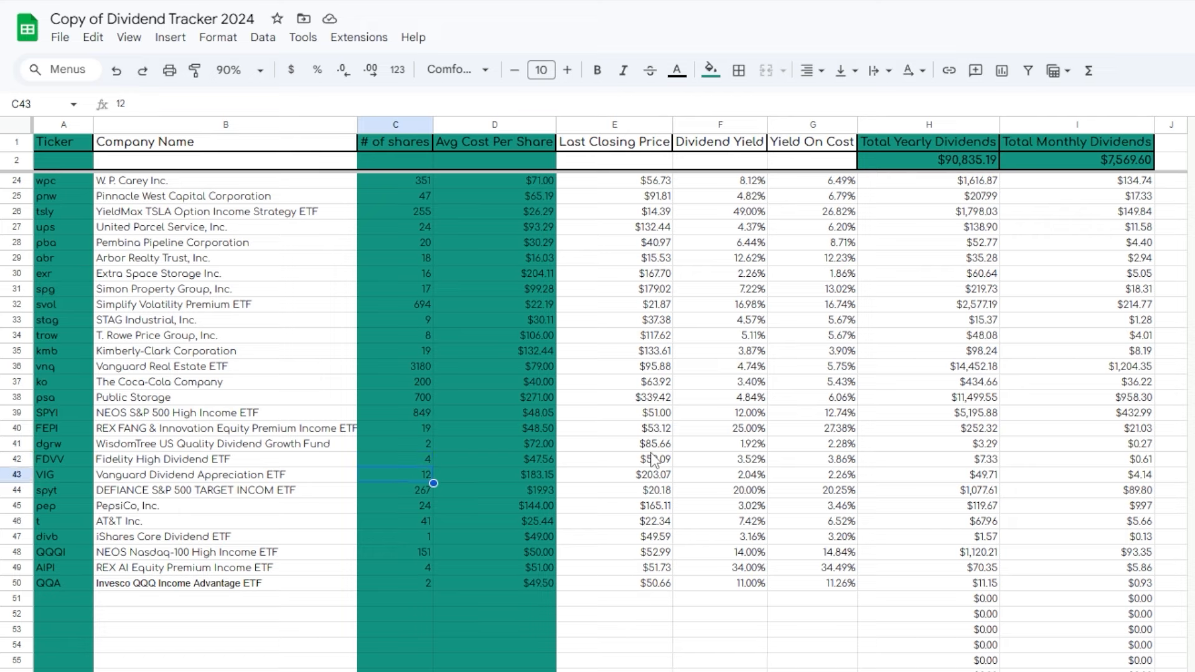
{"action": "left_click", "coordinate": [225, 474]}
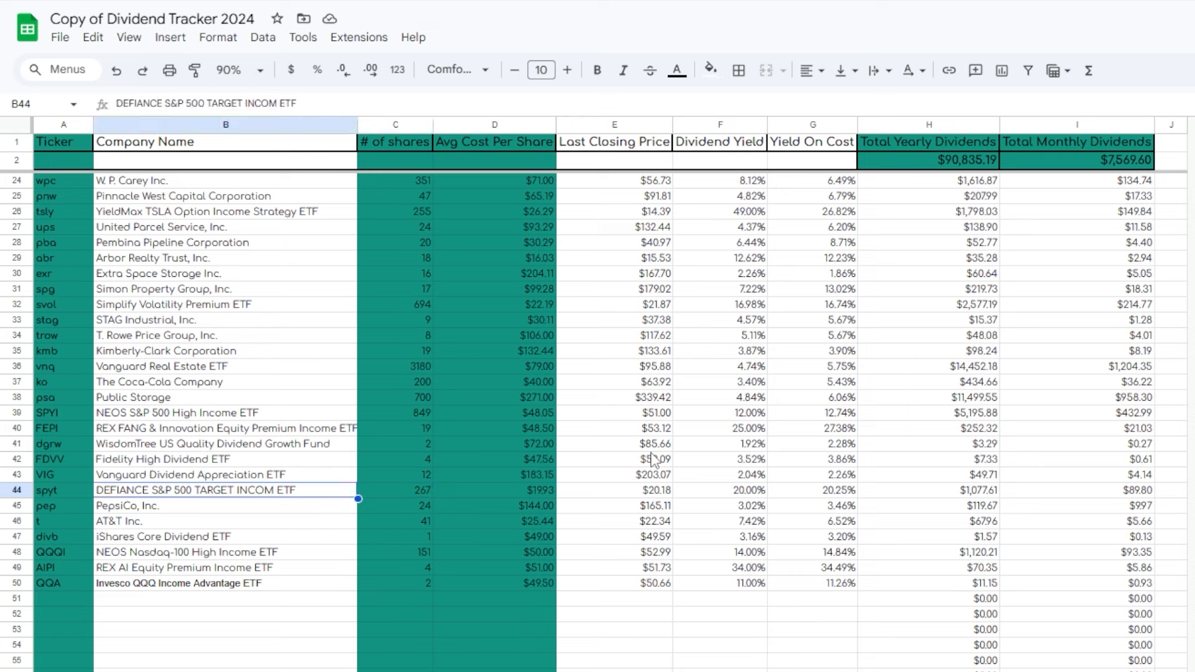
{"action": "left_click", "coordinate": [394, 490]}
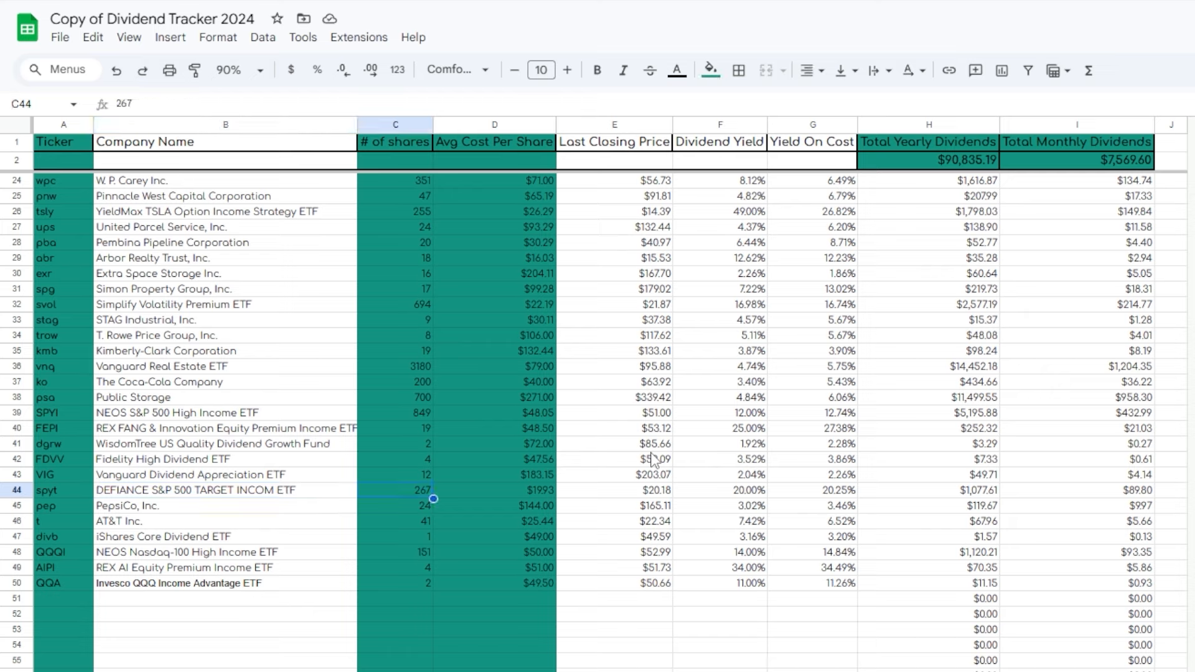
{"action": "left_click", "coordinate": [394, 505]}
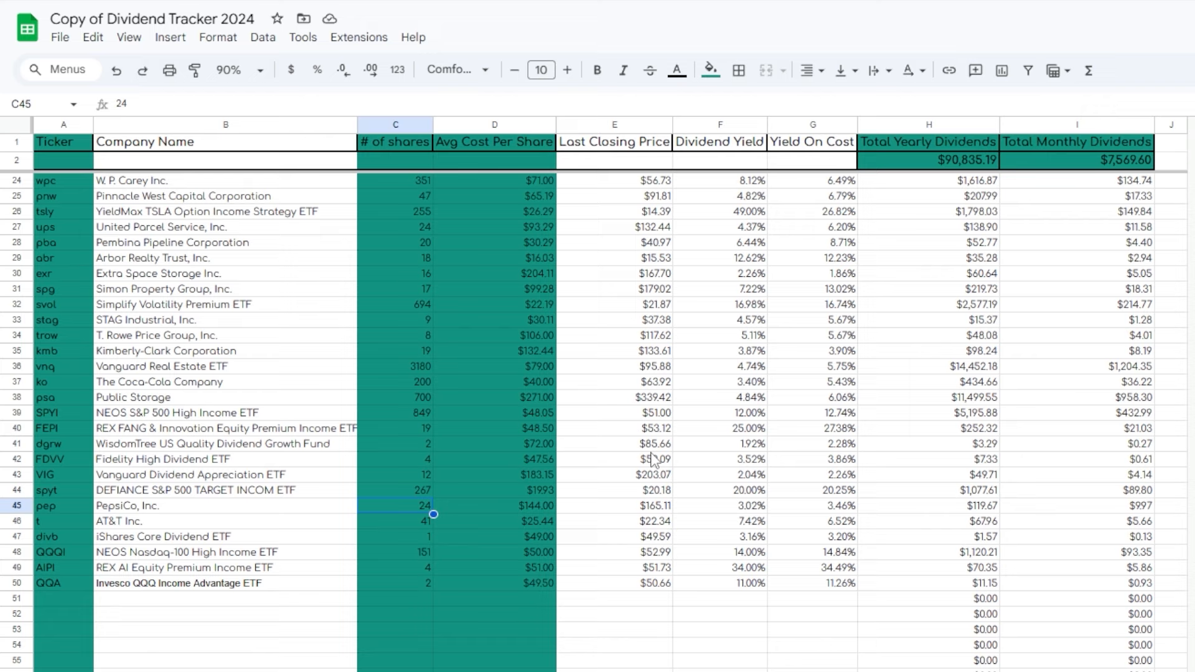
{"action": "left_click", "coordinate": [394, 521]}
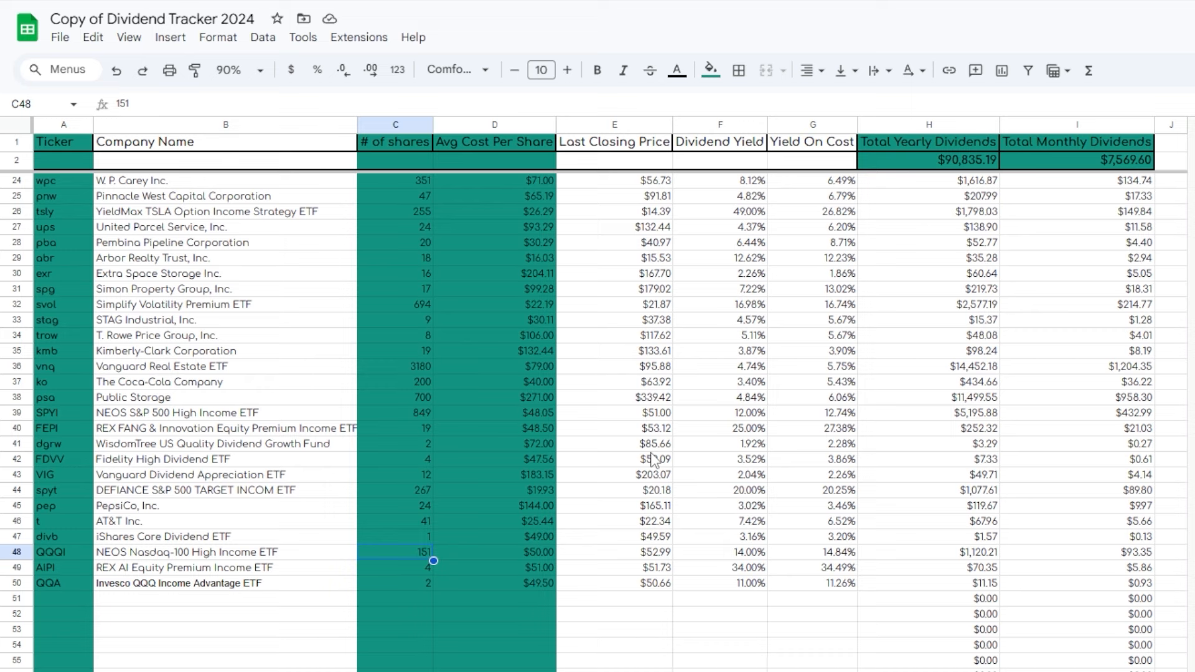
{"action": "left_click", "coordinate": [63, 552]}
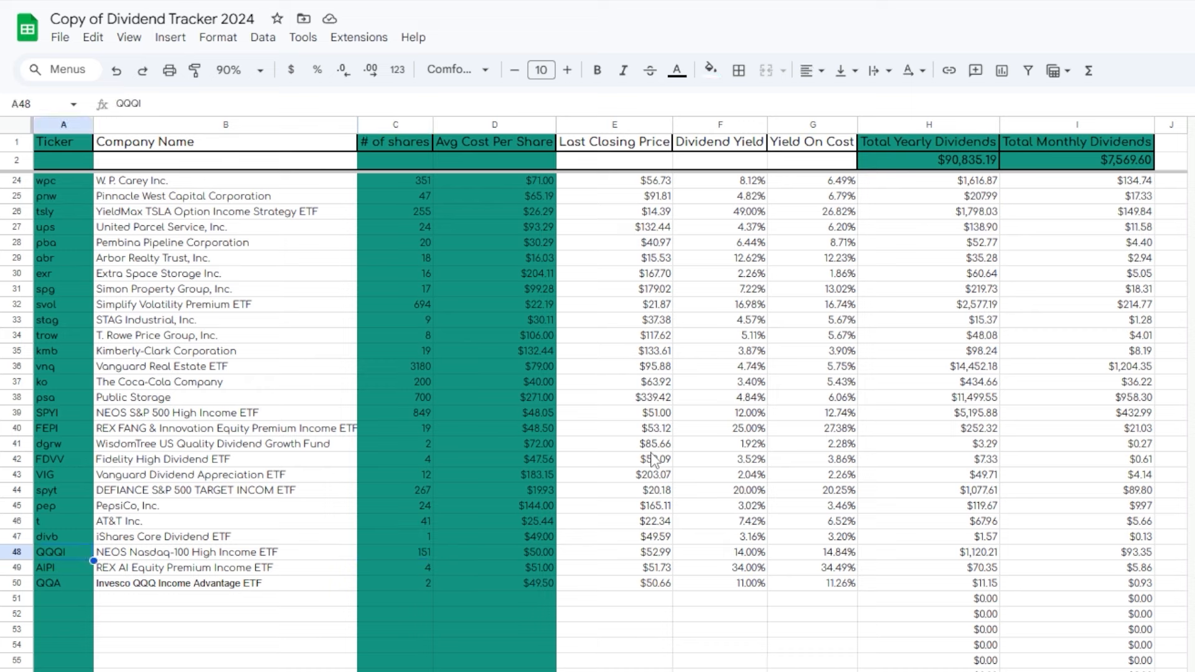
{"action": "left_click", "coordinate": [225, 552]}
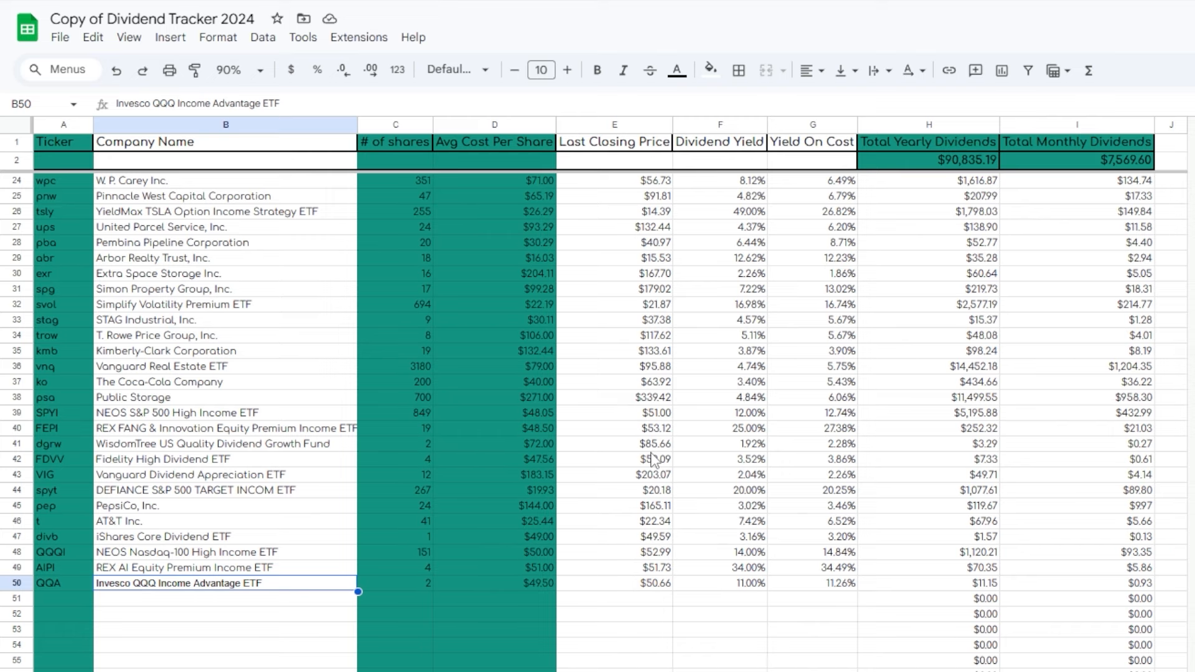
{"action": "left_click", "coordinate": [224, 567]}
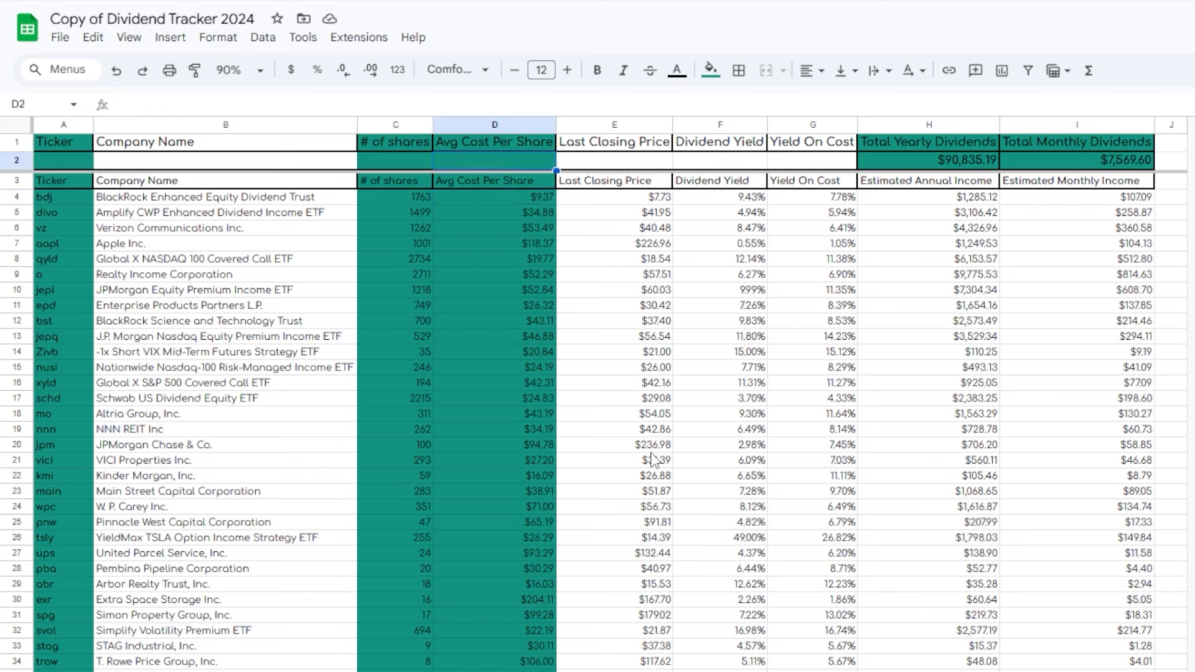
{"action": "left_click", "coordinate": [1076, 160]}
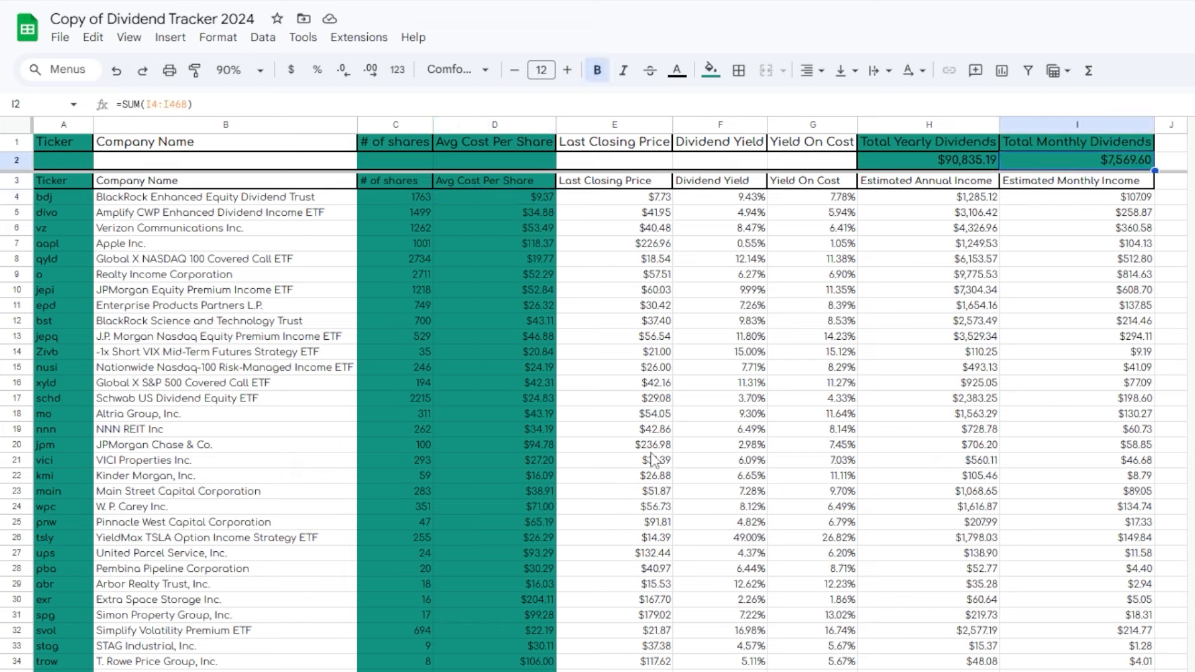
{"action": "left_click", "coordinate": [394, 196]}
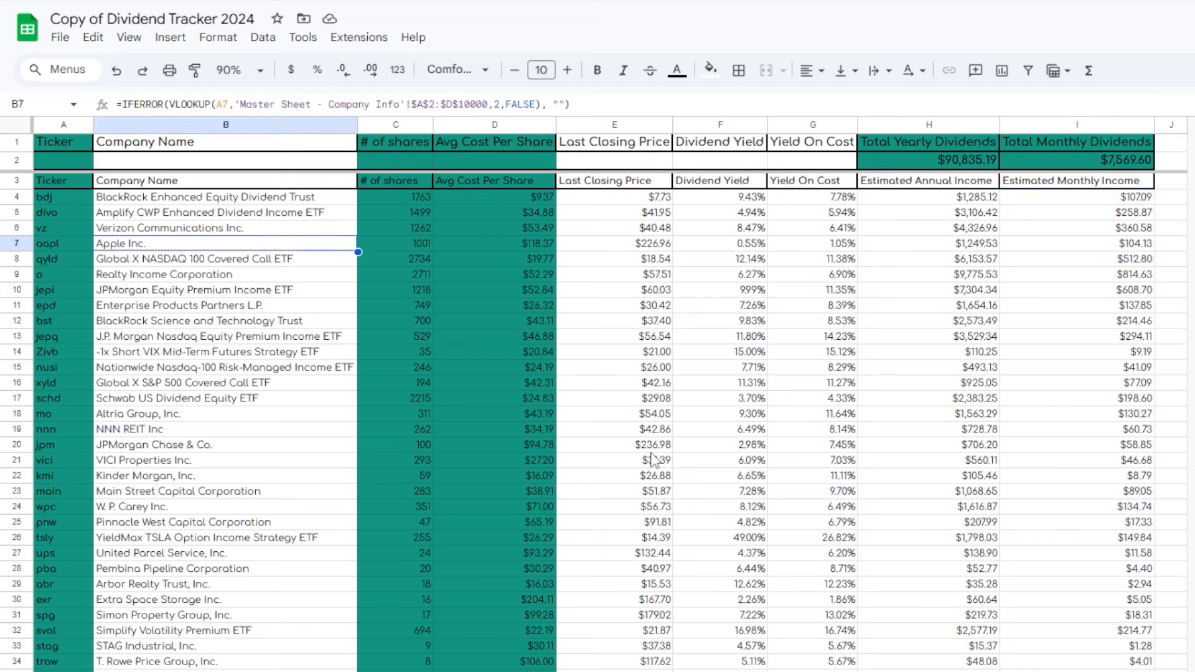
{"action": "left_click", "coordinate": [226, 336]}
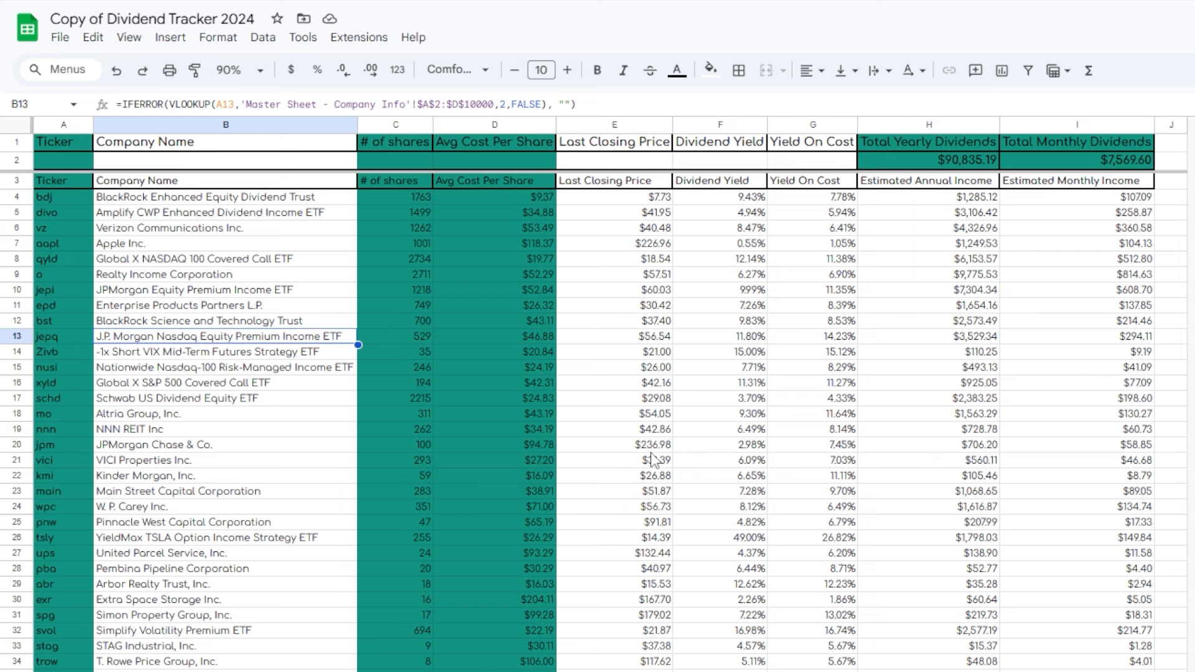
{"action": "left_click", "coordinate": [225, 660]}
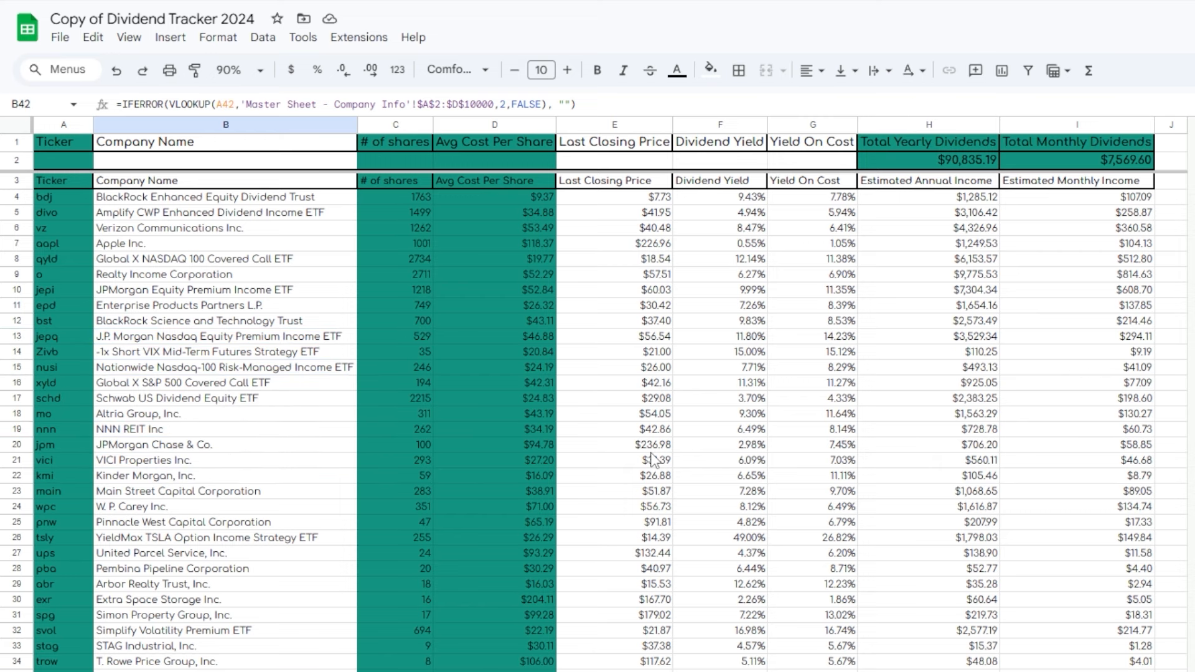
{"action": "scroll", "scroll_direction": "down", "scroll_amount": 3}
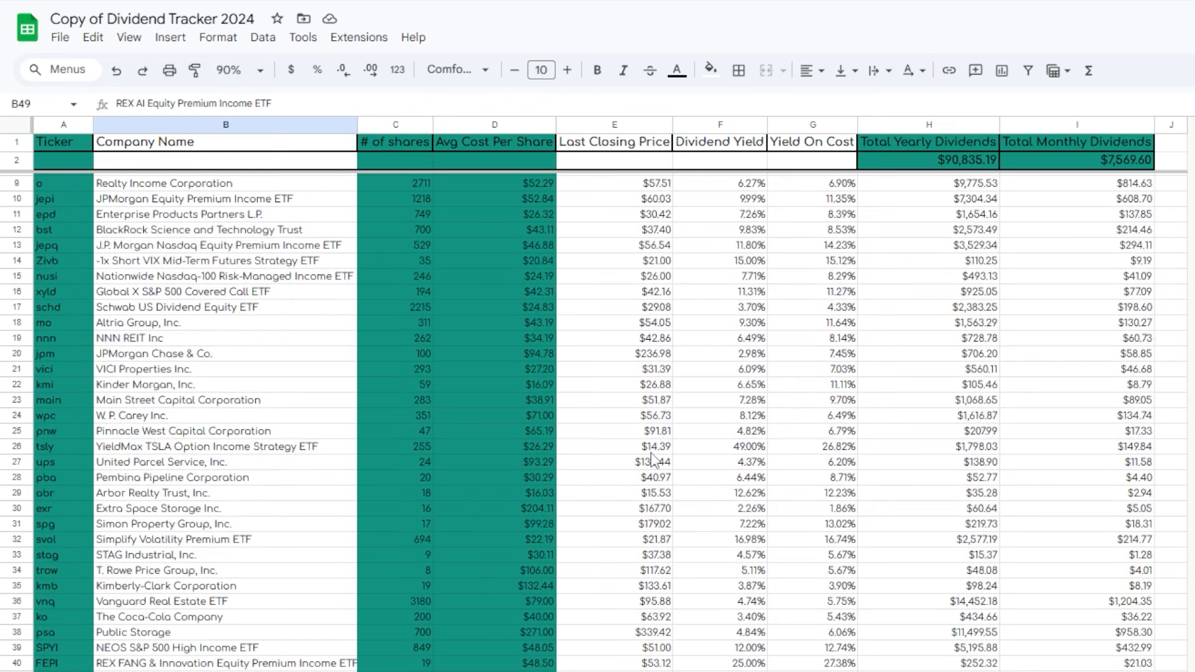
{"action": "scroll", "scroll_direction": "down", "scroll_amount": 3}
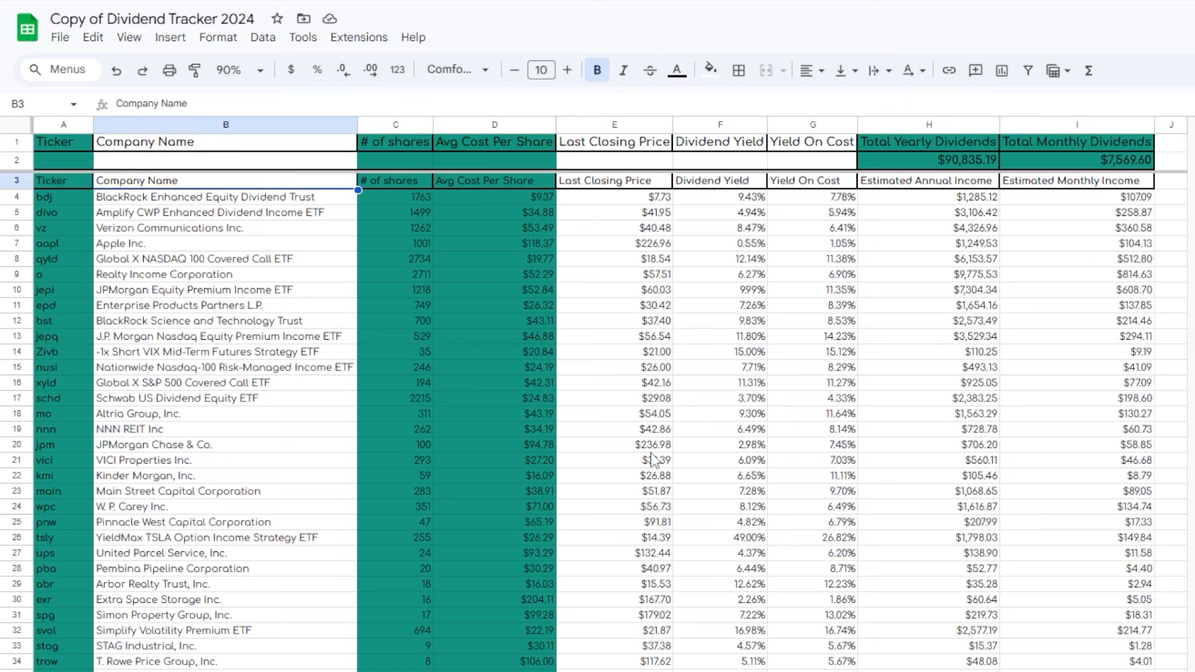
{"action": "left_click", "coordinate": [226, 289]}
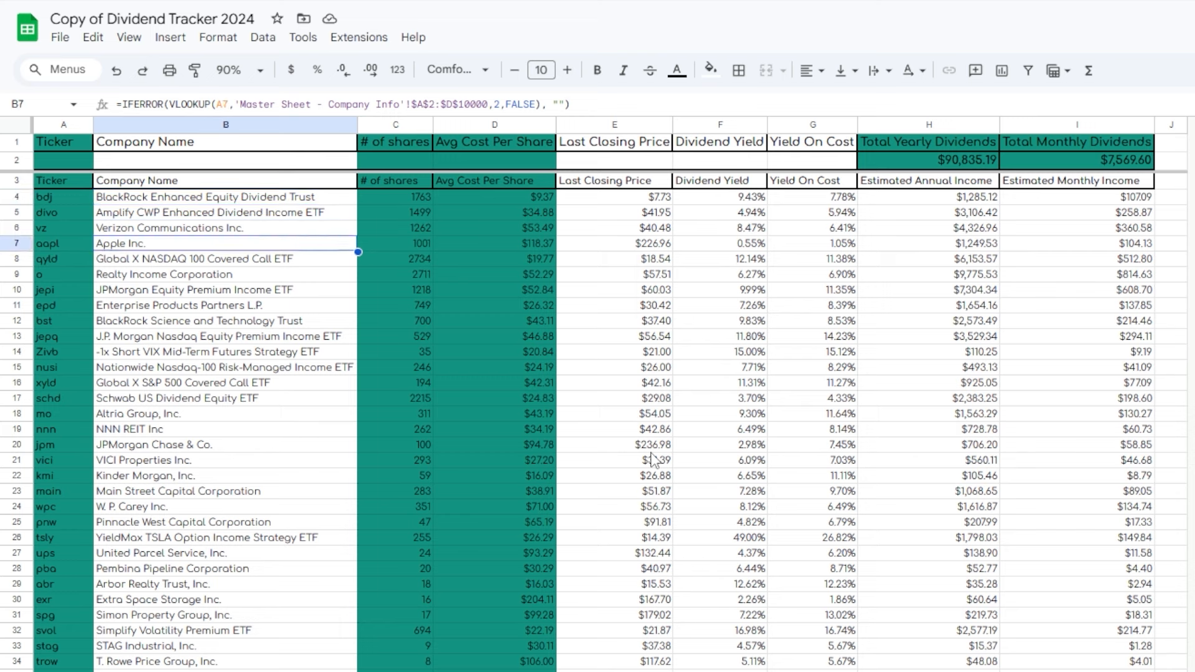
{"action": "left_click", "coordinate": [226, 366]}
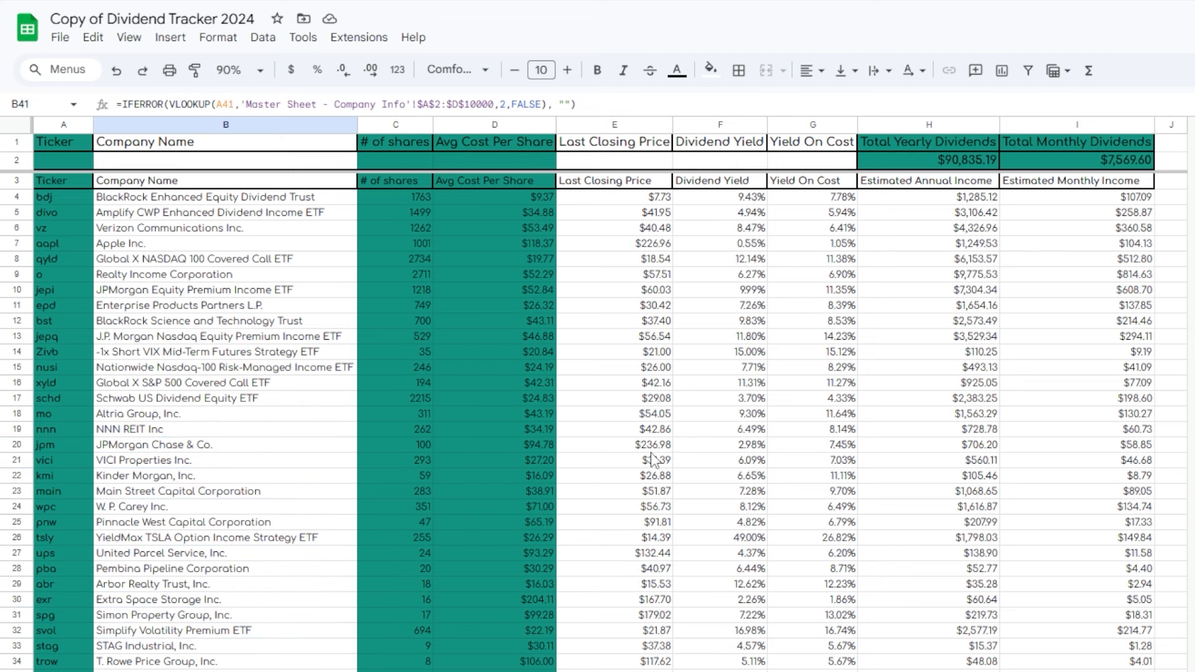
{"action": "scroll", "scroll_direction": "down", "scroll_amount": 3}
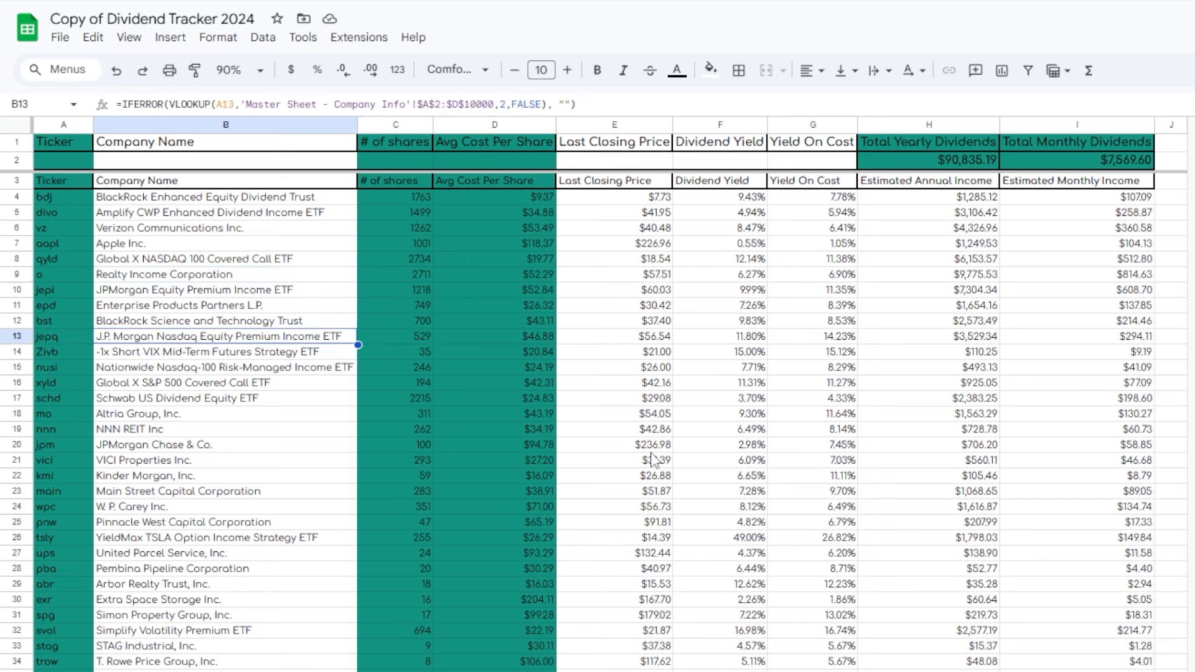
{"action": "left_click", "coordinate": [225, 459]}
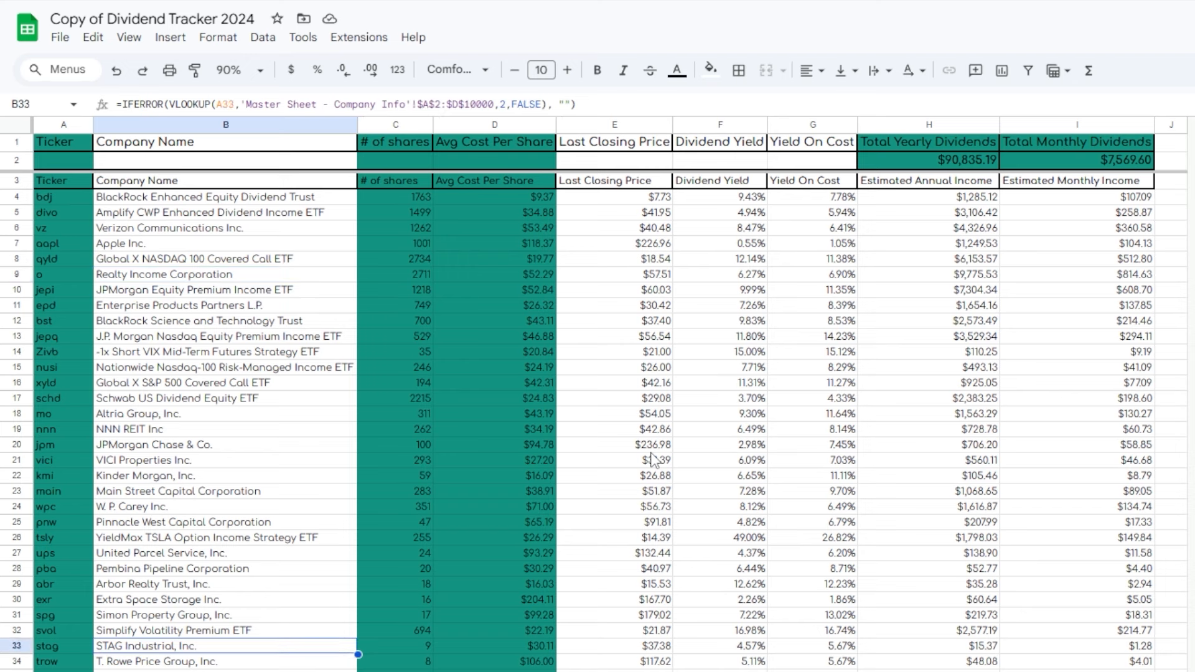
{"action": "left_click", "coordinate": [1076, 160]}
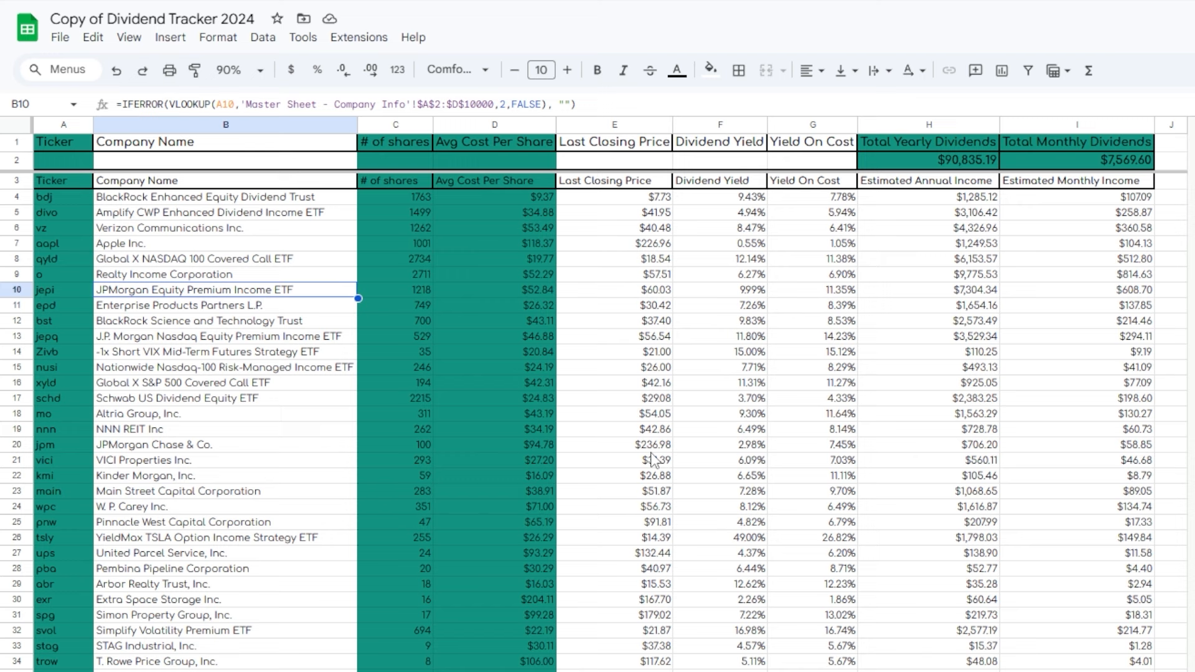
{"action": "left_click", "coordinate": [225, 397]}
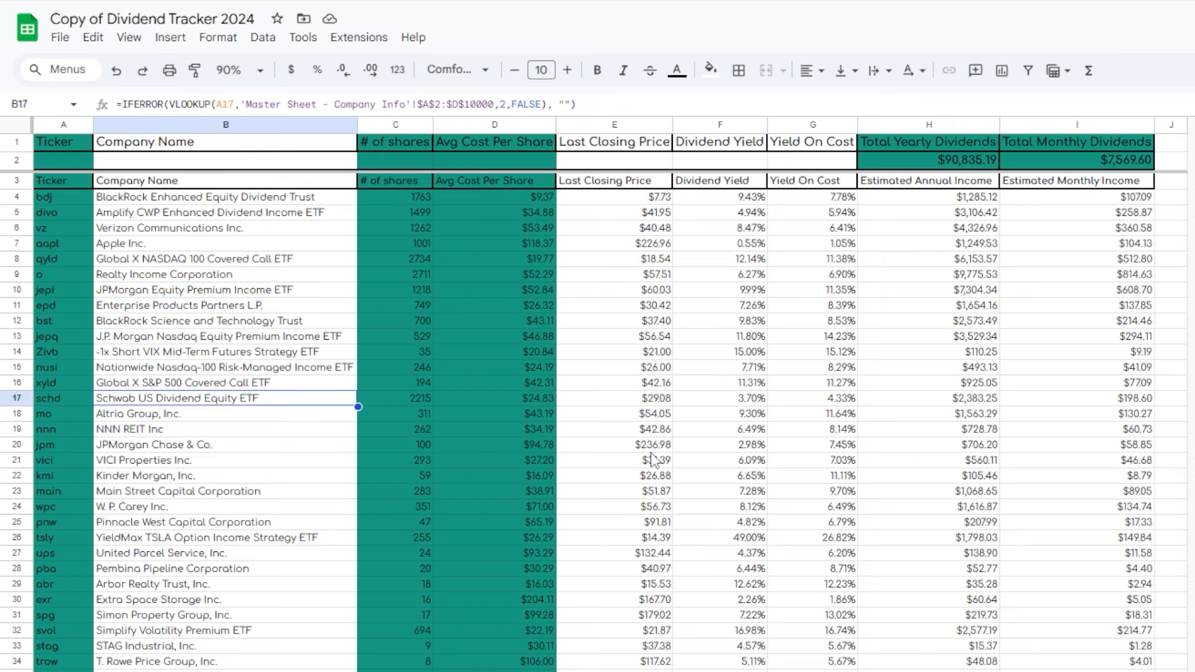
{"action": "left_click", "coordinate": [225, 274]}
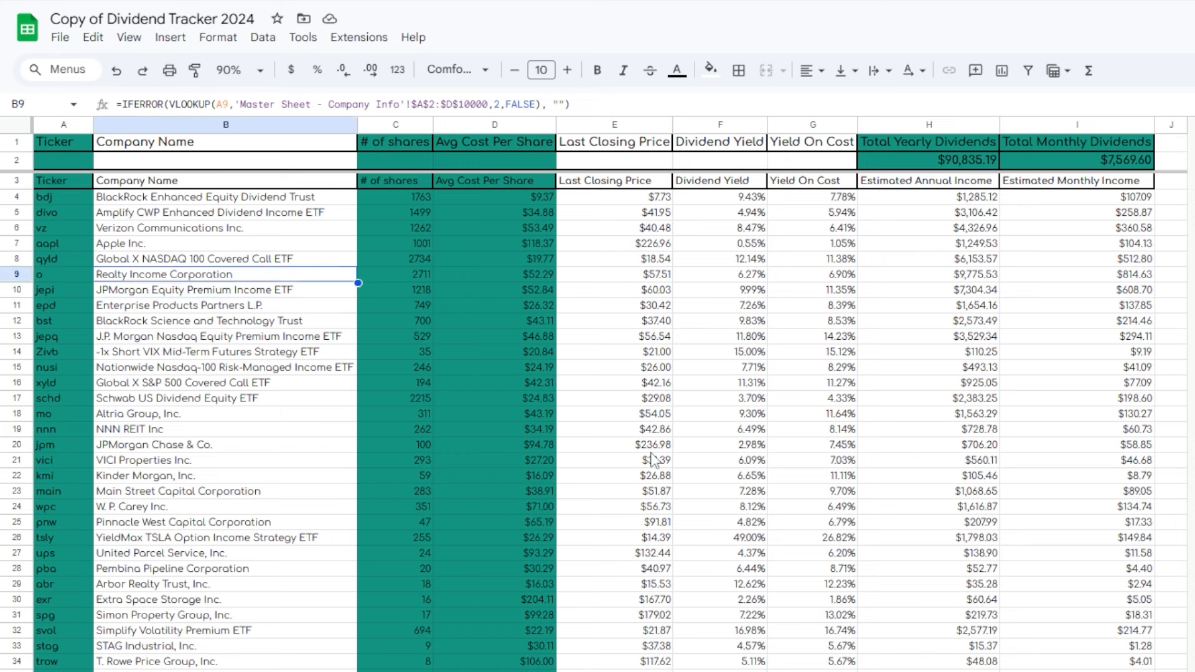
{"action": "left_click", "coordinate": [225, 211]}
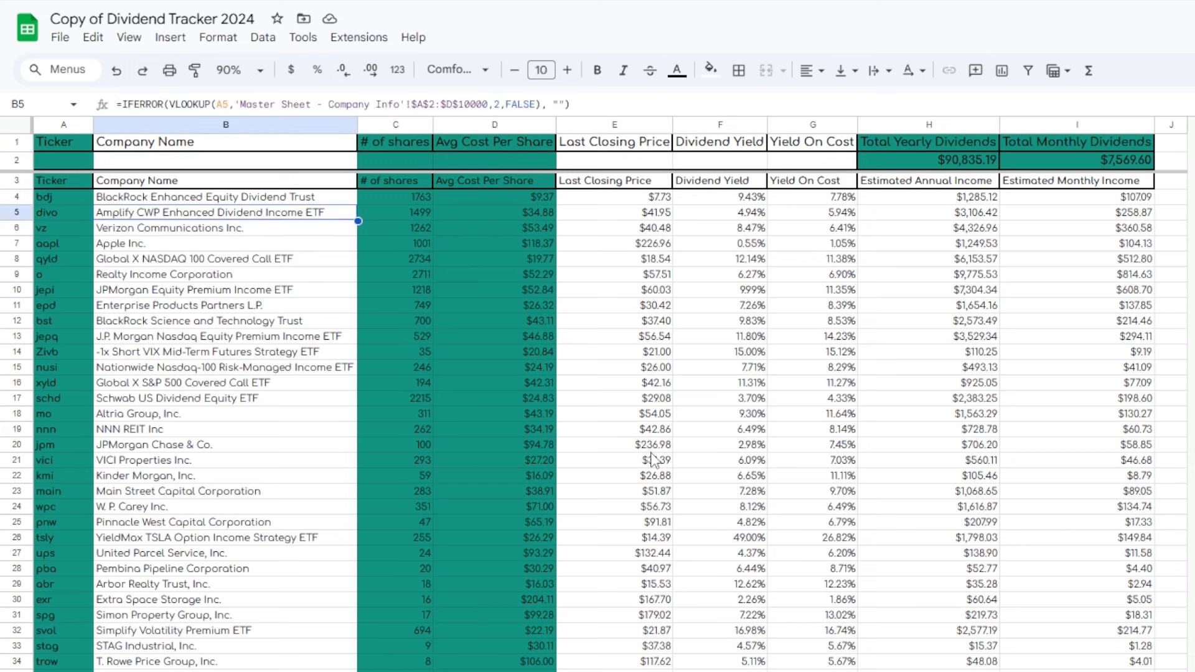
{"action": "left_click", "coordinate": [224, 305]}
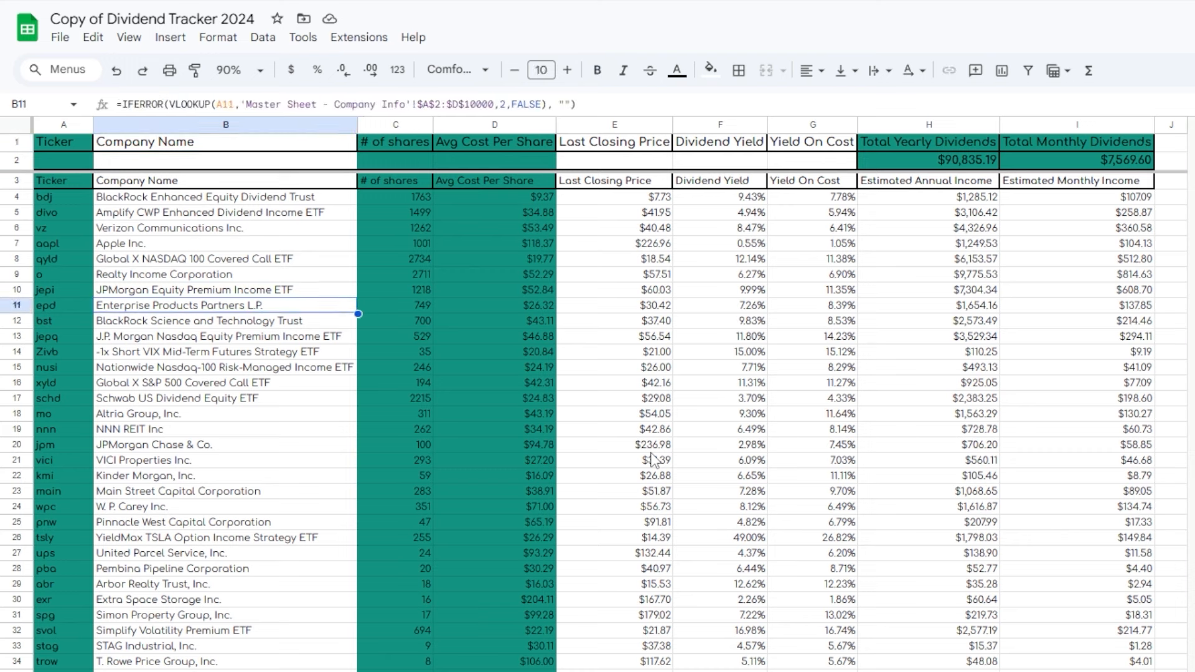
{"action": "left_click", "coordinate": [224, 491]}
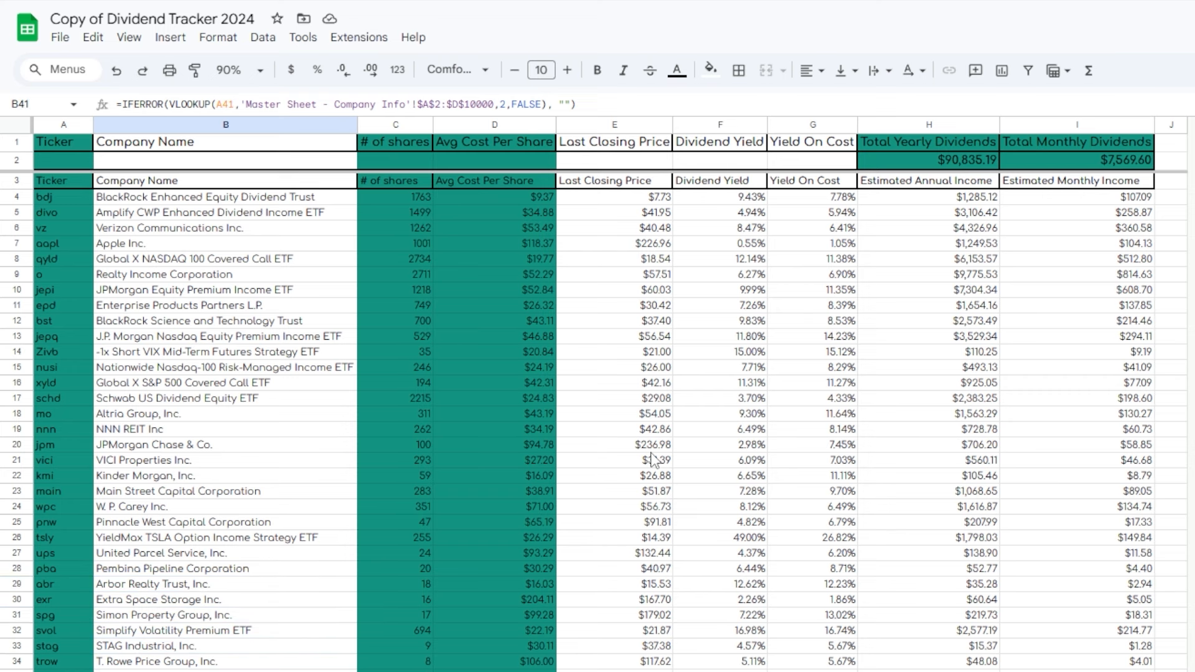
{"action": "scroll", "scroll_direction": "down", "scroll_amount": 3}
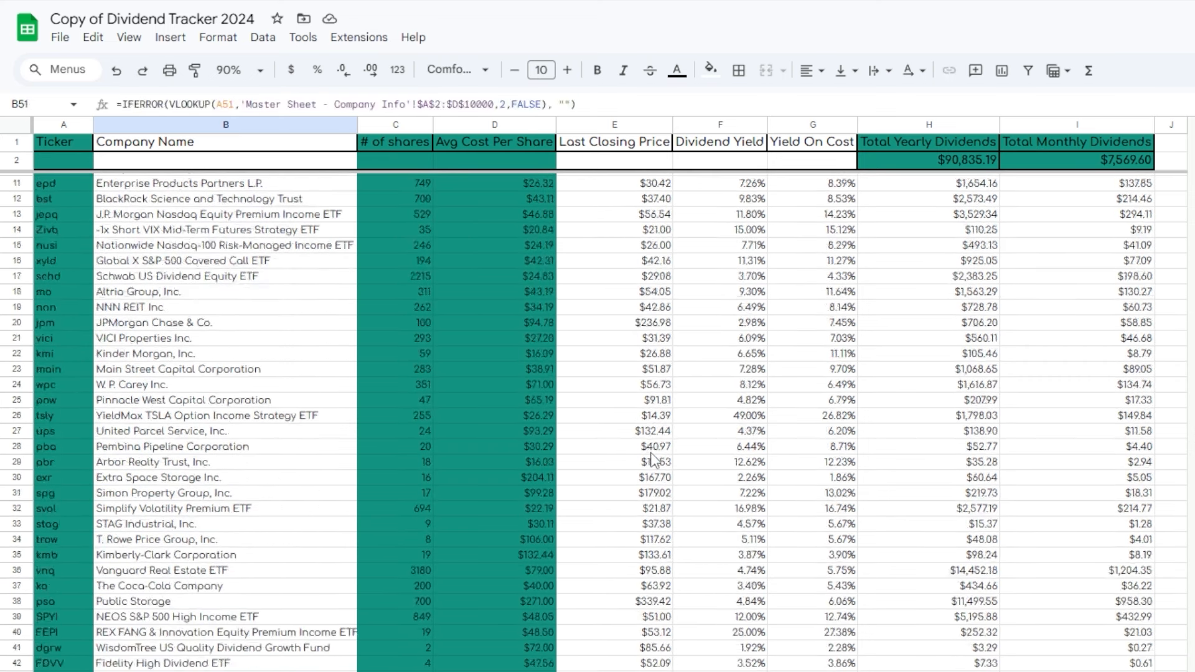